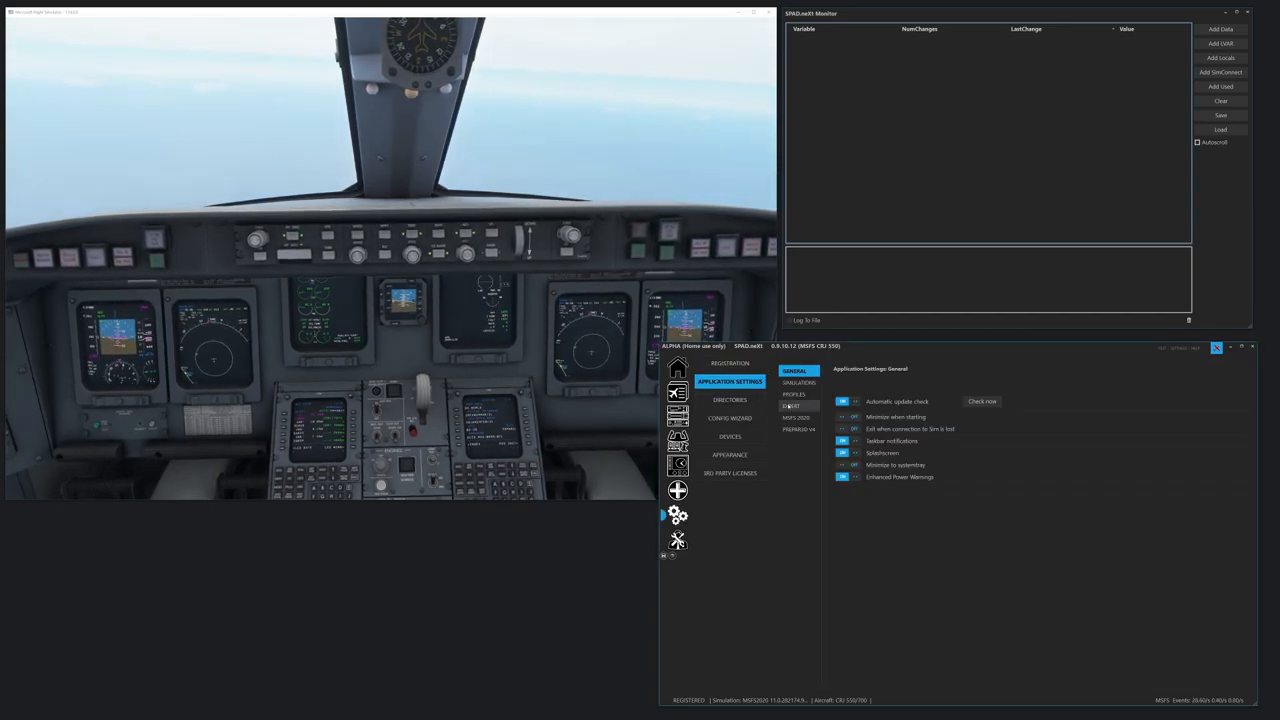
# - Show the Multi Panel device page with its panel image
pyautogui.click(793, 405)
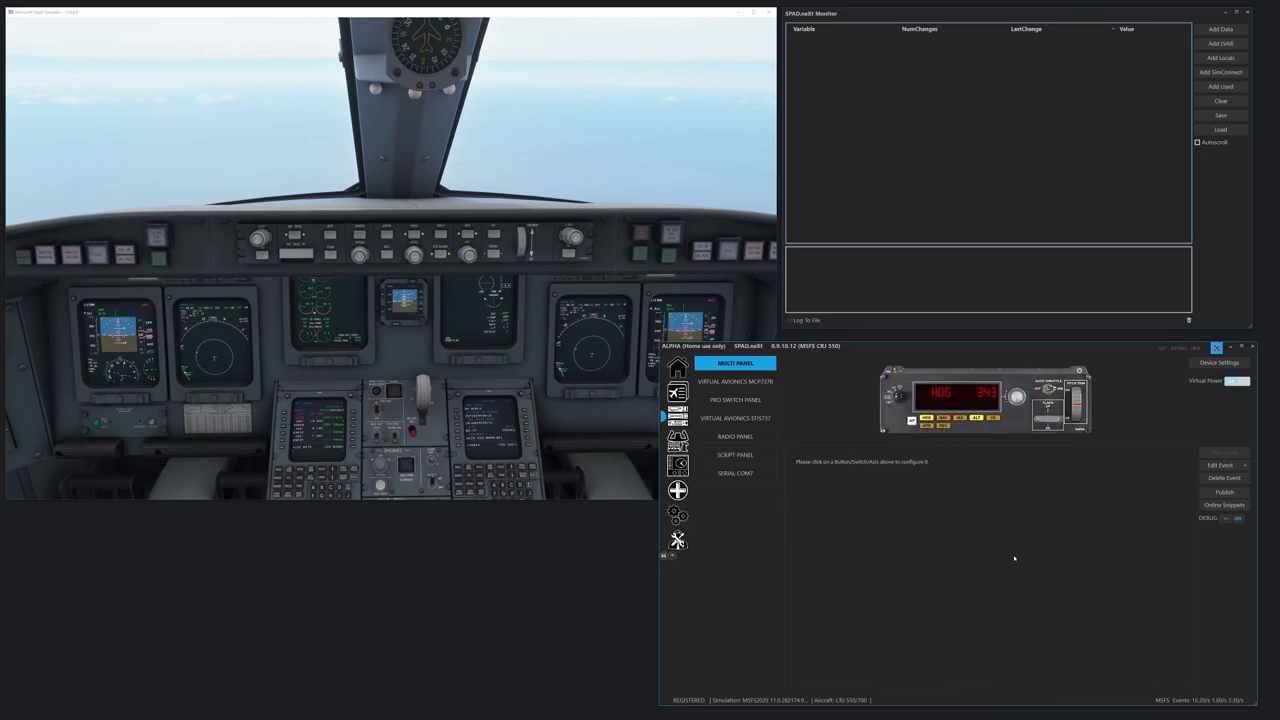
# - Select the HDG selector knob on the Multi Panel image to list its events
pyautogui.click(955, 393)
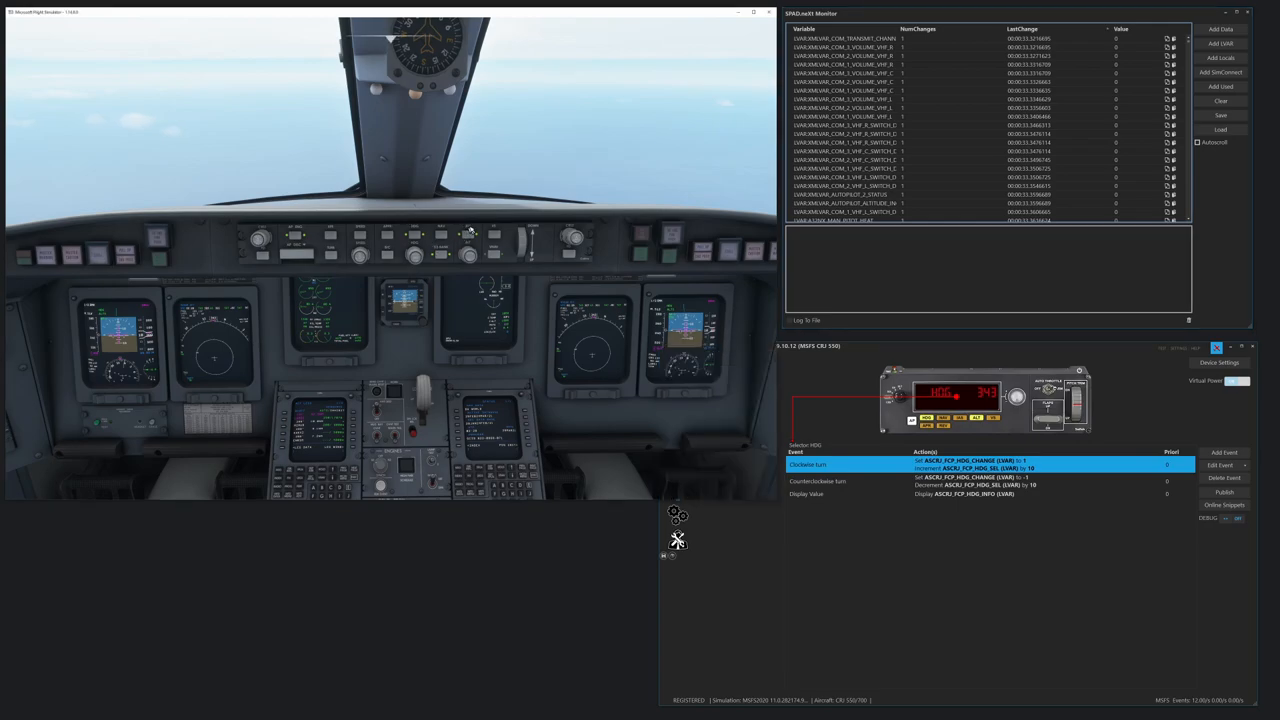
pyautogui.moveTo(452, 272)
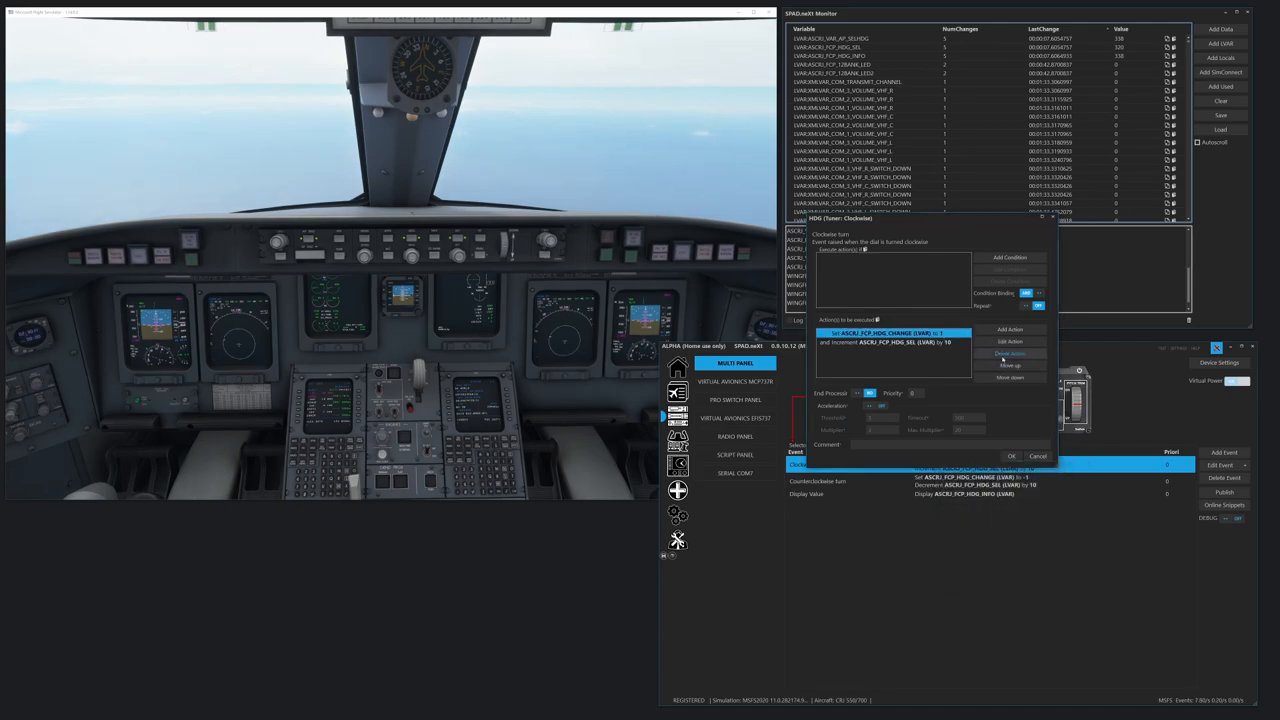
# - Confirm the clockwise actions: ASCRJ_FCP_HDG_CHANGE to 1, ASCRJ_FCP_HDG_SEL +10 within 0–360
pyautogui.click(1009, 329)
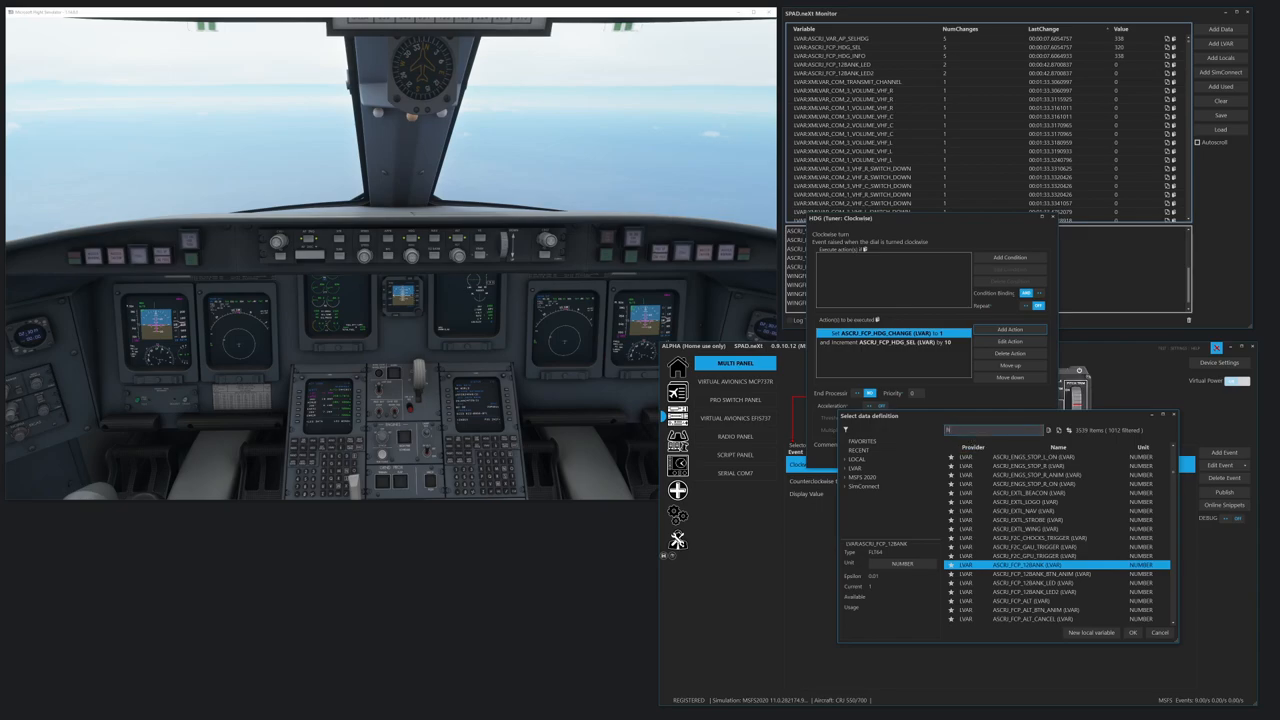
pyautogui.write('hdg')
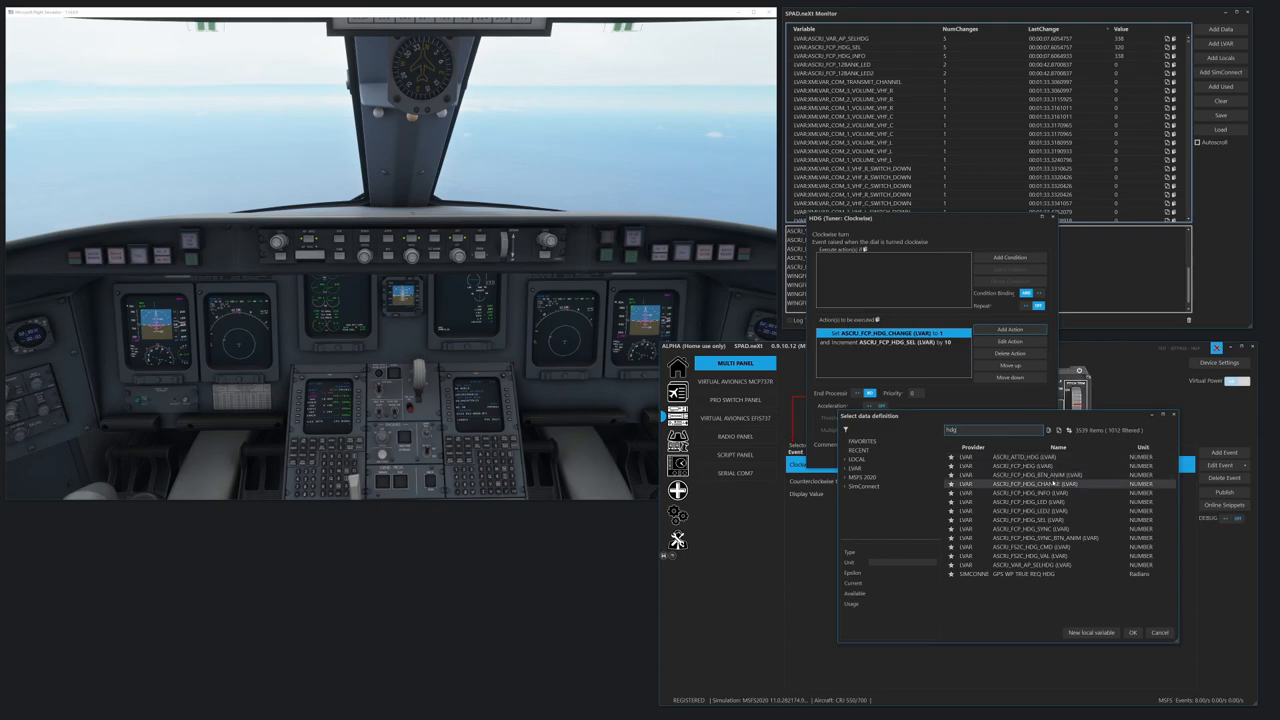
pyautogui.click(1040, 474)
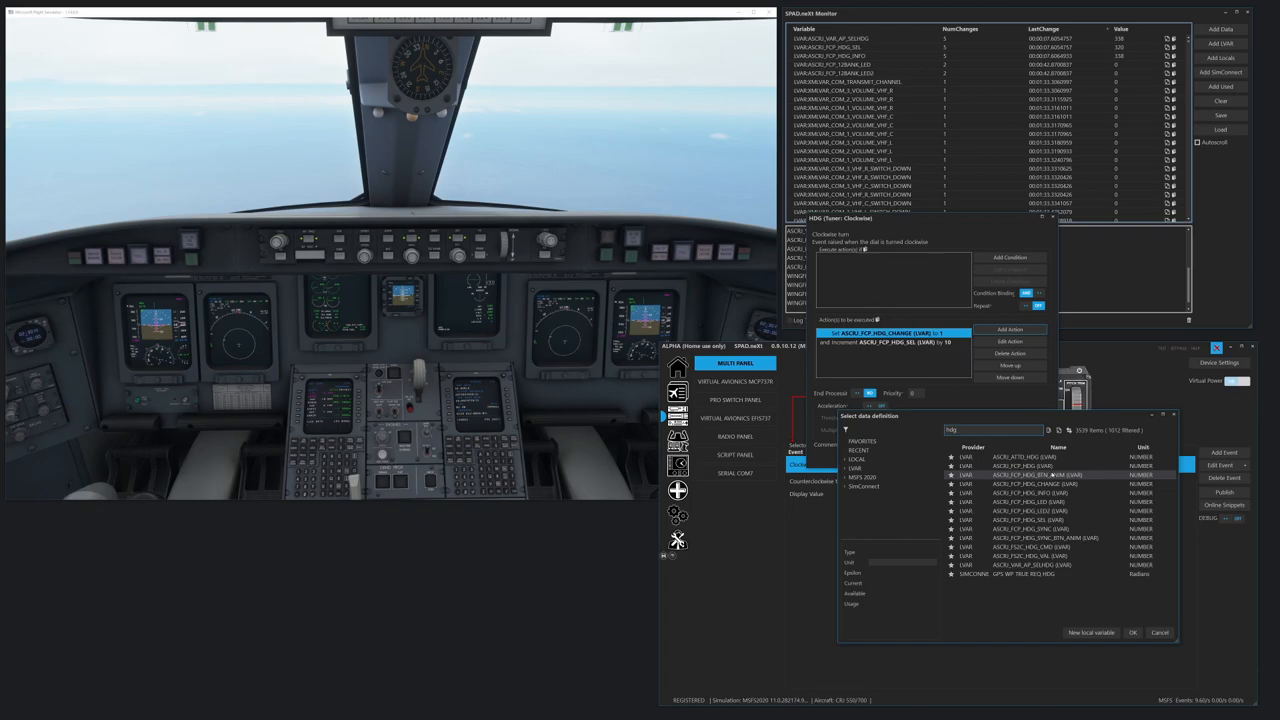
pyautogui.click(1033, 483)
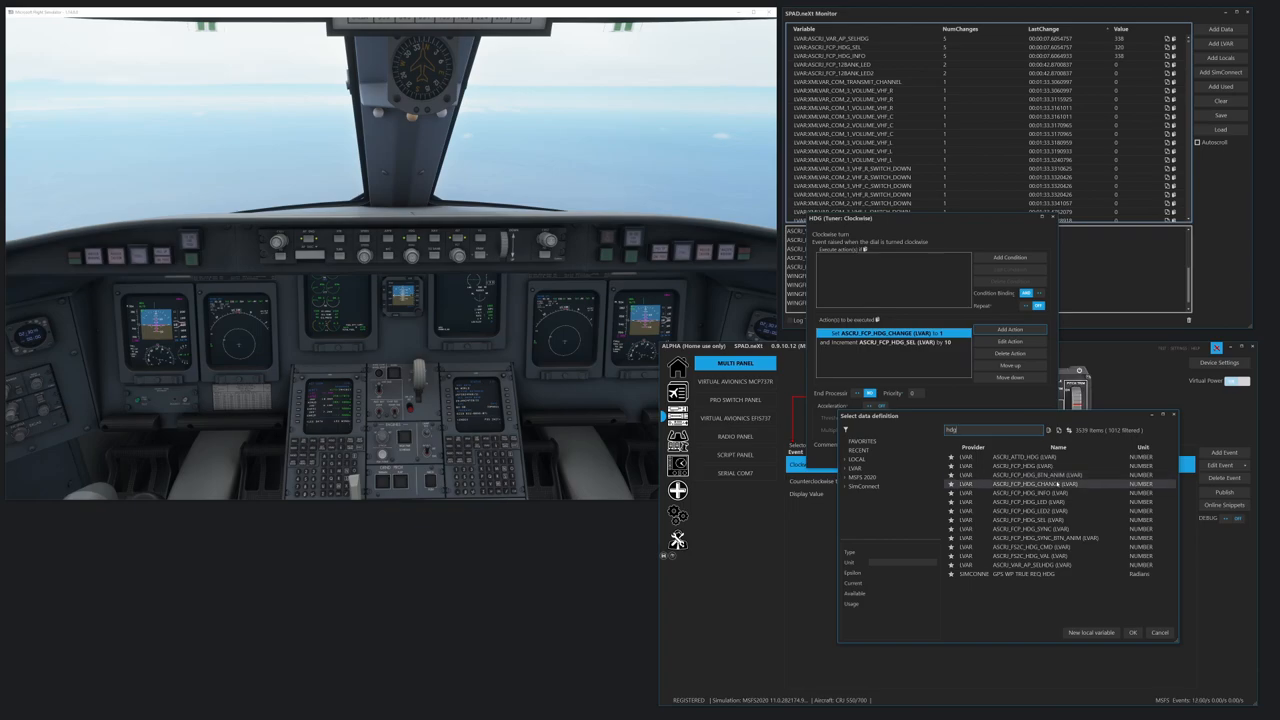
pyautogui.click(1030, 483)
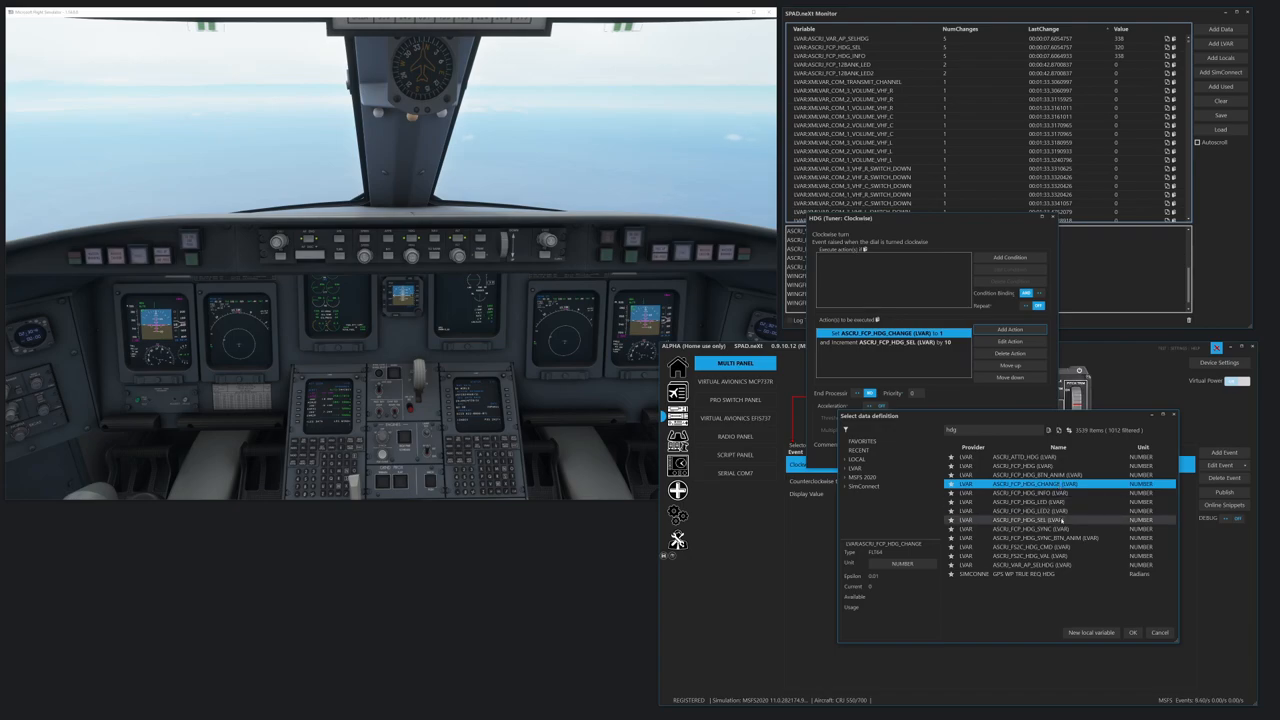
pyautogui.click(1030, 519)
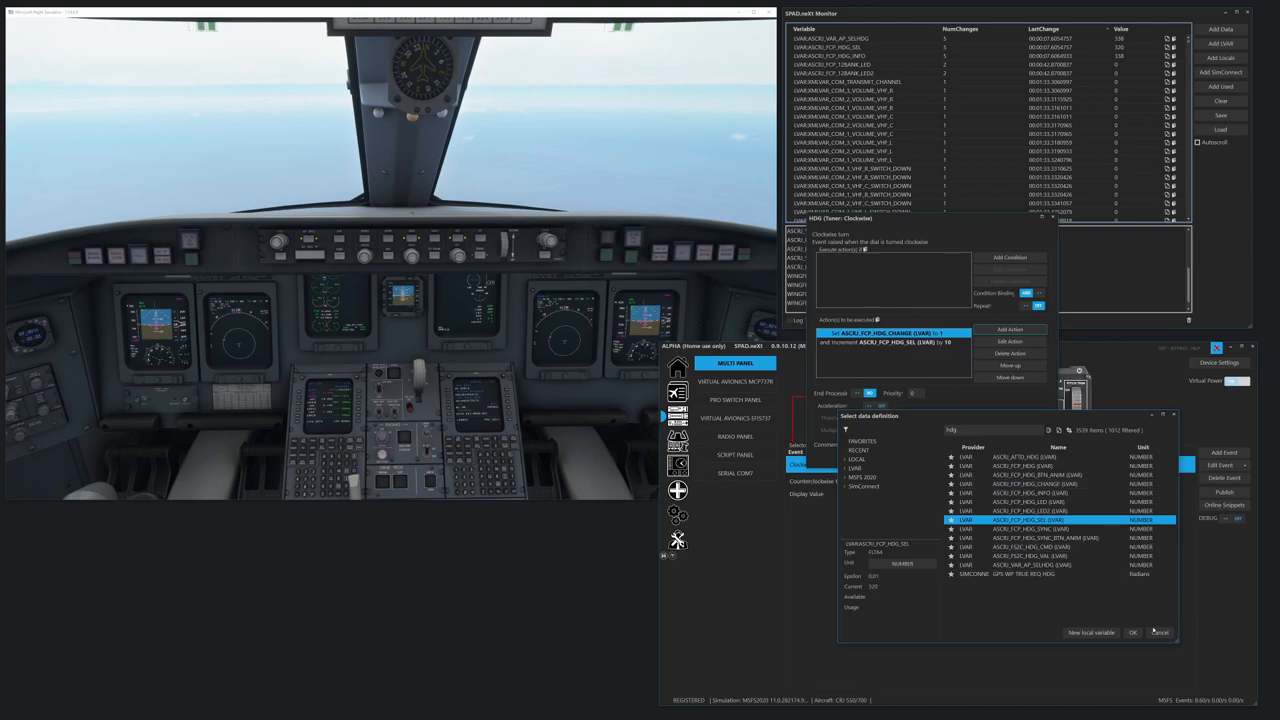
pyautogui.click(1132, 632)
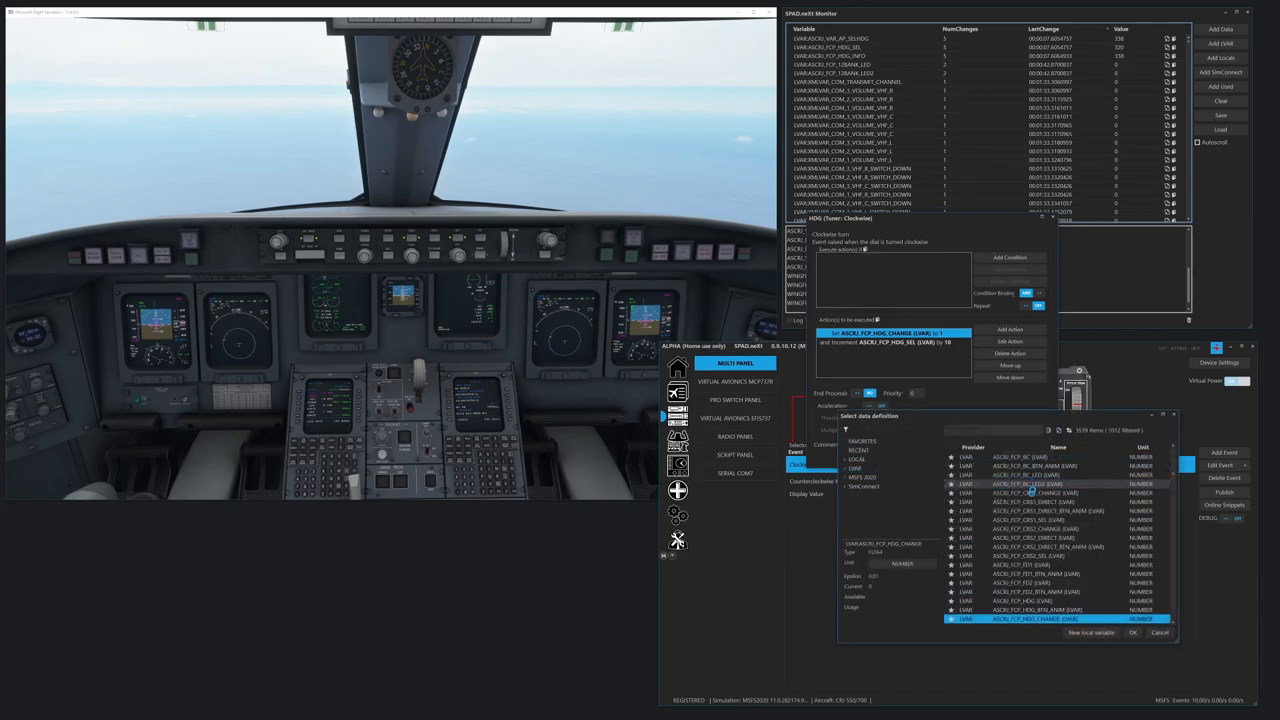
pyautogui.click(1133, 632)
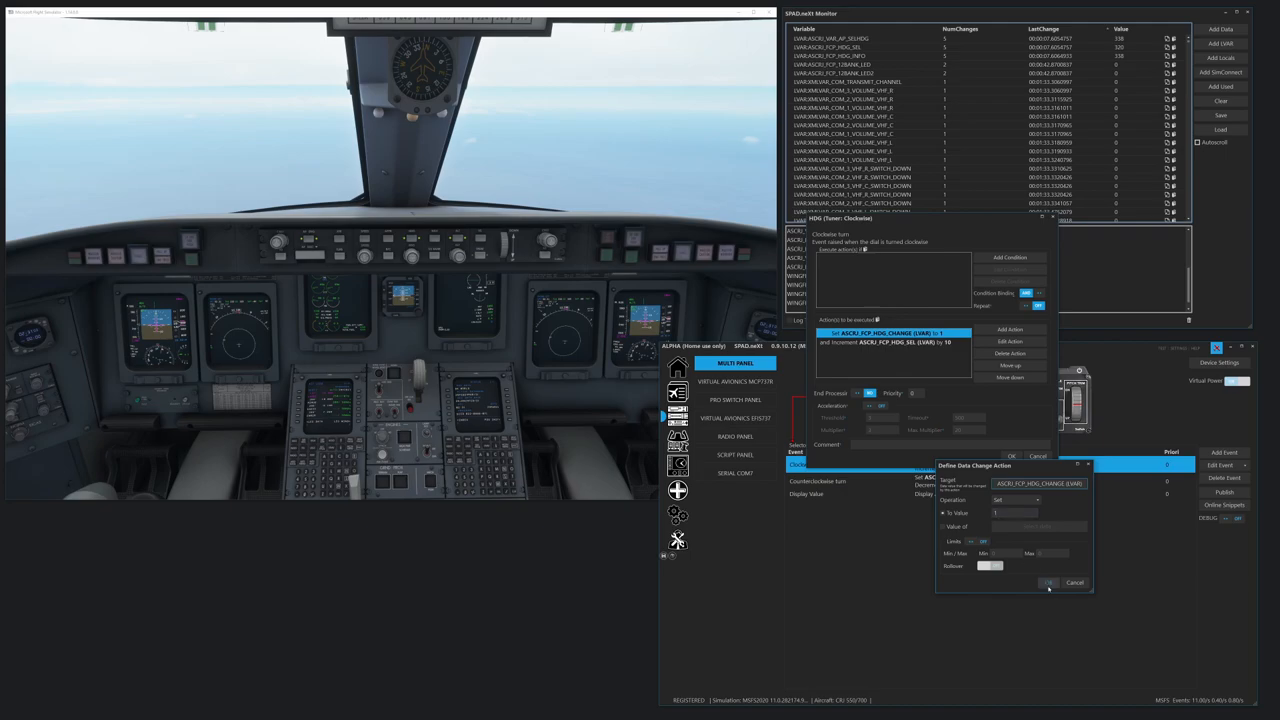
pyautogui.click(1048, 582)
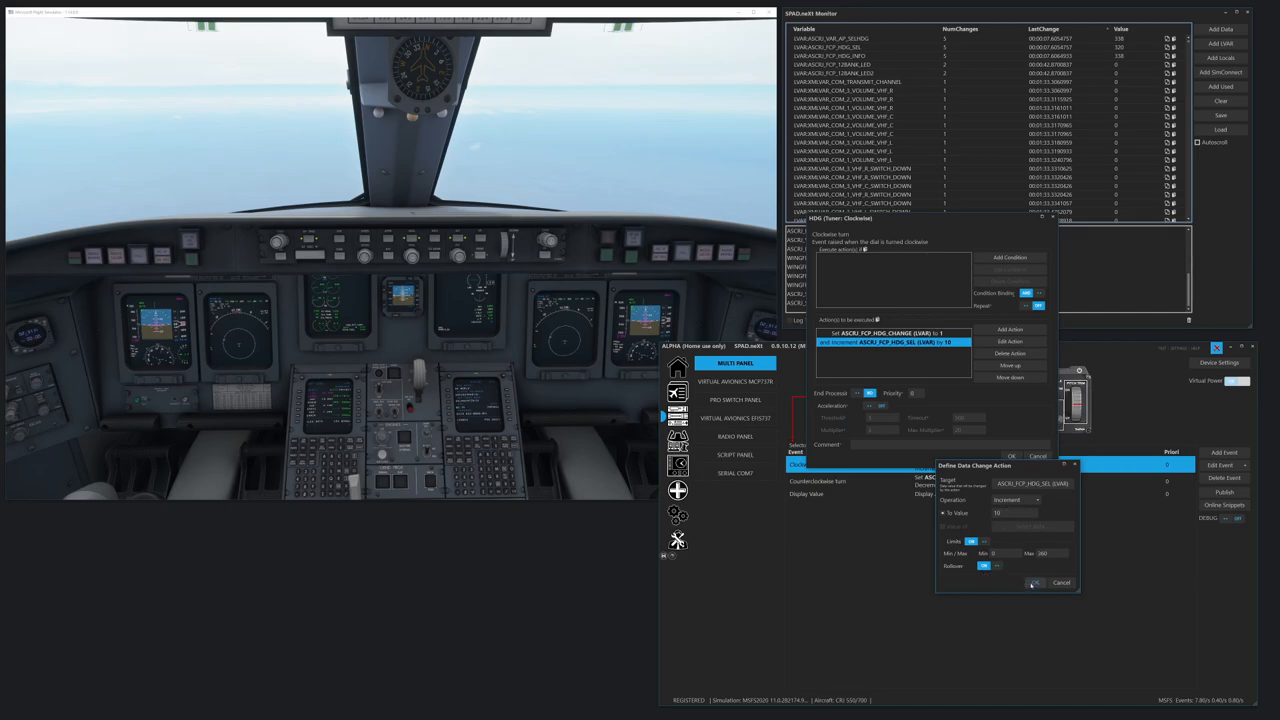
pyautogui.click(1035, 583)
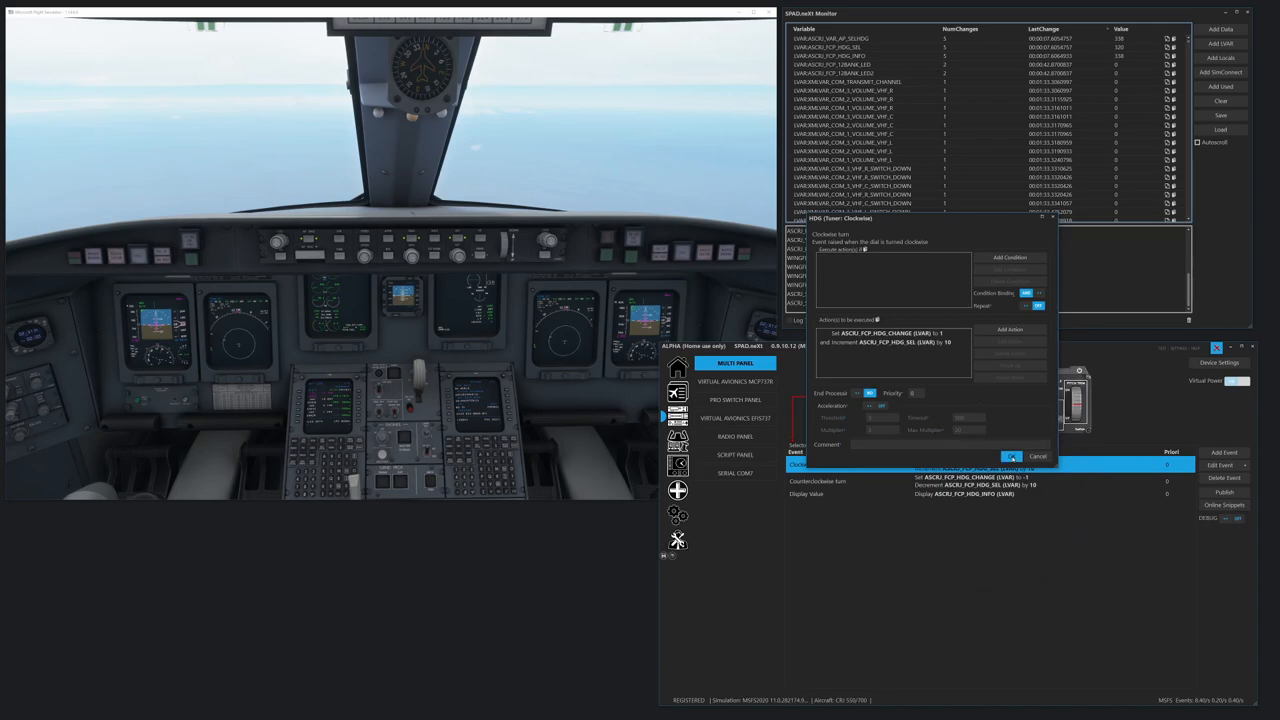
# - Save the clockwise event and close the reviewed counterclockwise event (-1, decrement 10)
pyautogui.click(1012, 456)
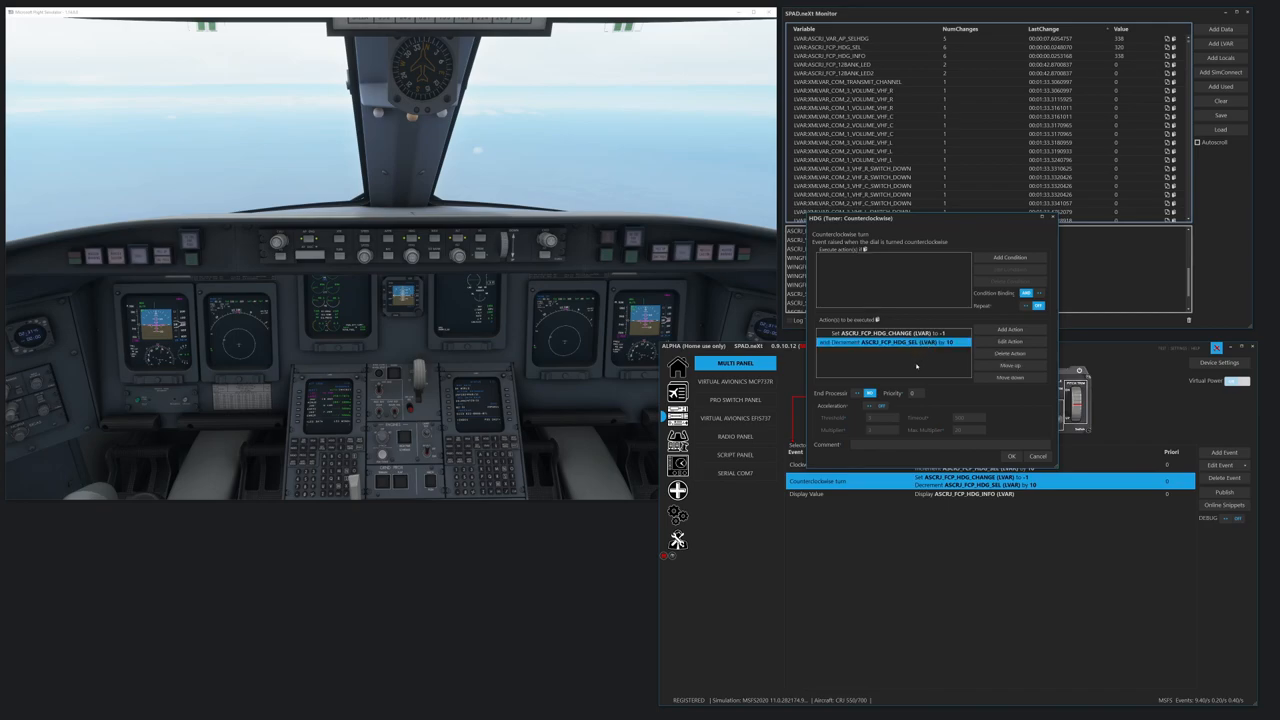
pyautogui.click(1011, 456)
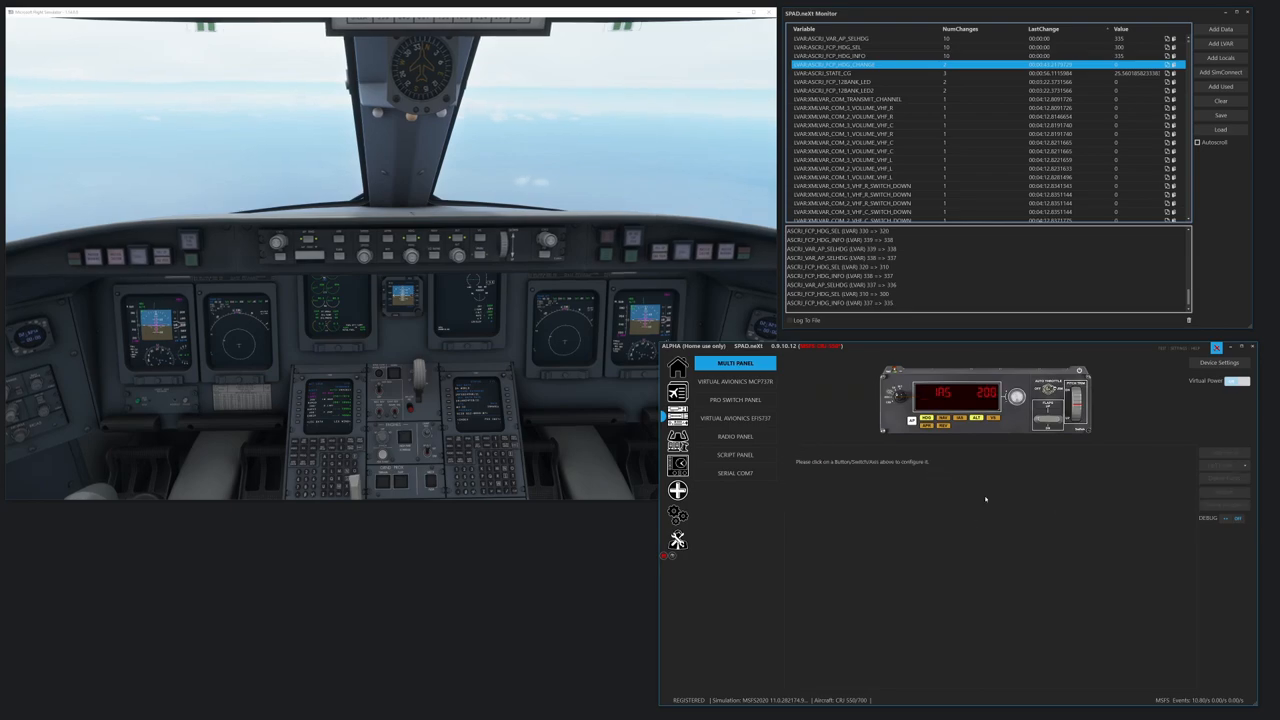
# - Review the ALT selector's turn events, copy them, and select the VS selector position
pyautogui.click(955, 398)
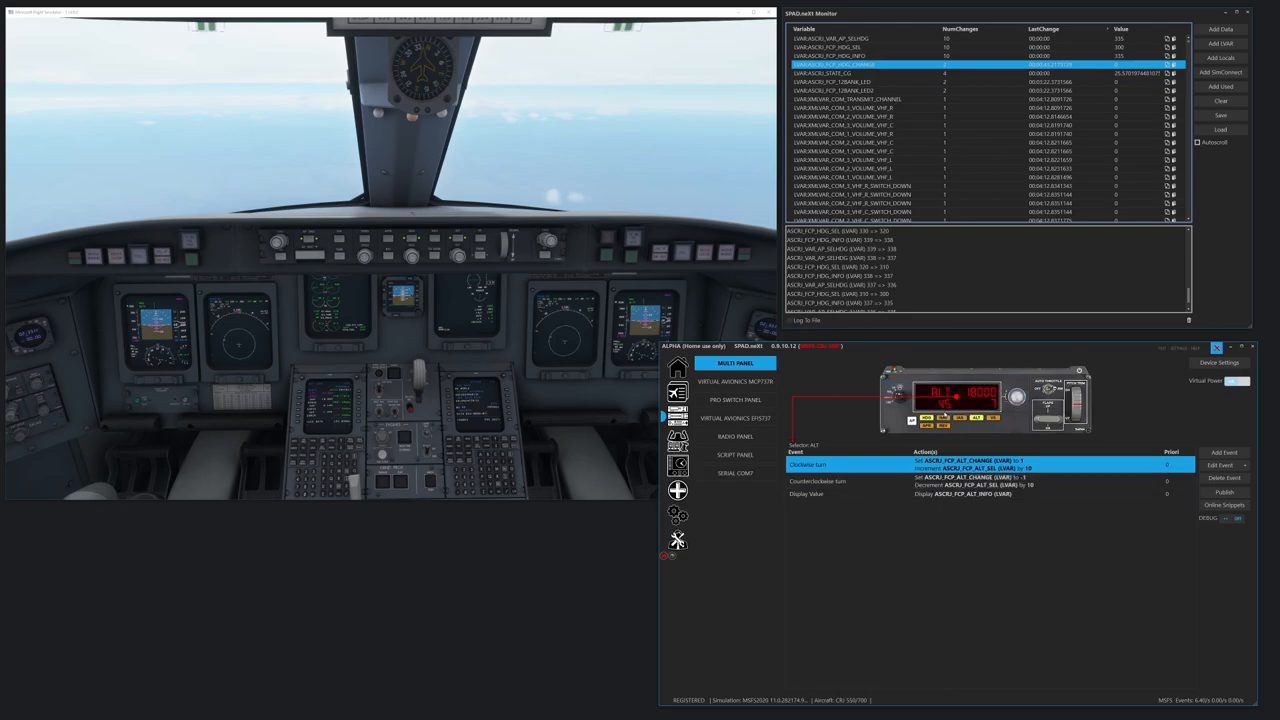
pyautogui.rightClick(1225, 478)
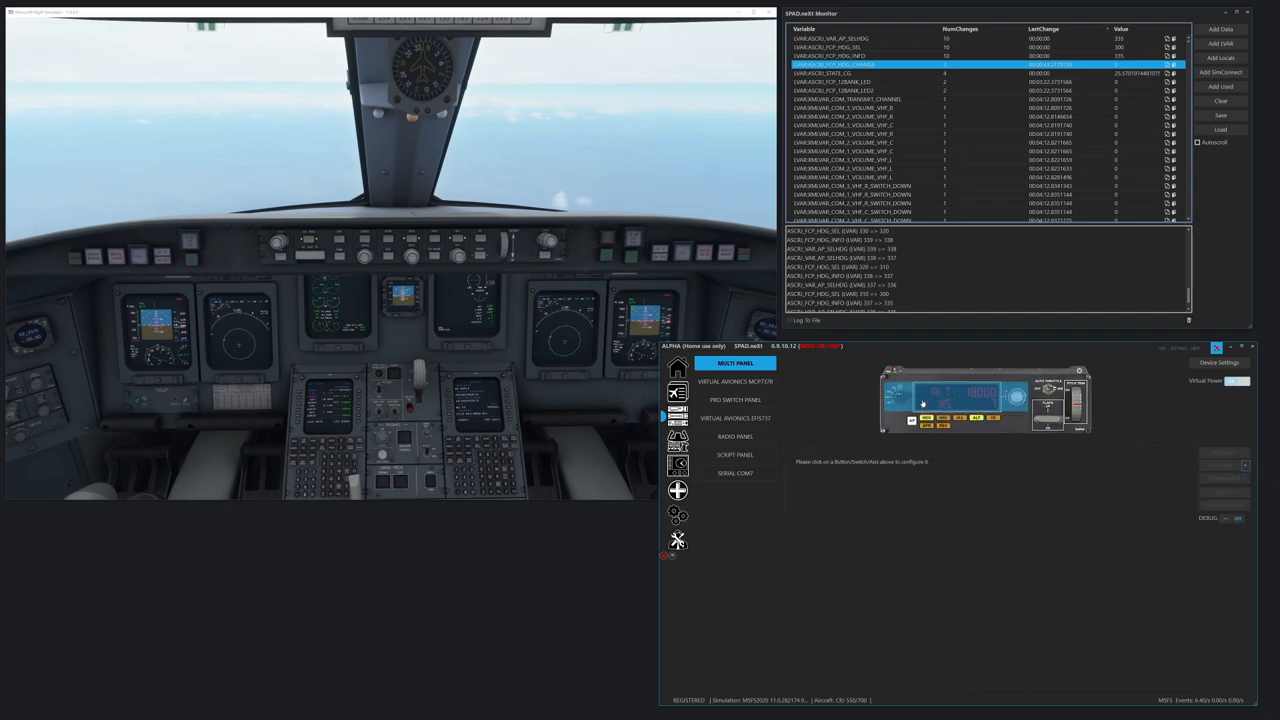
pyautogui.click(955, 397)
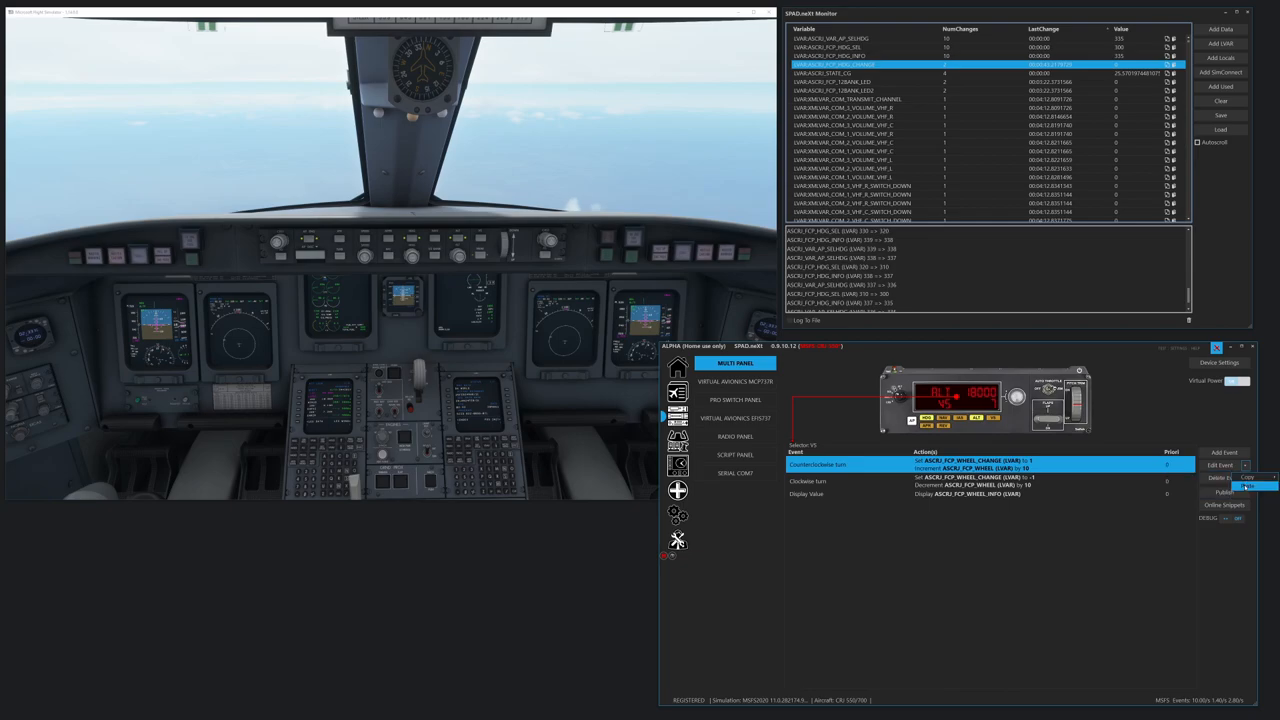
# - Paste the events onto VS and make the set action use ASCRJ_FCP_WHEEL_CHANGE
pyautogui.click(1249, 486)
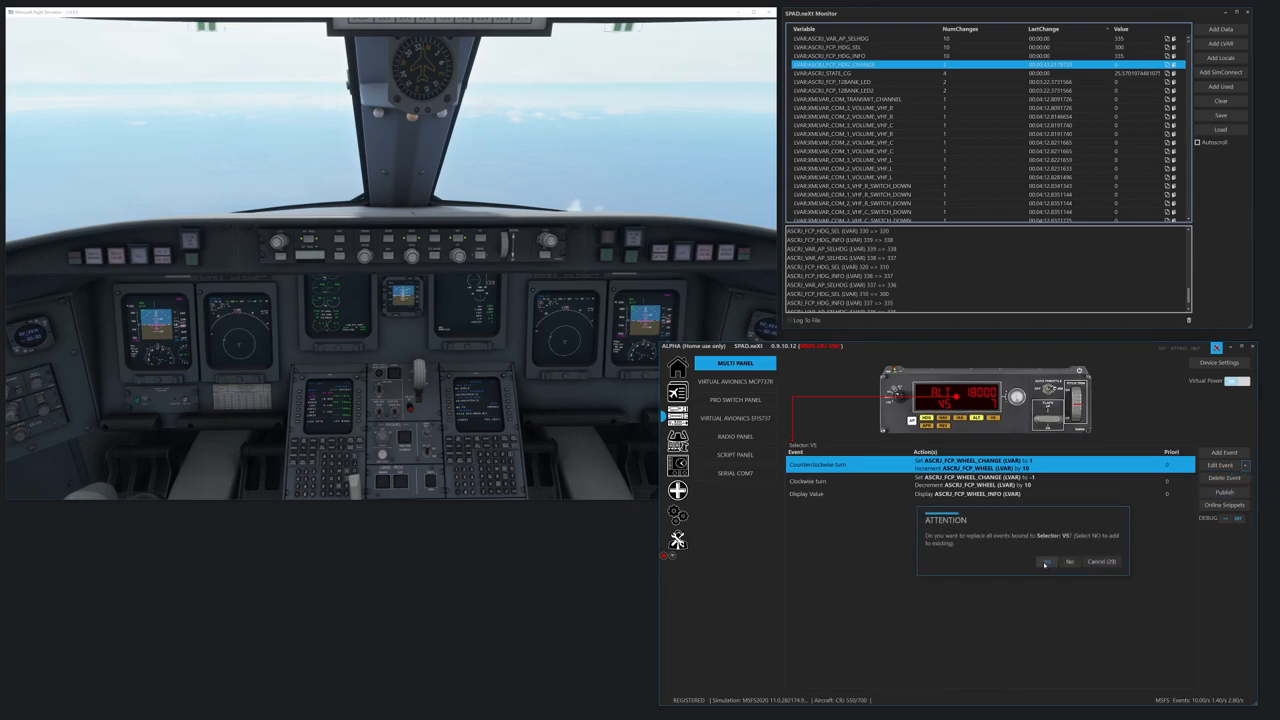
pyautogui.click(1046, 561)
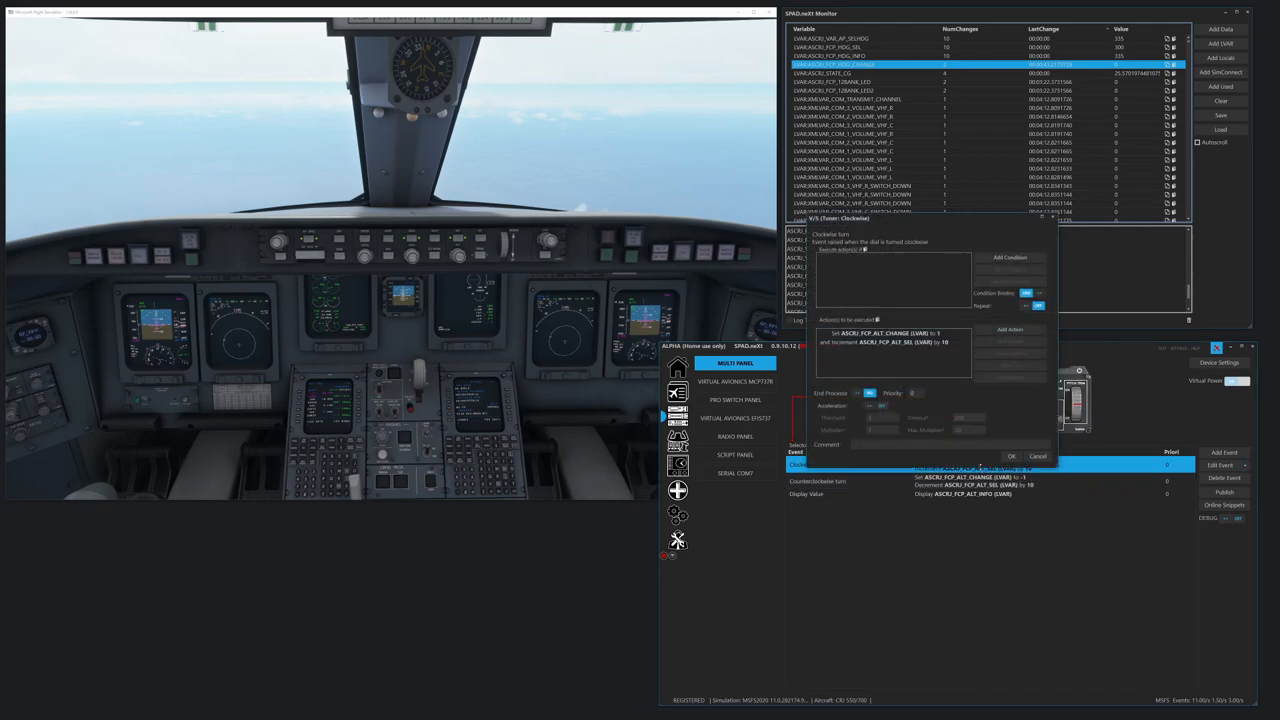
pyautogui.click(890, 333)
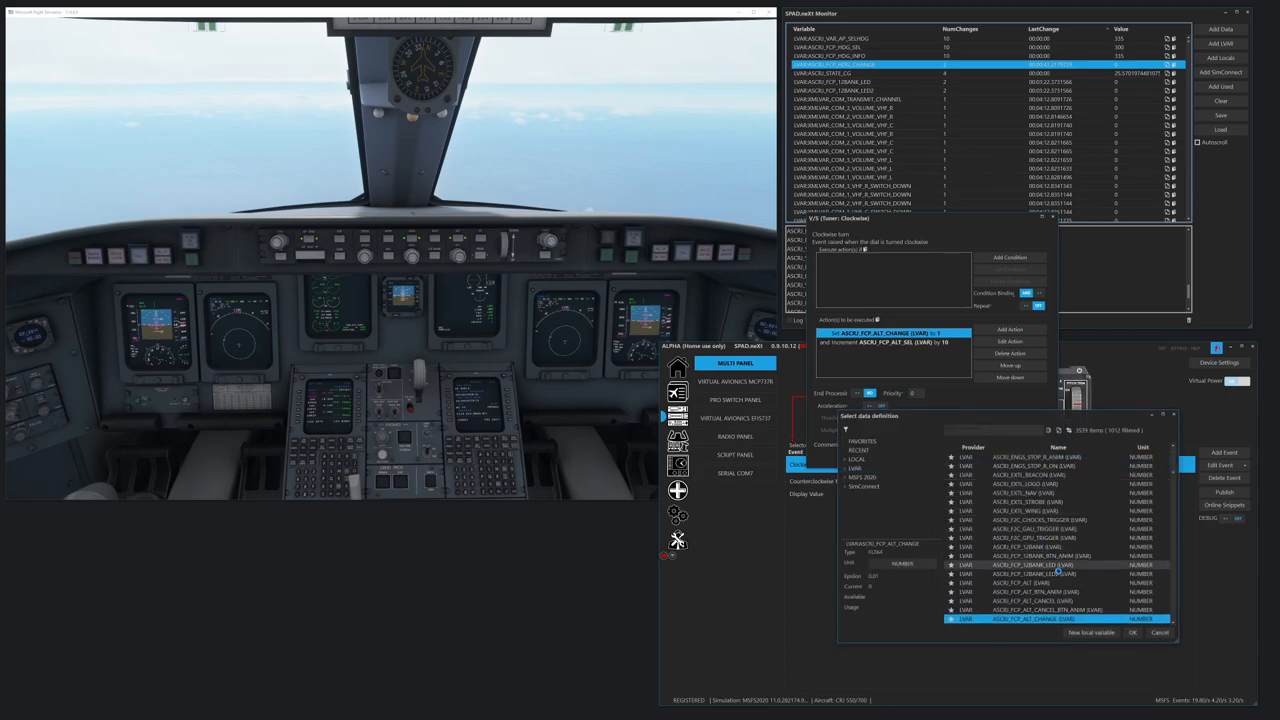
pyautogui.scroll(-3)
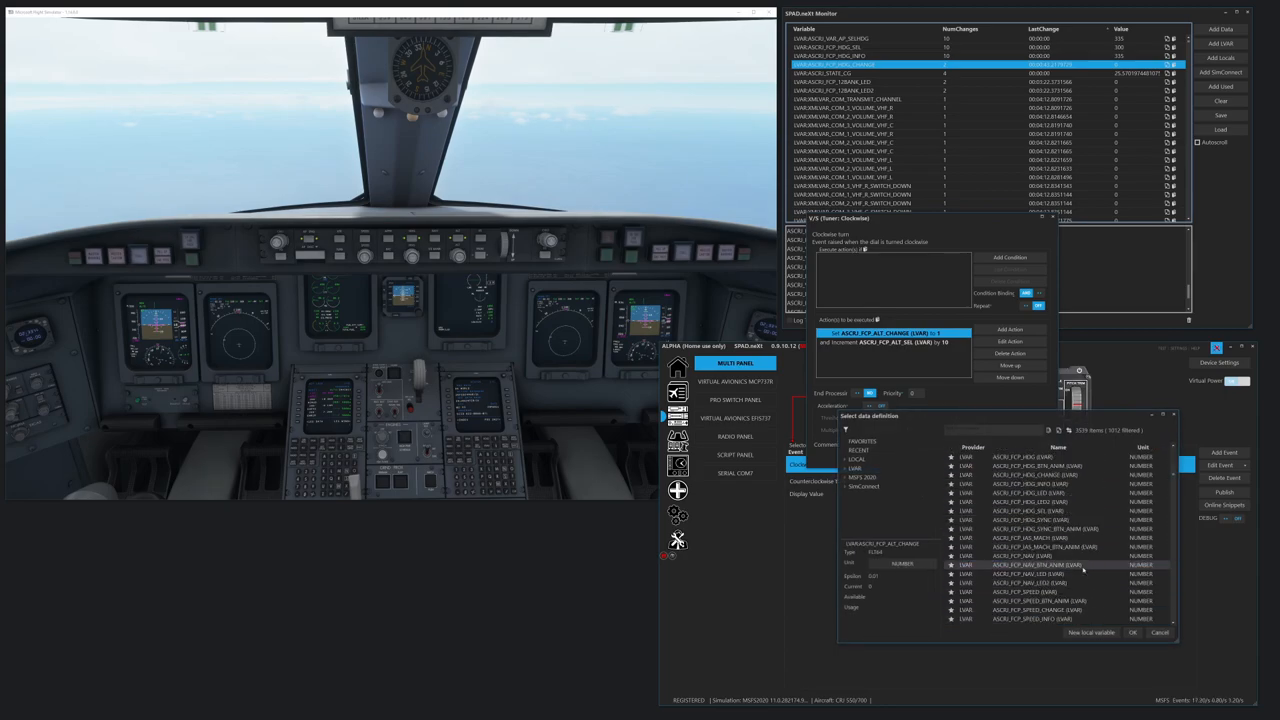
pyautogui.scroll(-3)
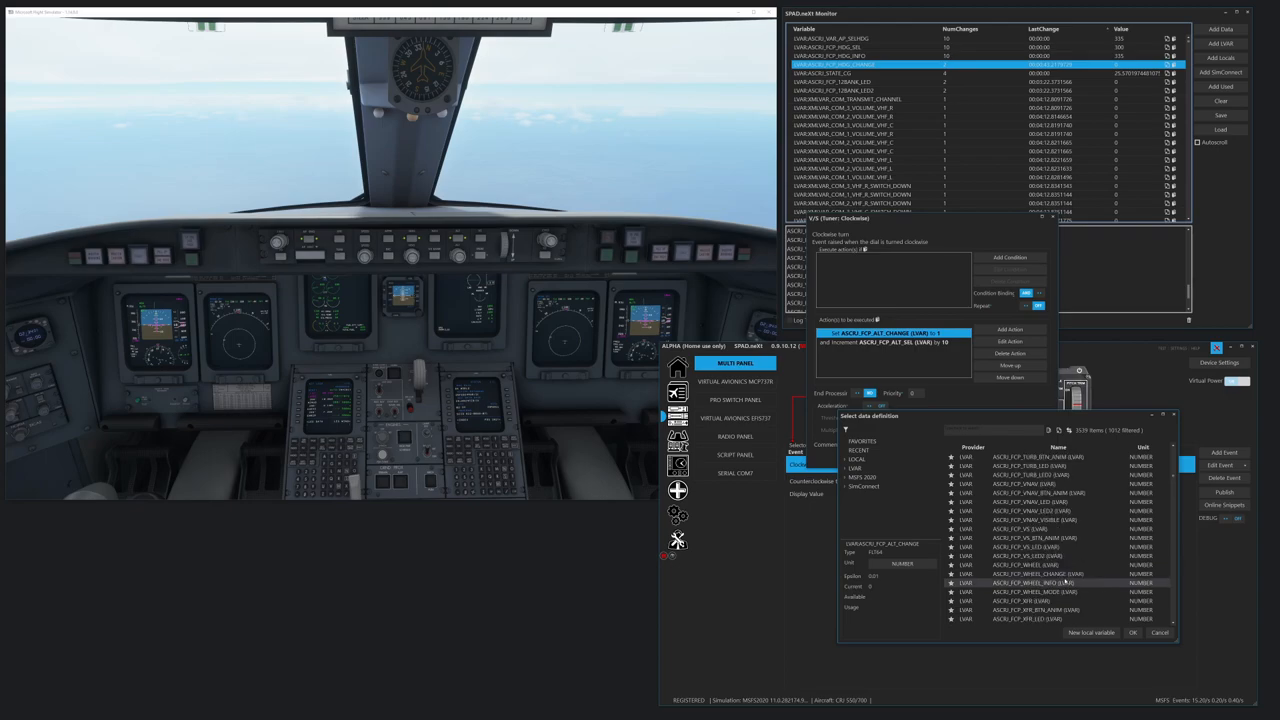
pyautogui.click(1035, 574)
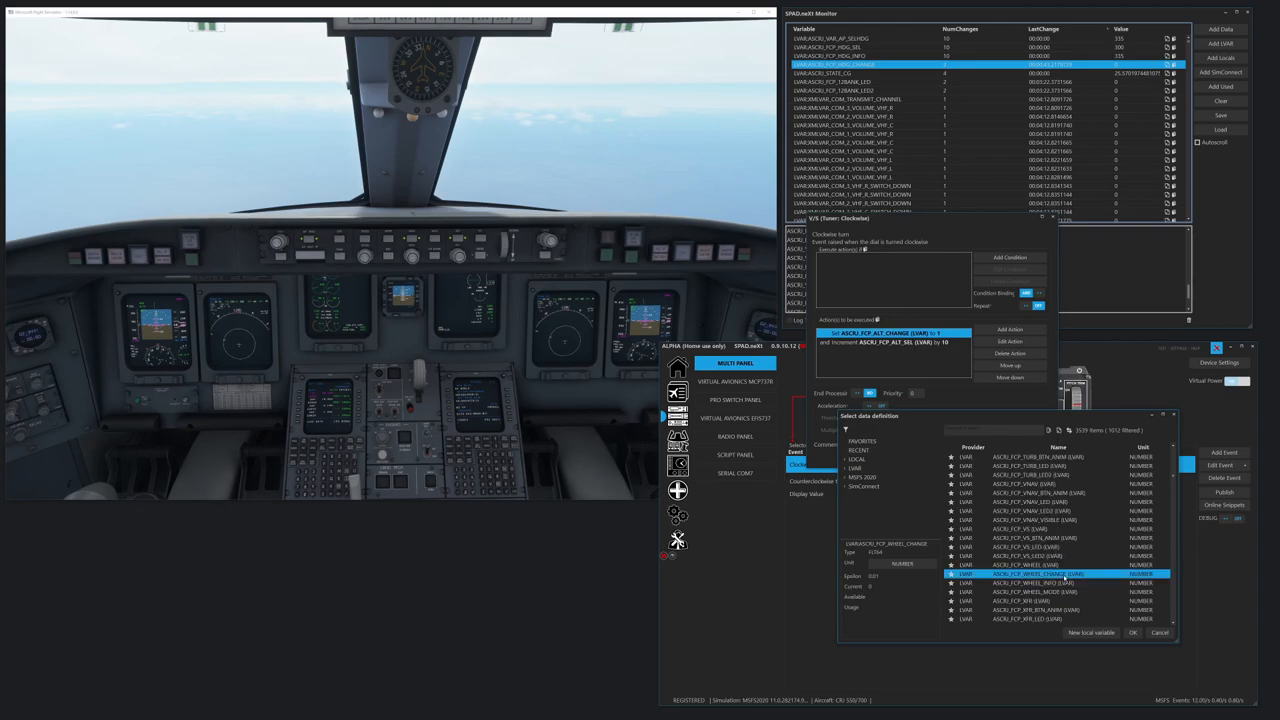
pyautogui.click(1133, 632)
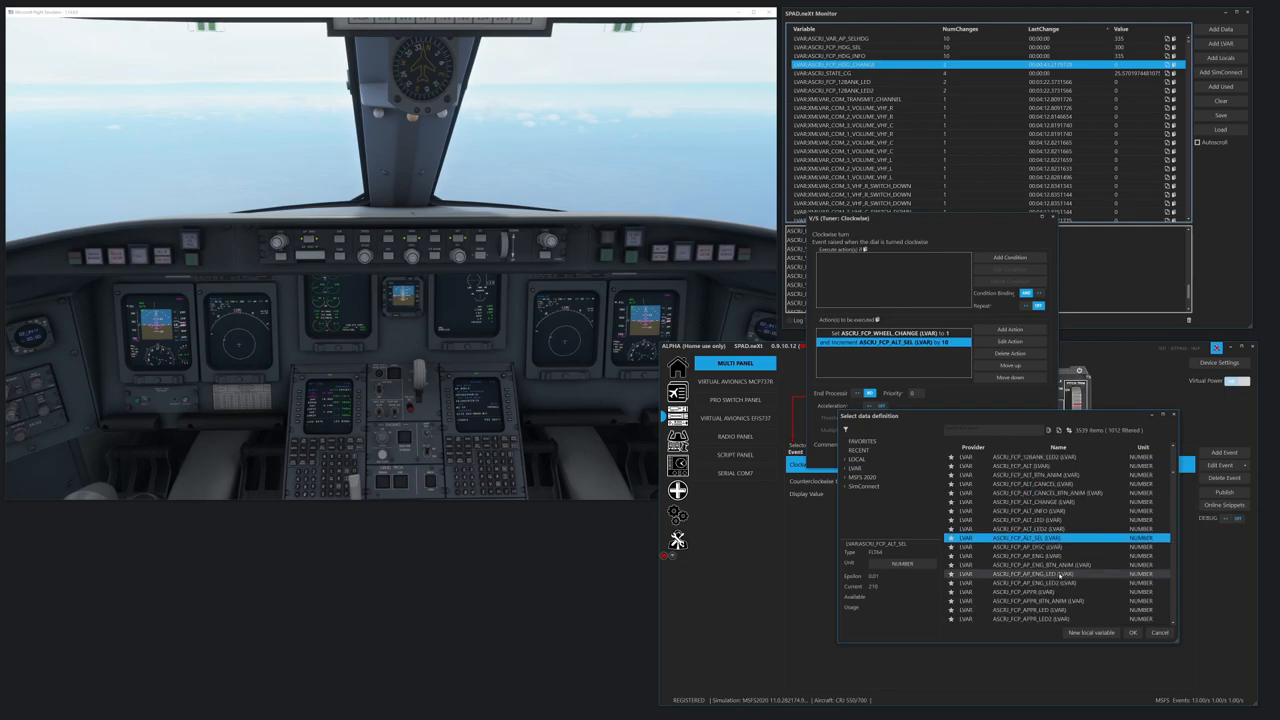
# - Make the clockwise increment target ASCRJ_FCP_WHEEL by 10 with a 360 maximum
pyautogui.scroll(-3)
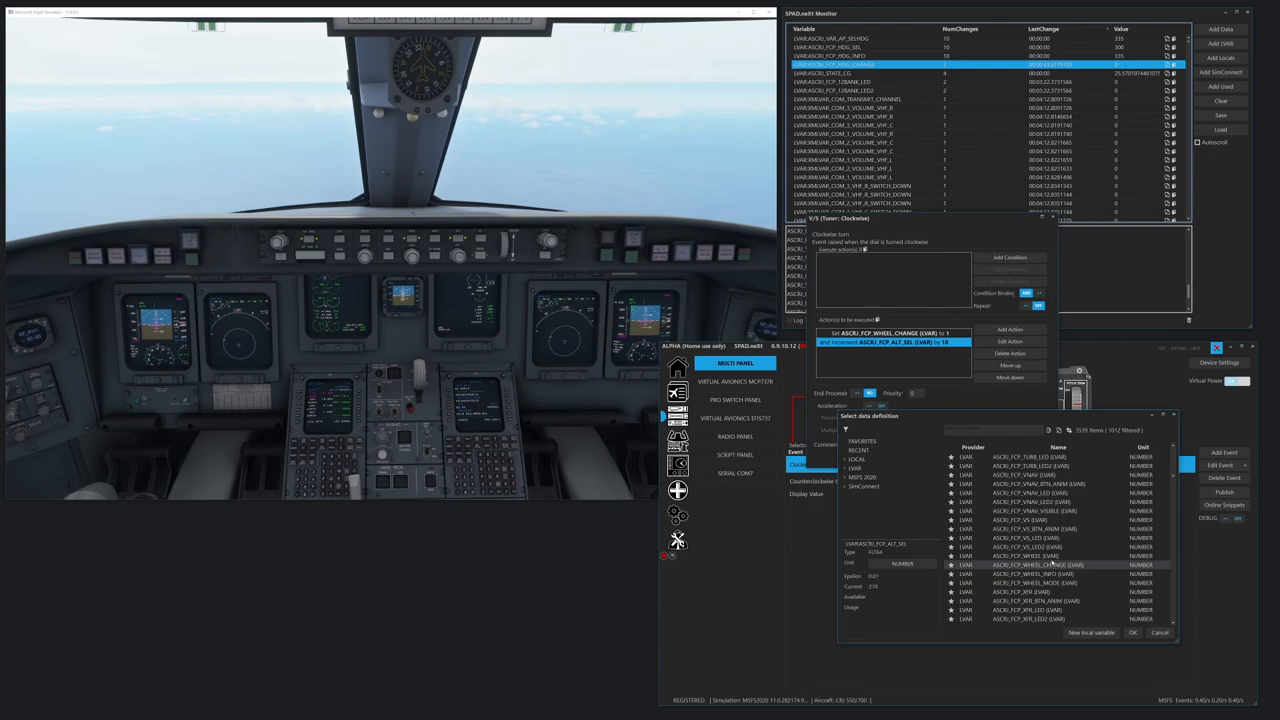
pyautogui.click(1133, 632)
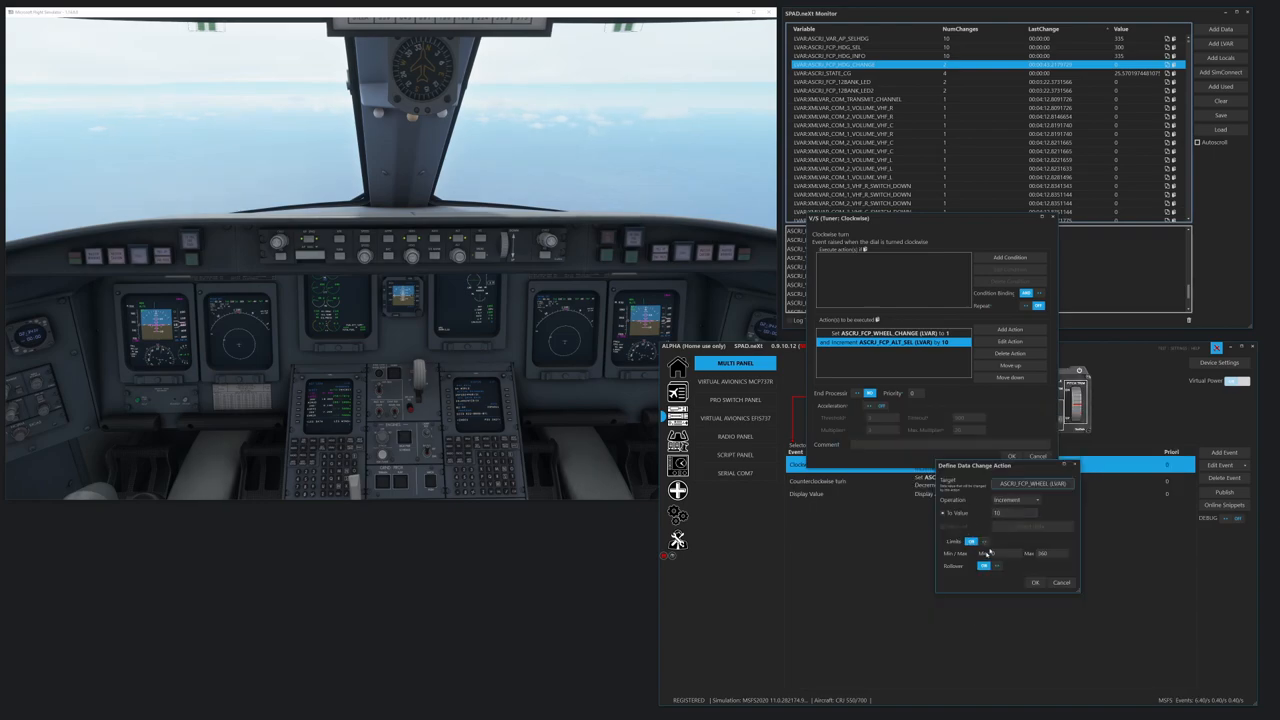
pyautogui.click(1035, 582)
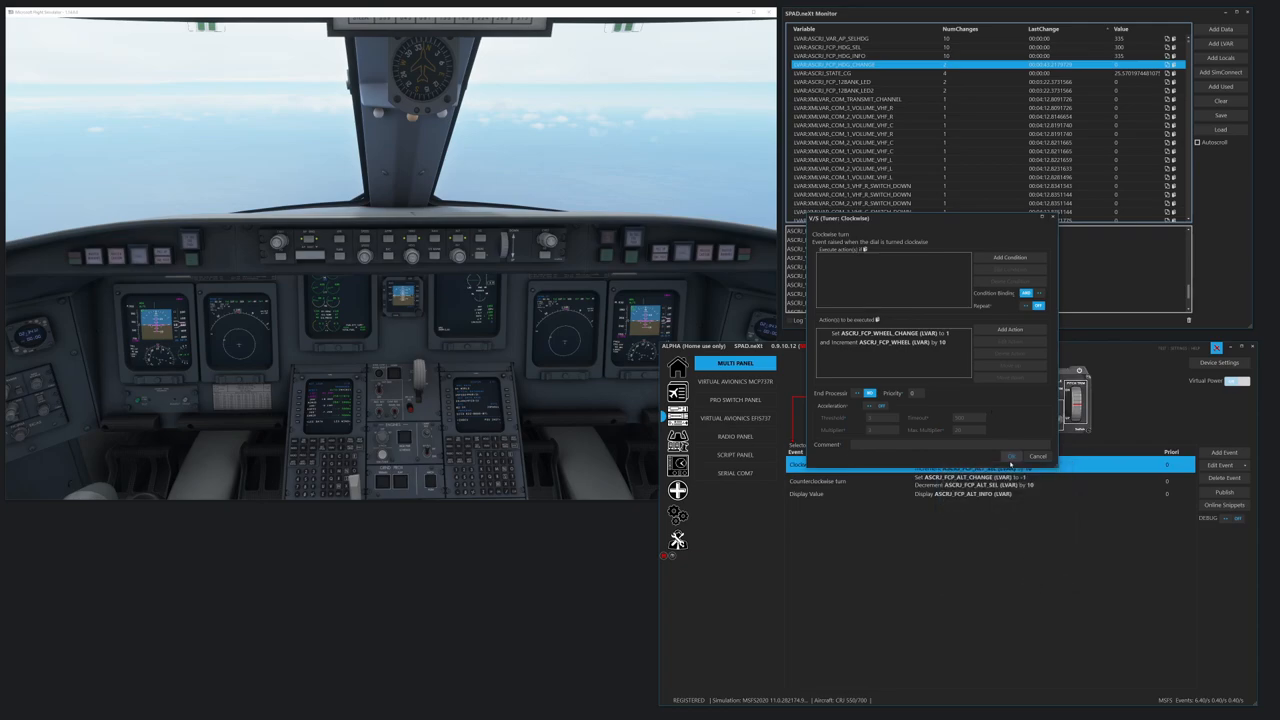
# - Save clockwise, then retarget counterclockwise to ASCRJ_FCP_WHEEL_CHANGE -1 and ASCRJ_FCP_WHEEL -10
pyautogui.click(1011, 456)
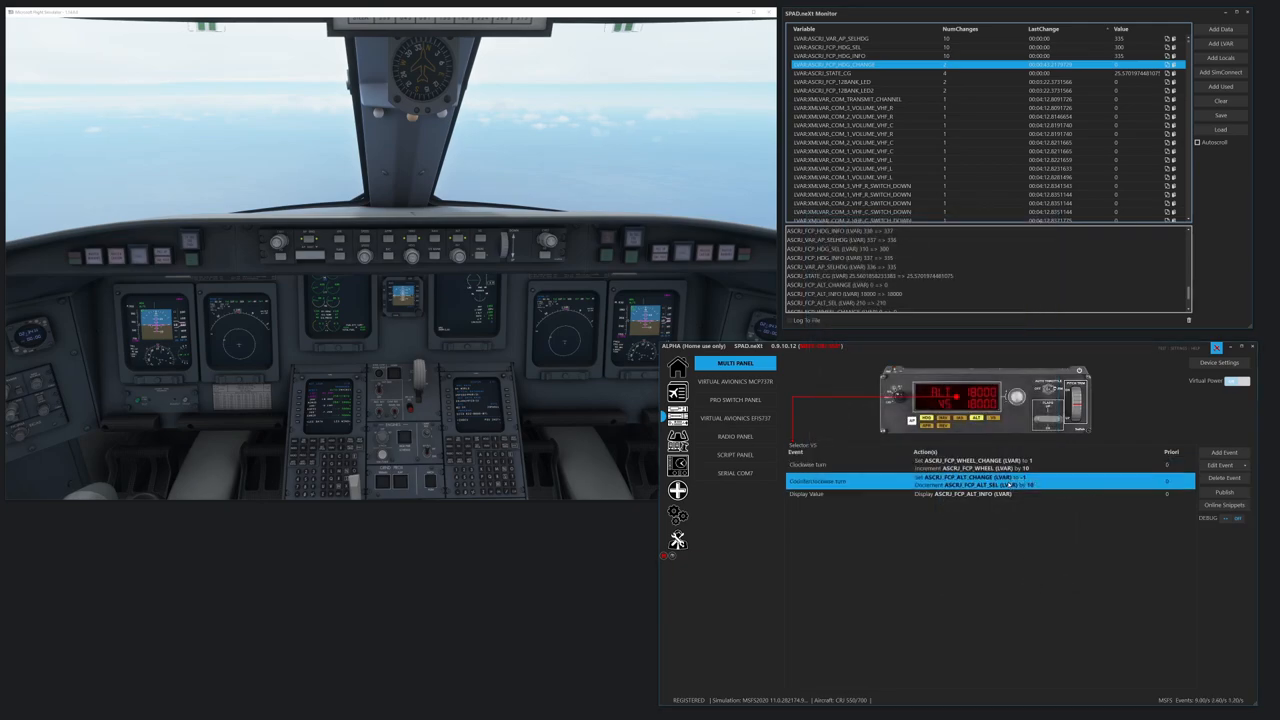
pyautogui.doubleClick(817, 481)
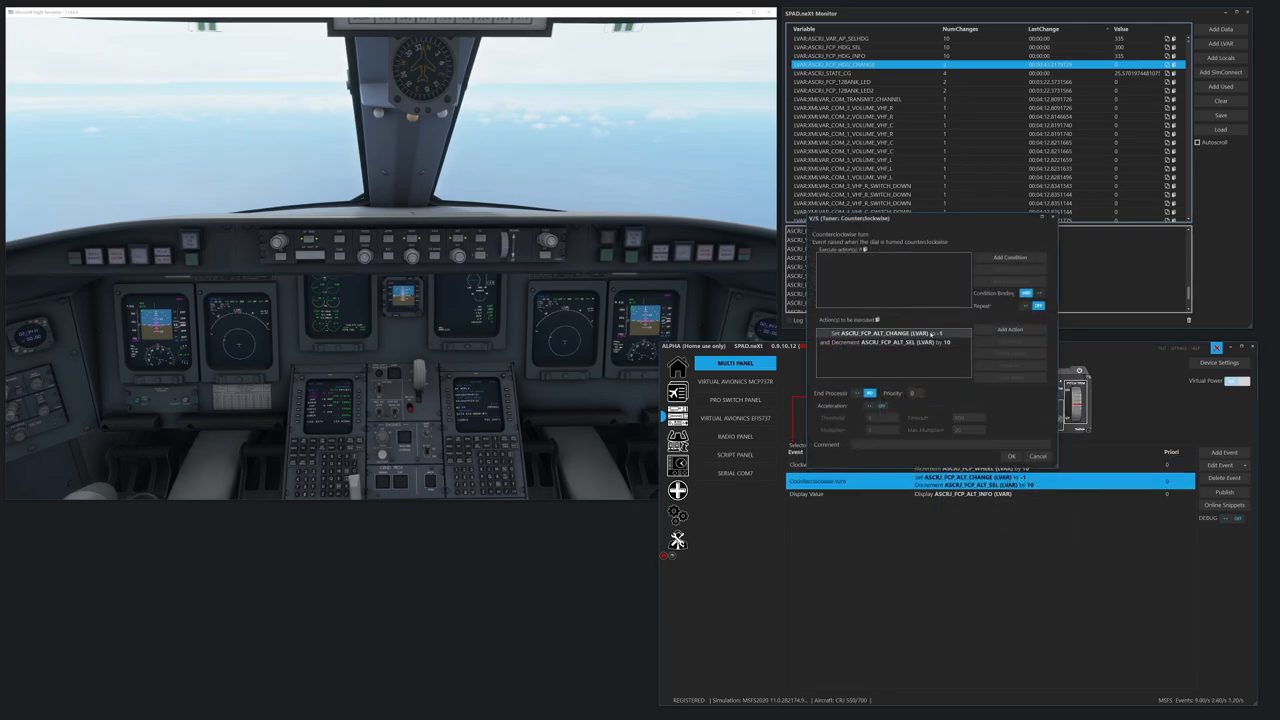
pyautogui.doubleClick(888, 333)
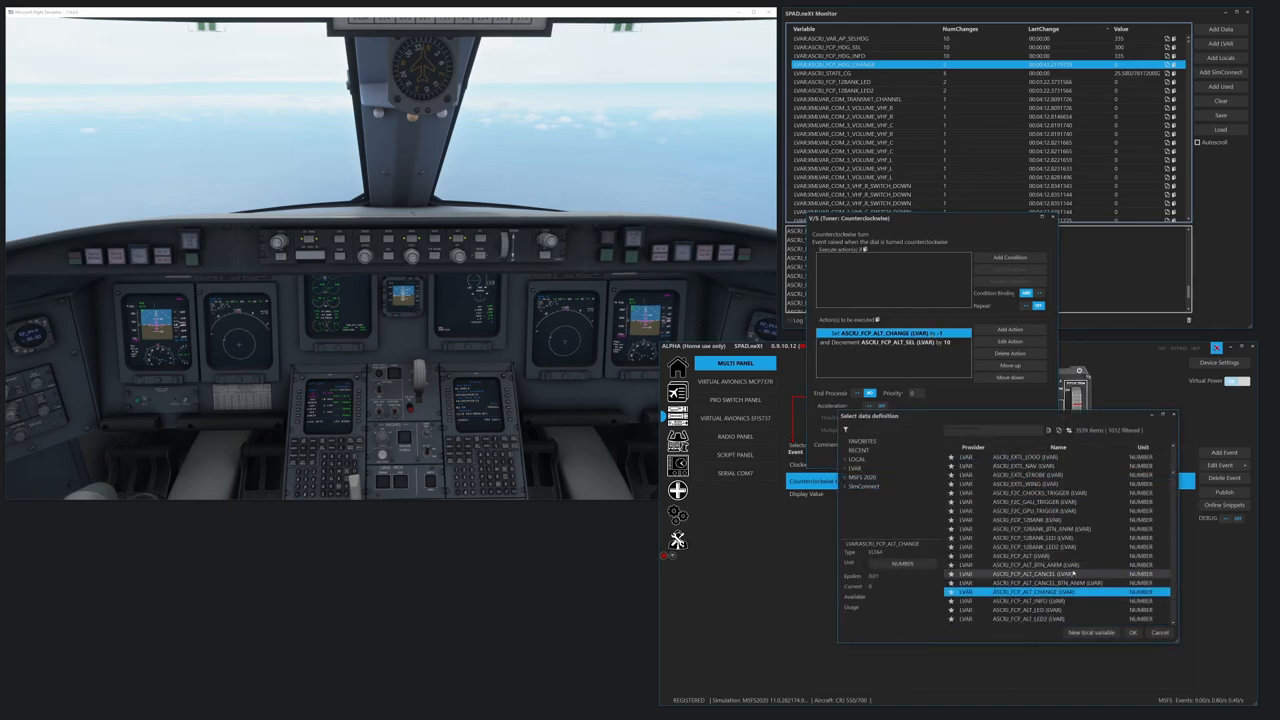
pyautogui.scroll(-3)
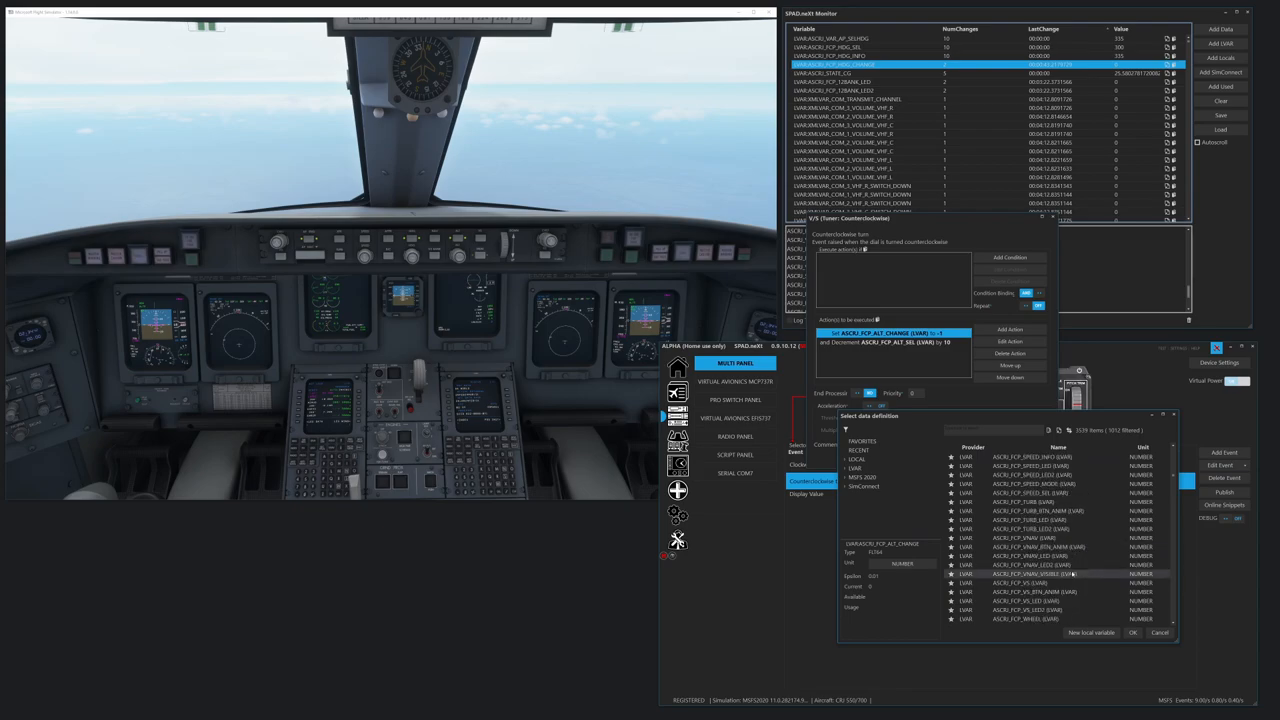
pyautogui.scroll(-3)
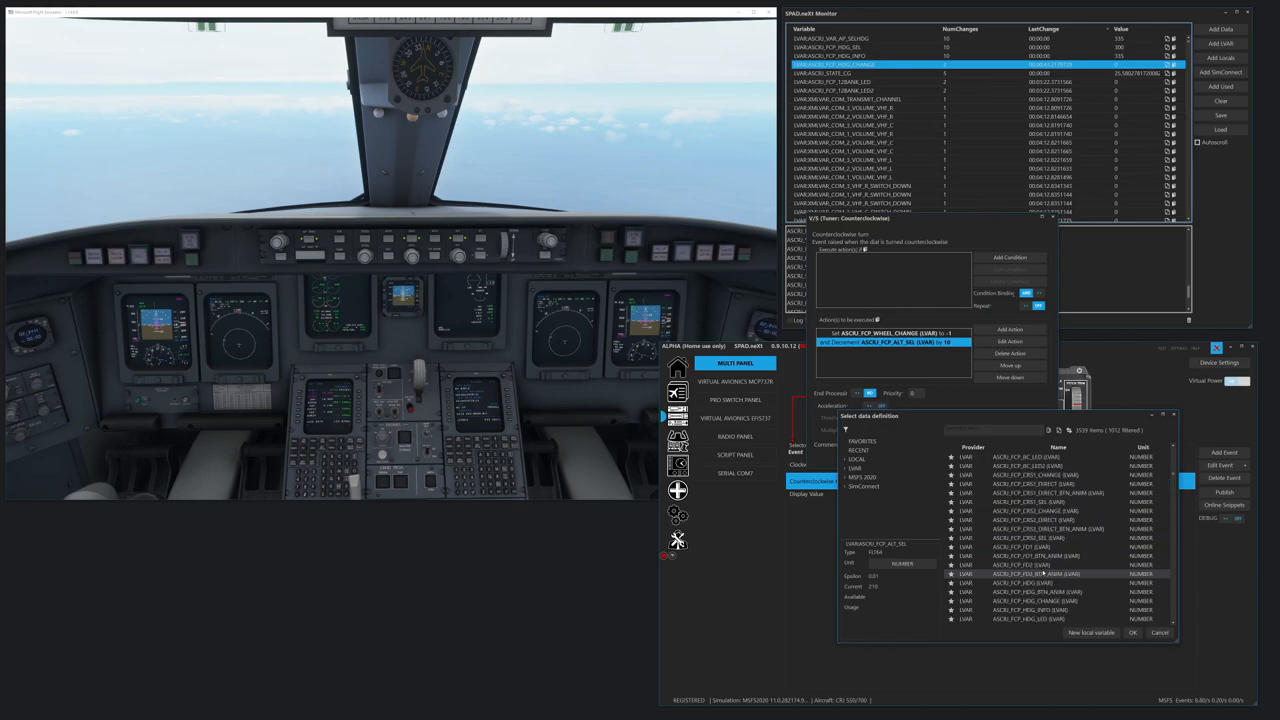
pyautogui.click(1133, 632)
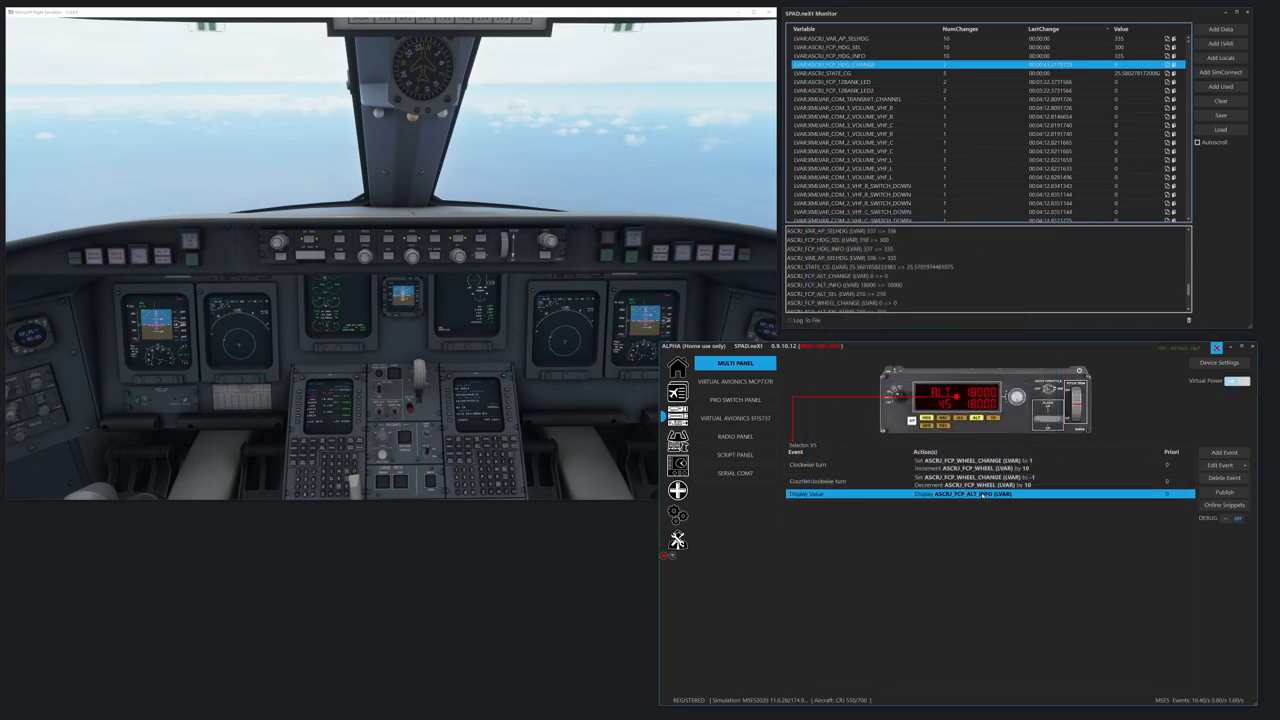
# - Point the V/S Display Value event at ASCRJ_FCP_WHEEL_INFO
pyautogui.doubleClick(806, 493)
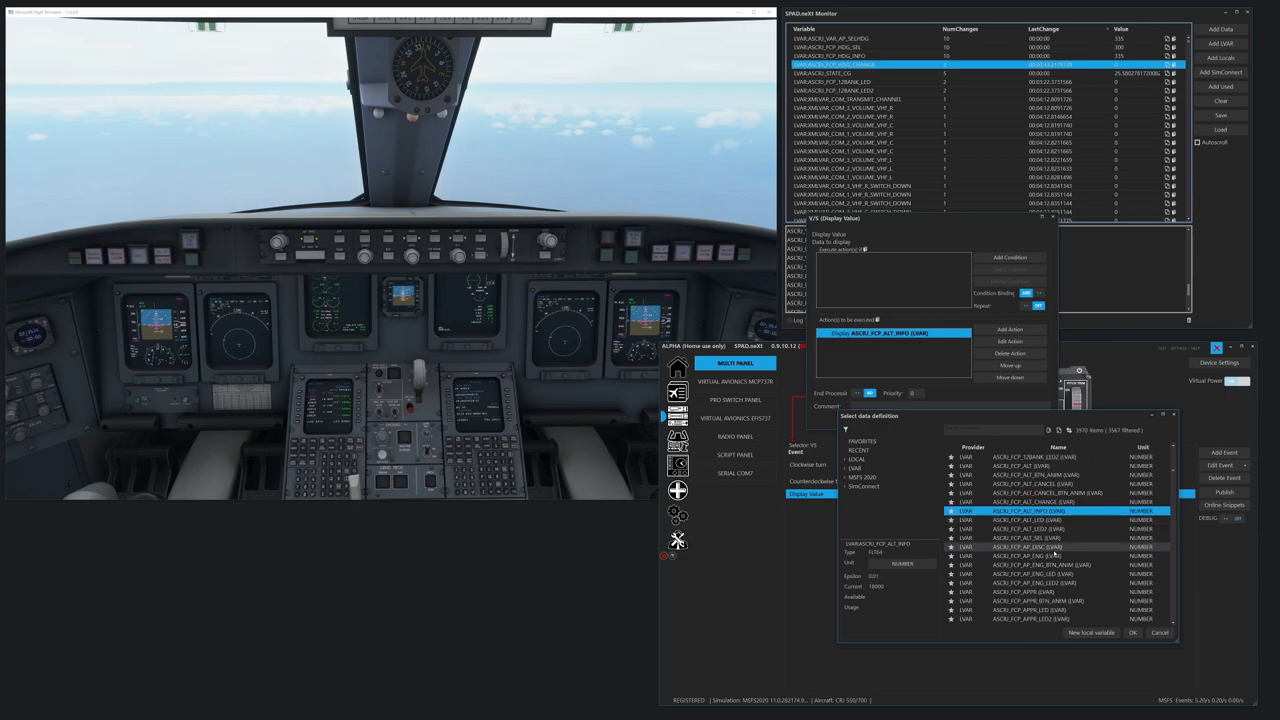
pyautogui.scroll(-3)
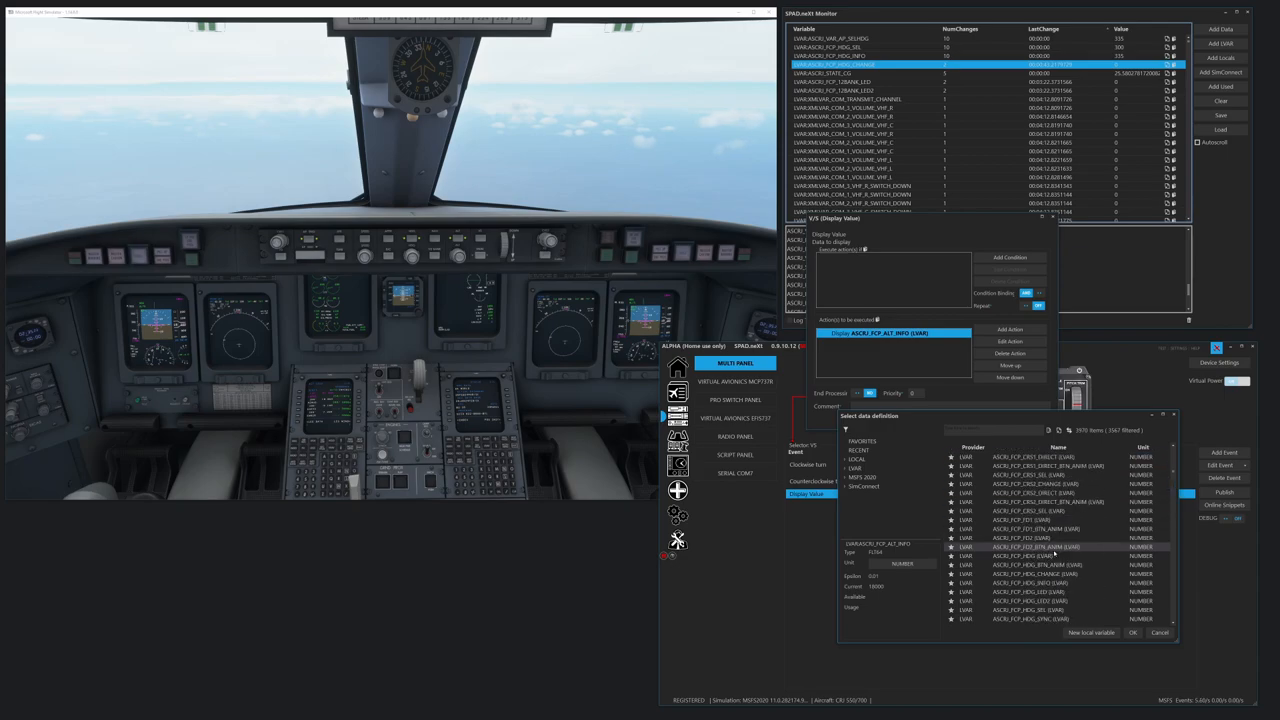
pyautogui.scroll(-3)
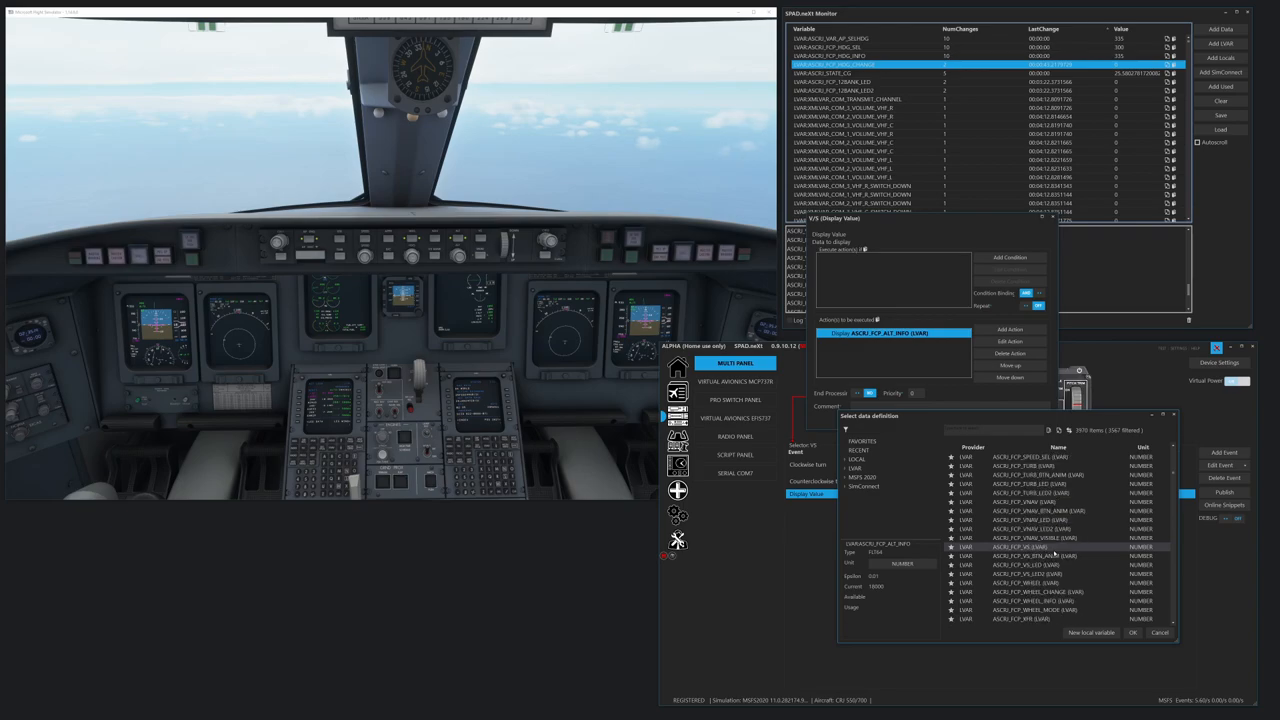
pyautogui.click(1035, 600)
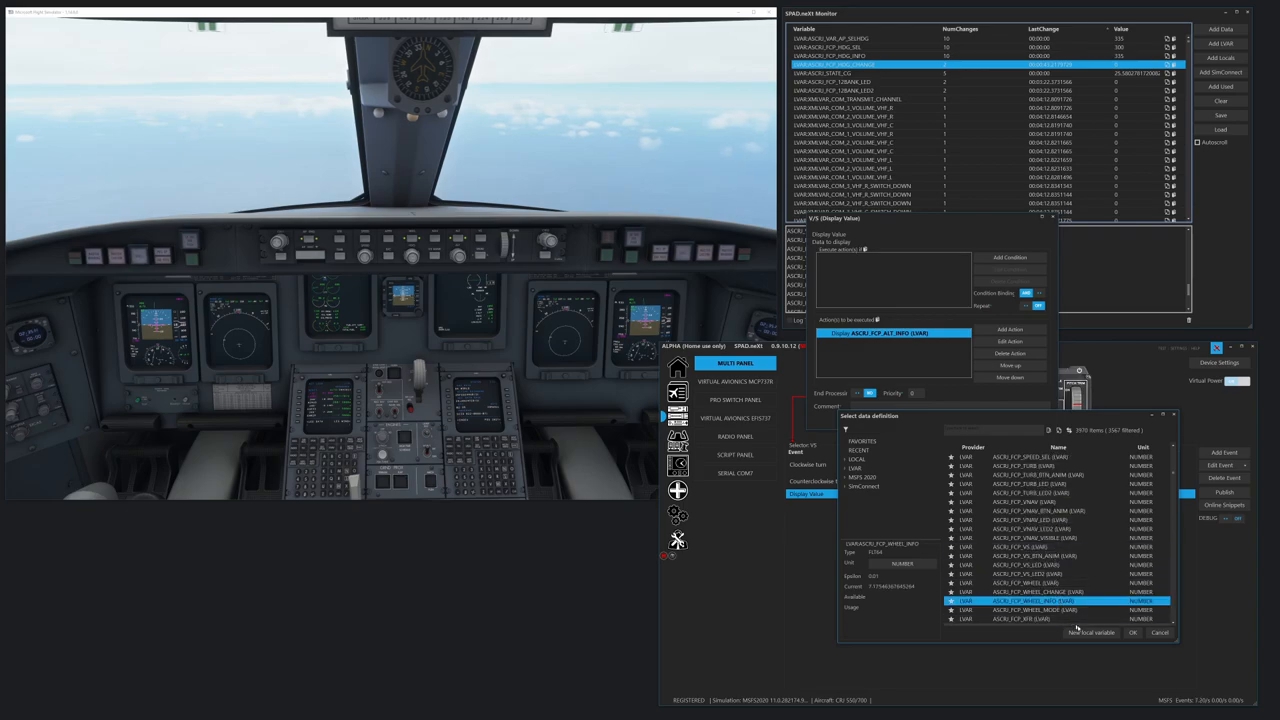
pyautogui.click(1132, 632)
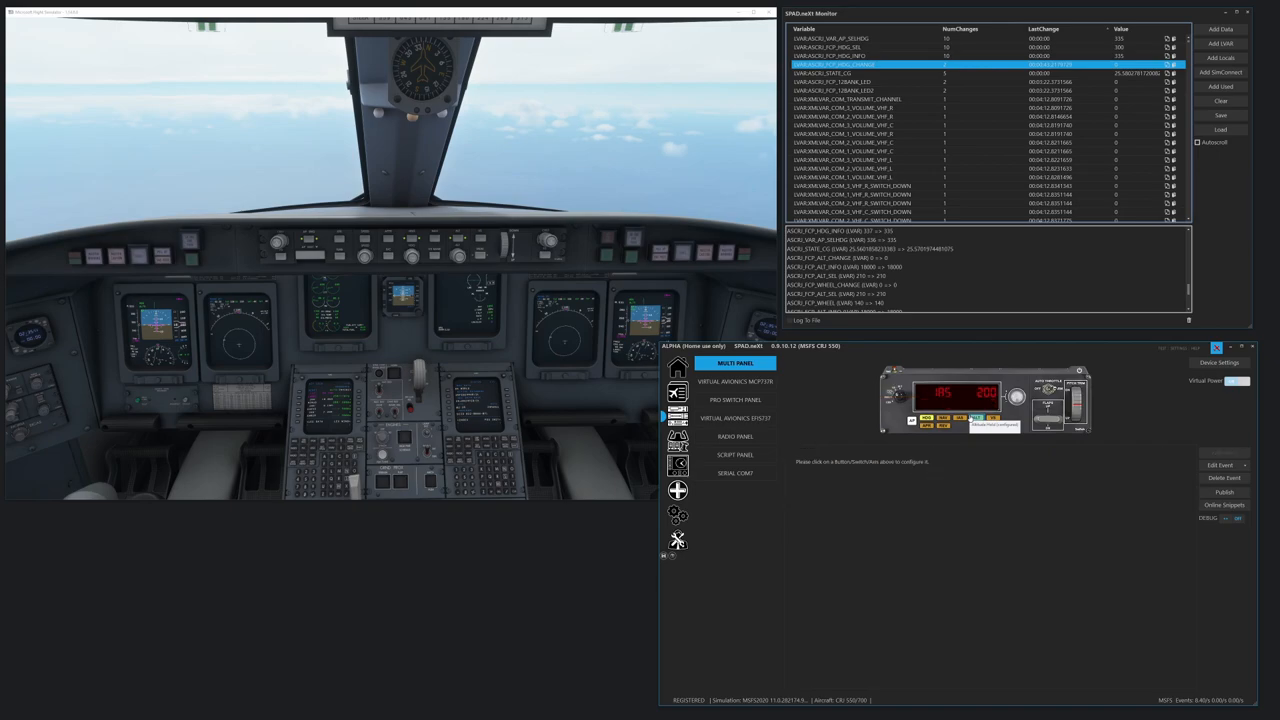
# - Select the CRS selector position to list its CRS1_SEL and NAV OBS:1 events
pyautogui.click(955, 398)
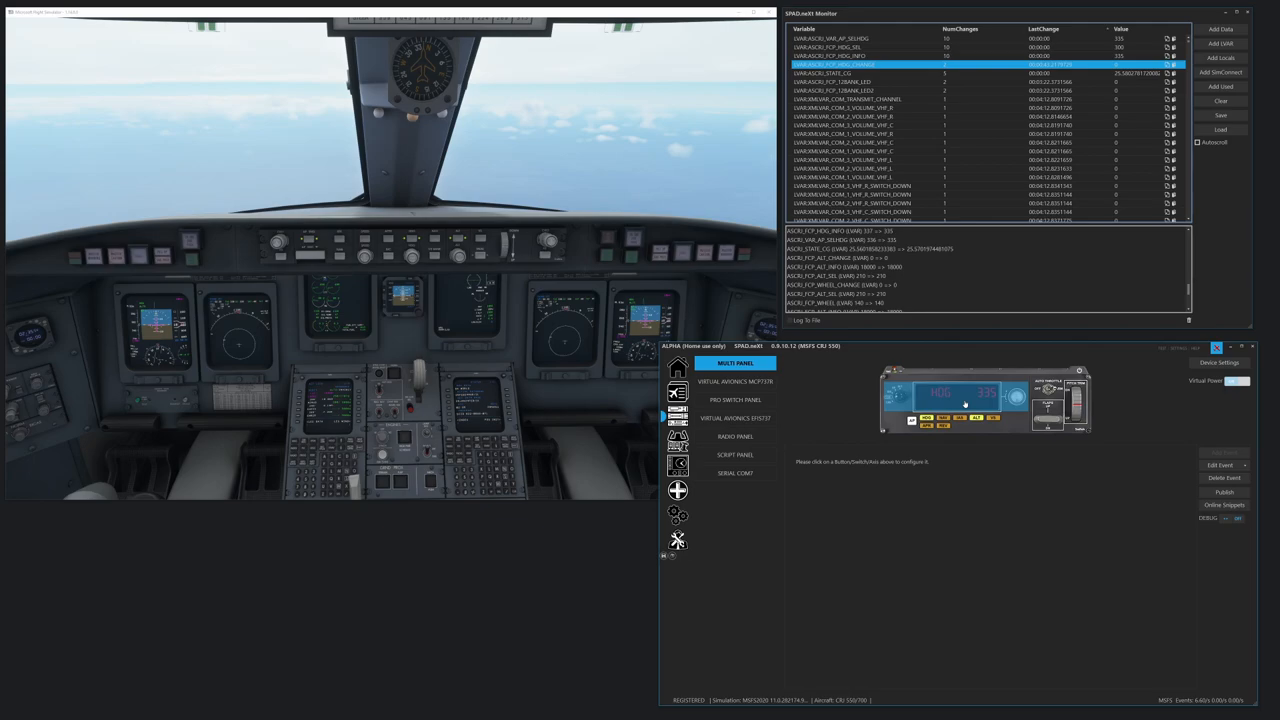
pyautogui.click(955, 397)
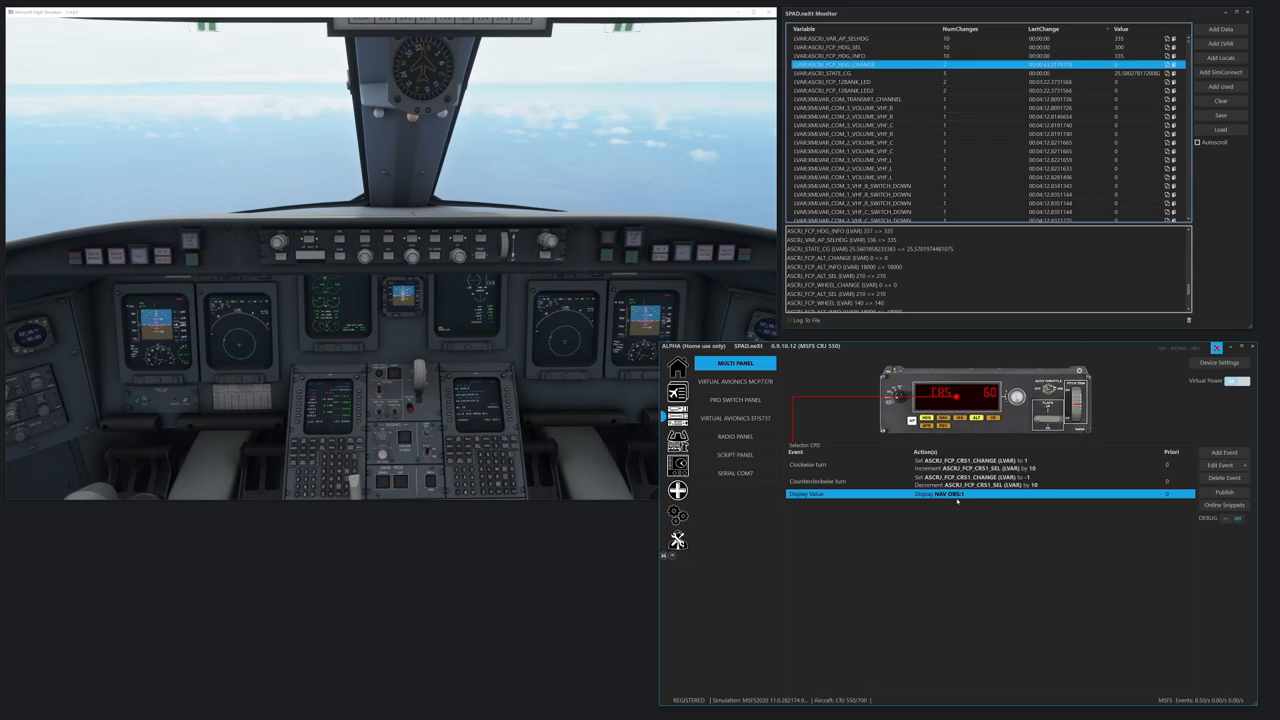
# - Open the CRS clockwise turn event to check its actions, then close it
pyautogui.click(810, 464)
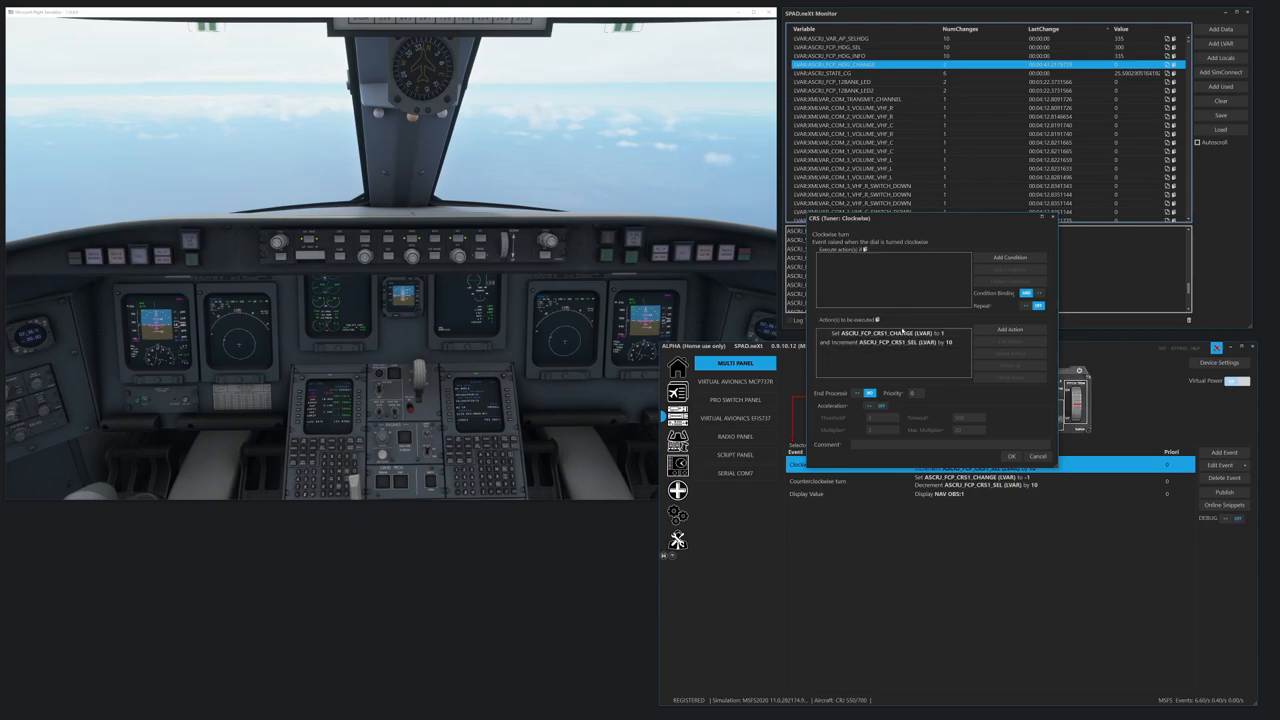
pyautogui.click(1011, 456)
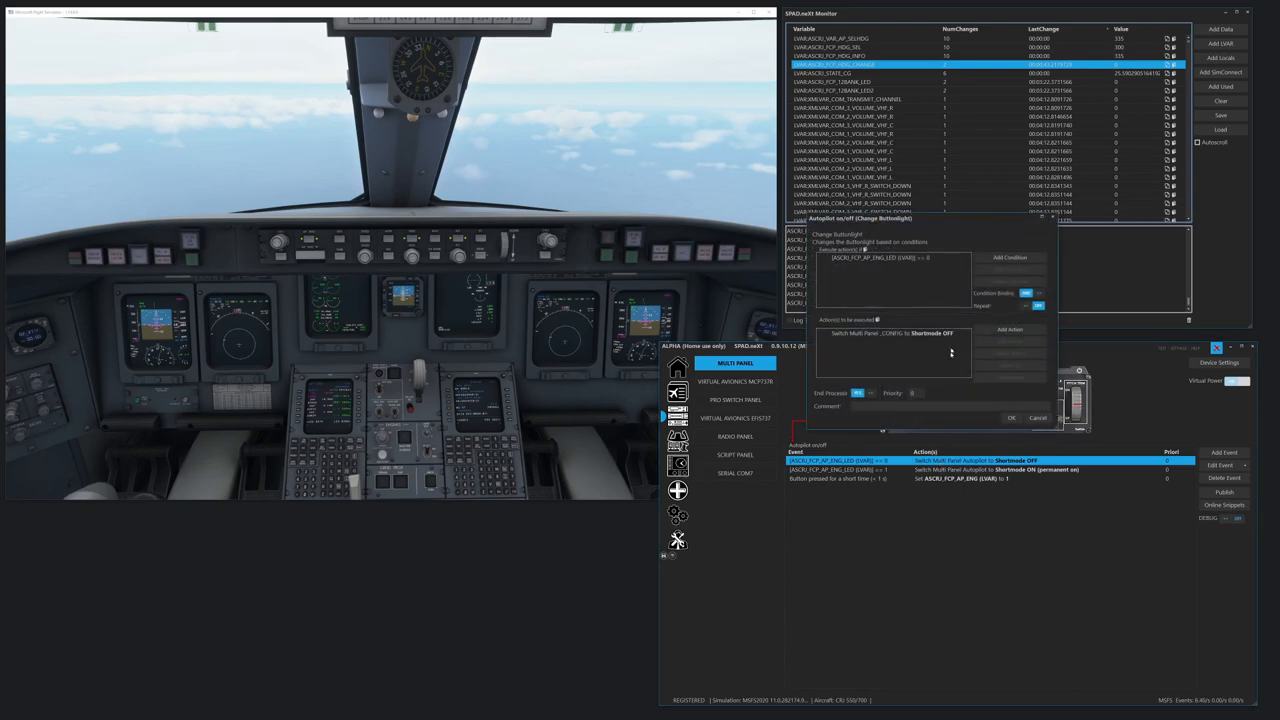
# - Review both autopilot buttonlight events, cancel without changes, and show the HDG button's events
pyautogui.click(1009, 257)
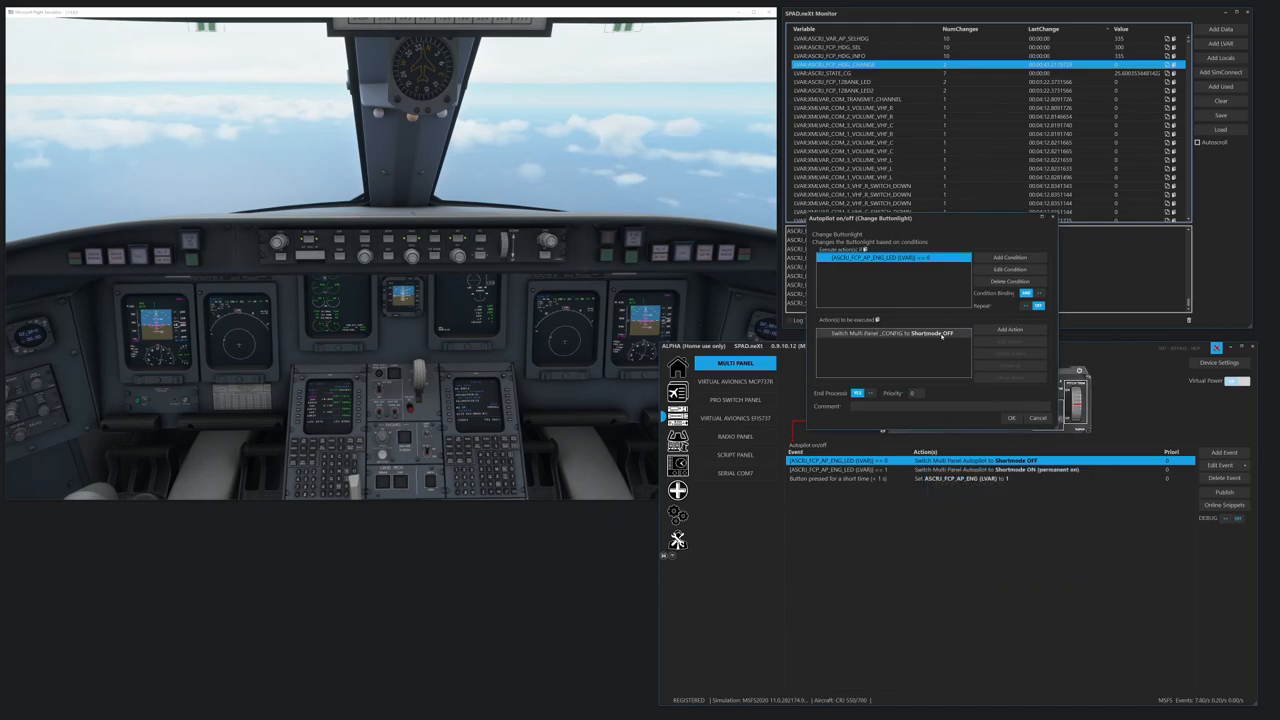
pyautogui.click(1011, 417)
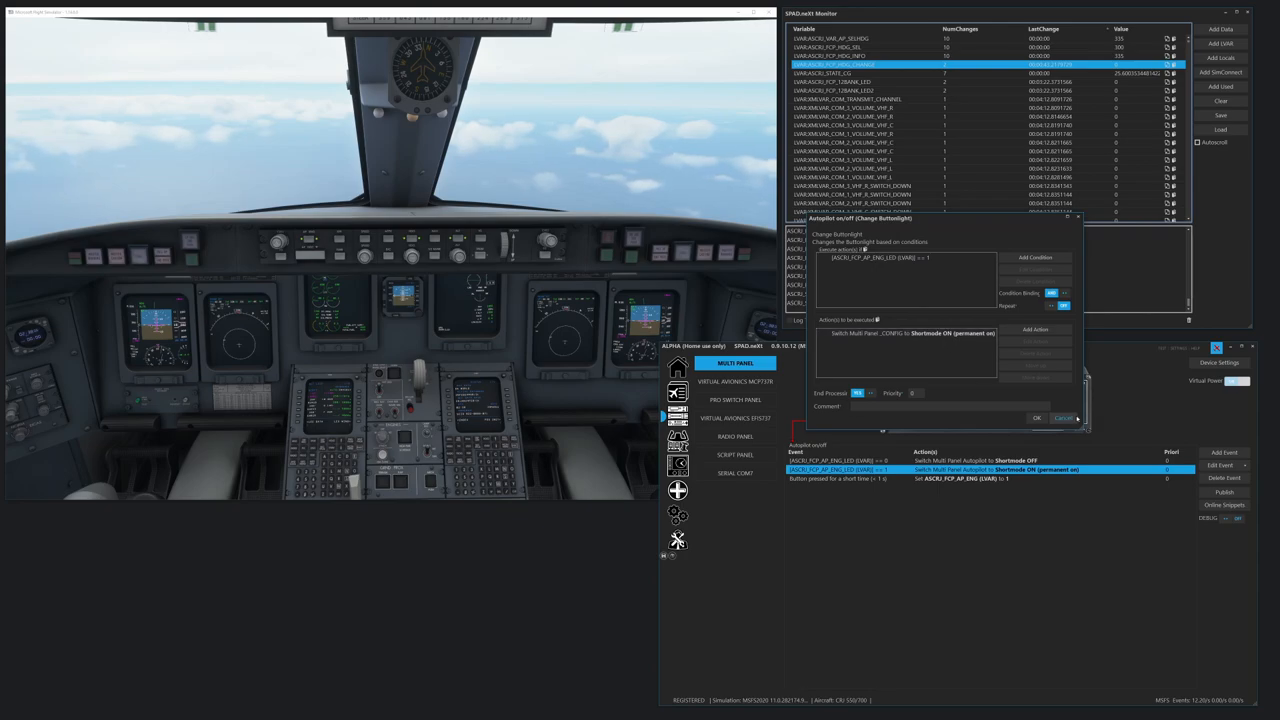
pyautogui.click(1037, 417)
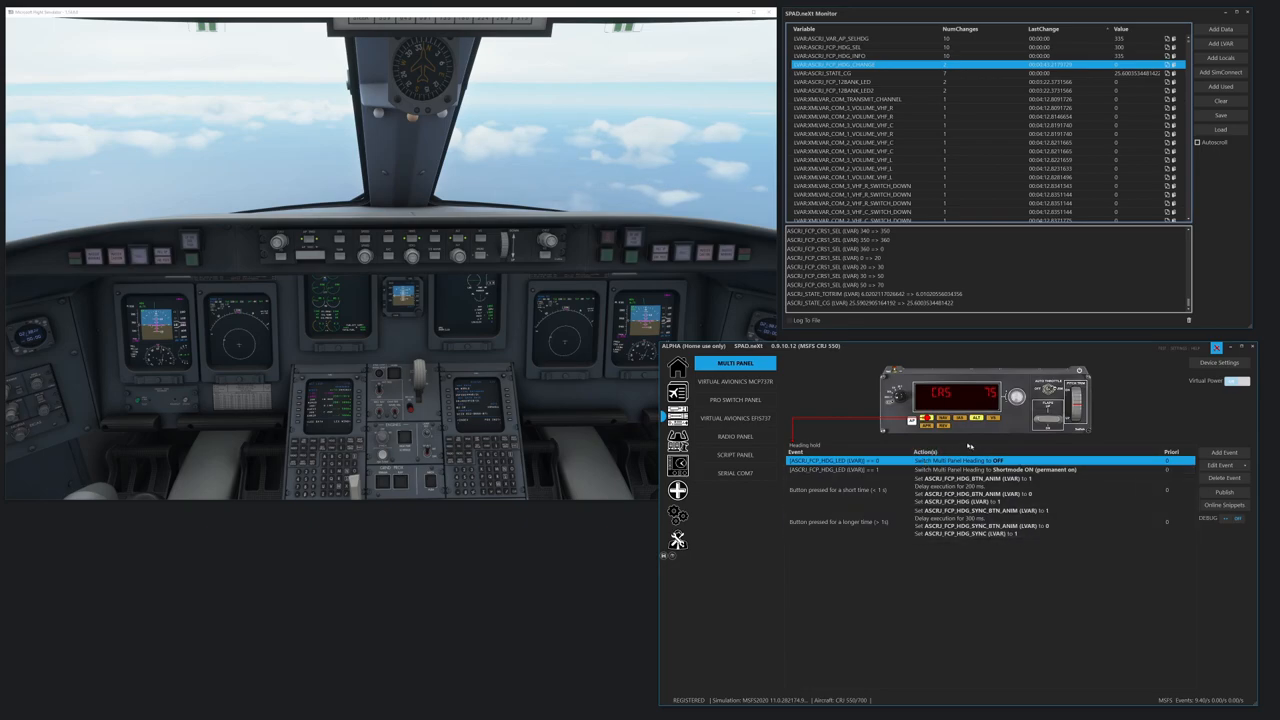
pyautogui.moveTo(947, 557)
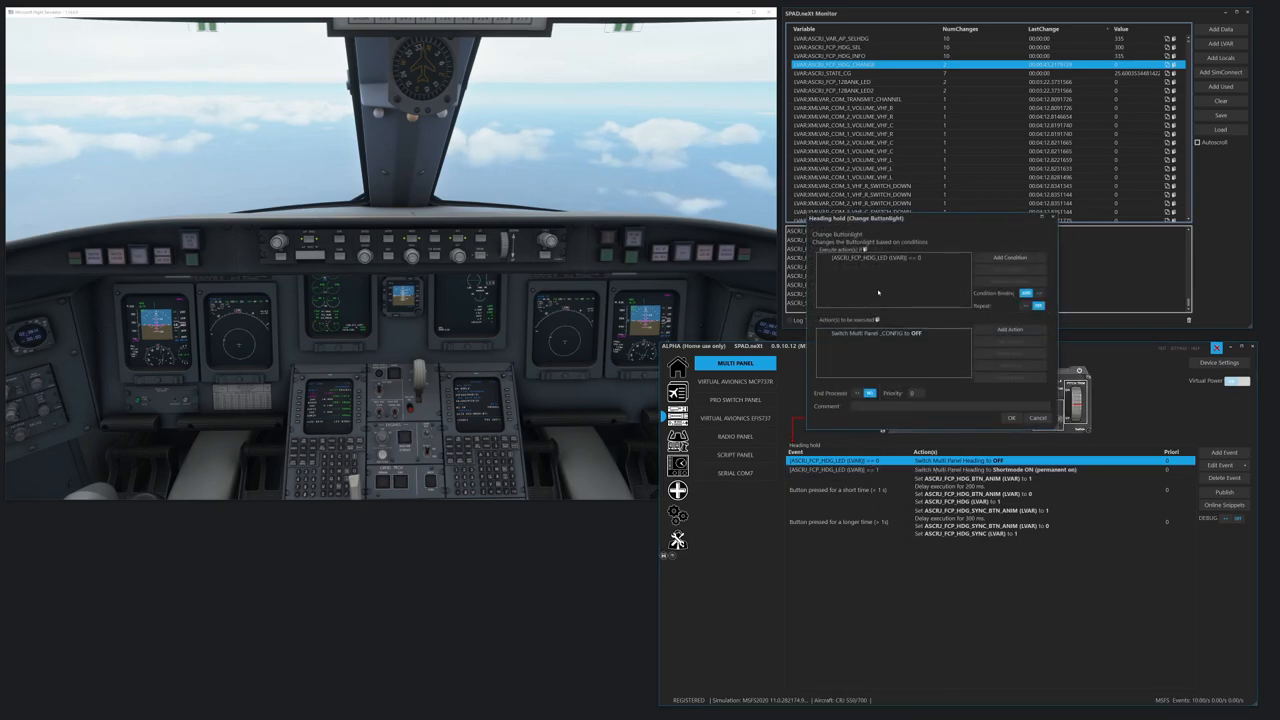
# - Inspect Heading hold's light rules for HDG_LED at 0 and at 1, leaving them unchanged
pyautogui.click(890, 333)
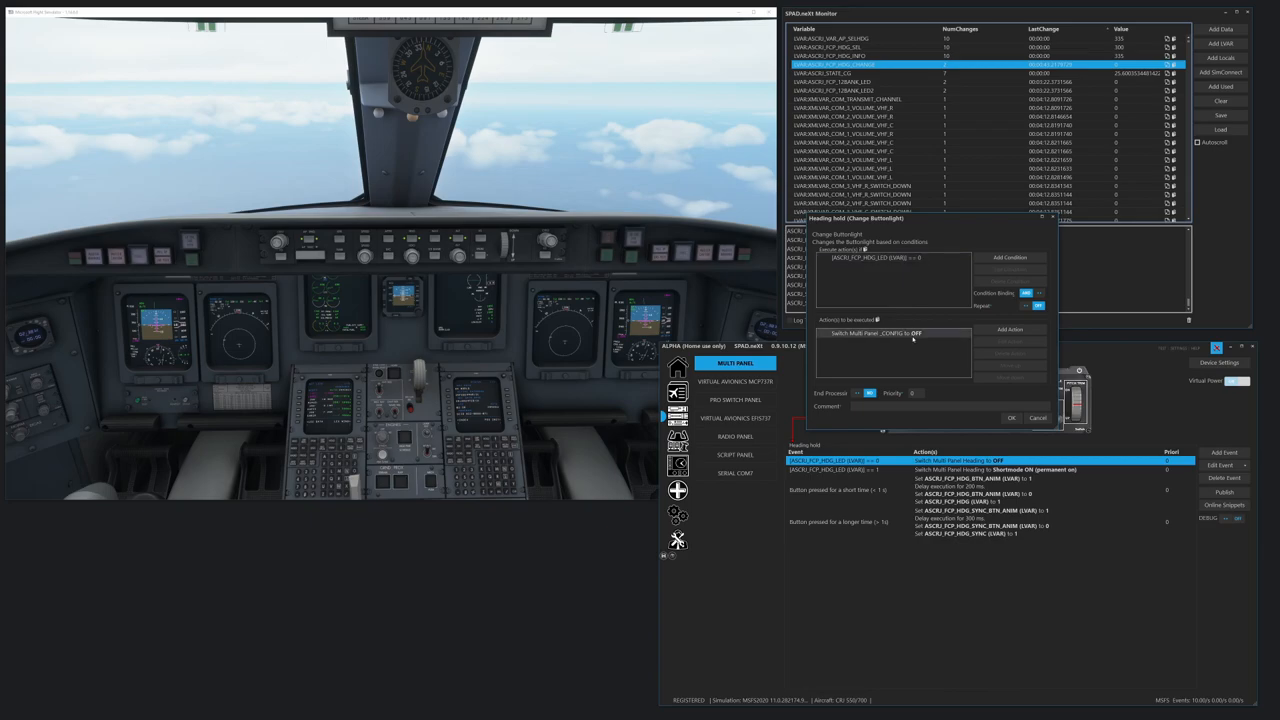
pyautogui.click(1010, 418)
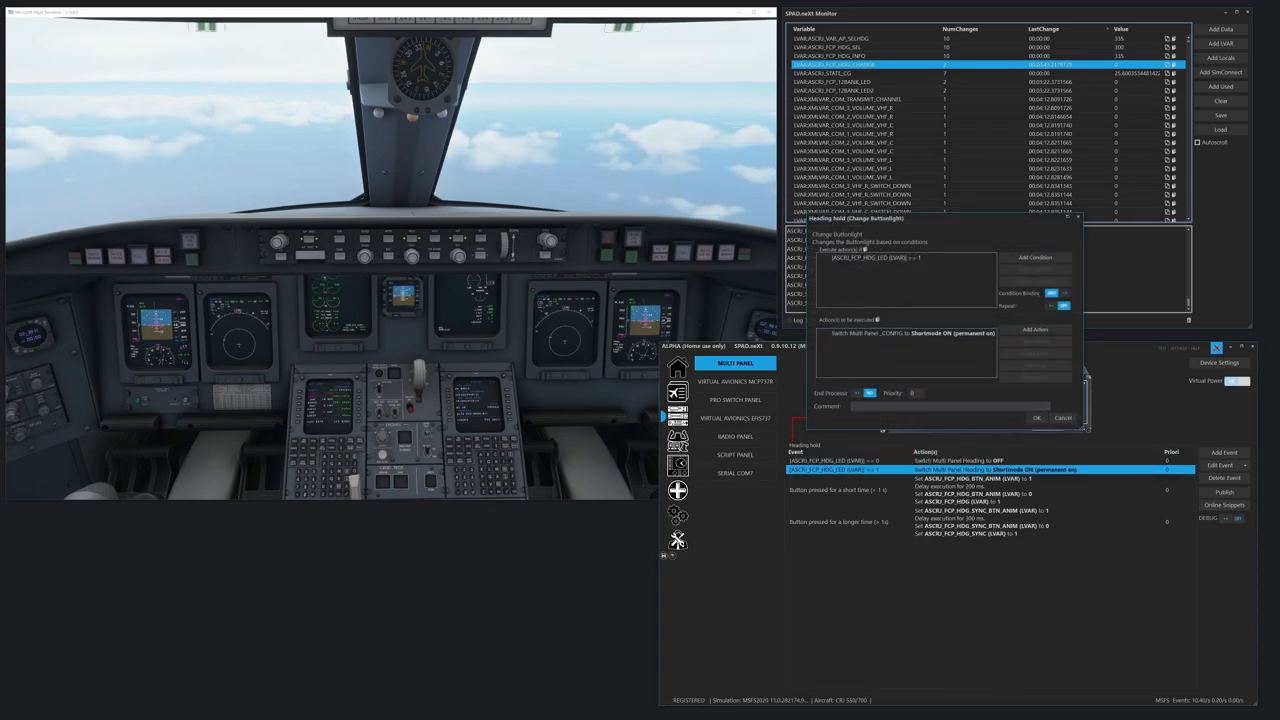
pyautogui.click(1224, 452)
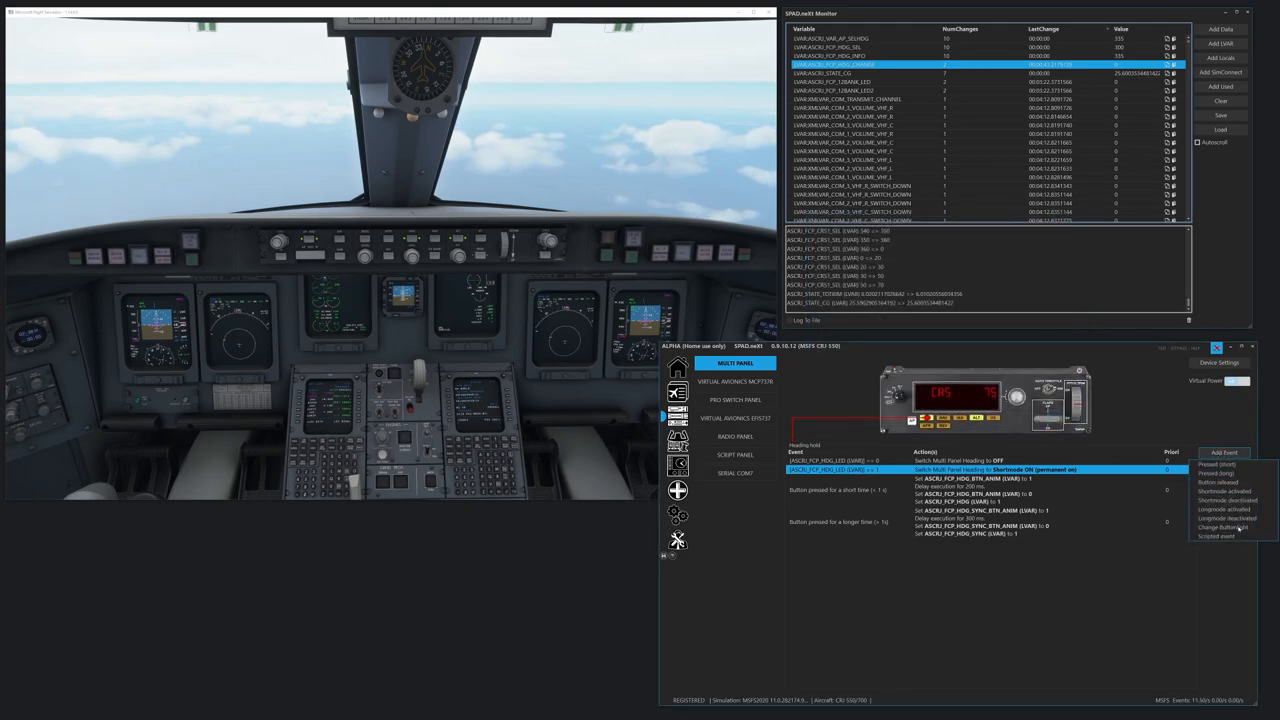
# - Draft a new Heading hold buttonlight event with a condition on ASCRJ_FCP_VS_LED
pyautogui.click(1227, 527)
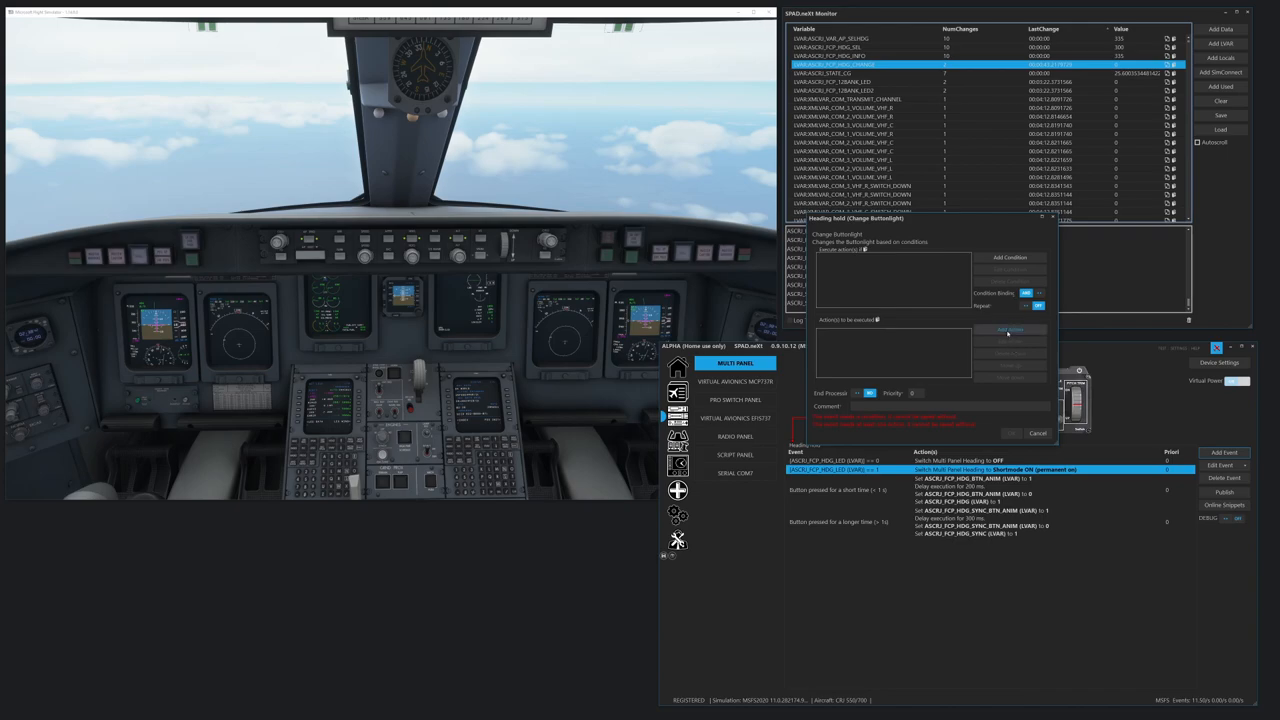
pyautogui.click(1009, 257)
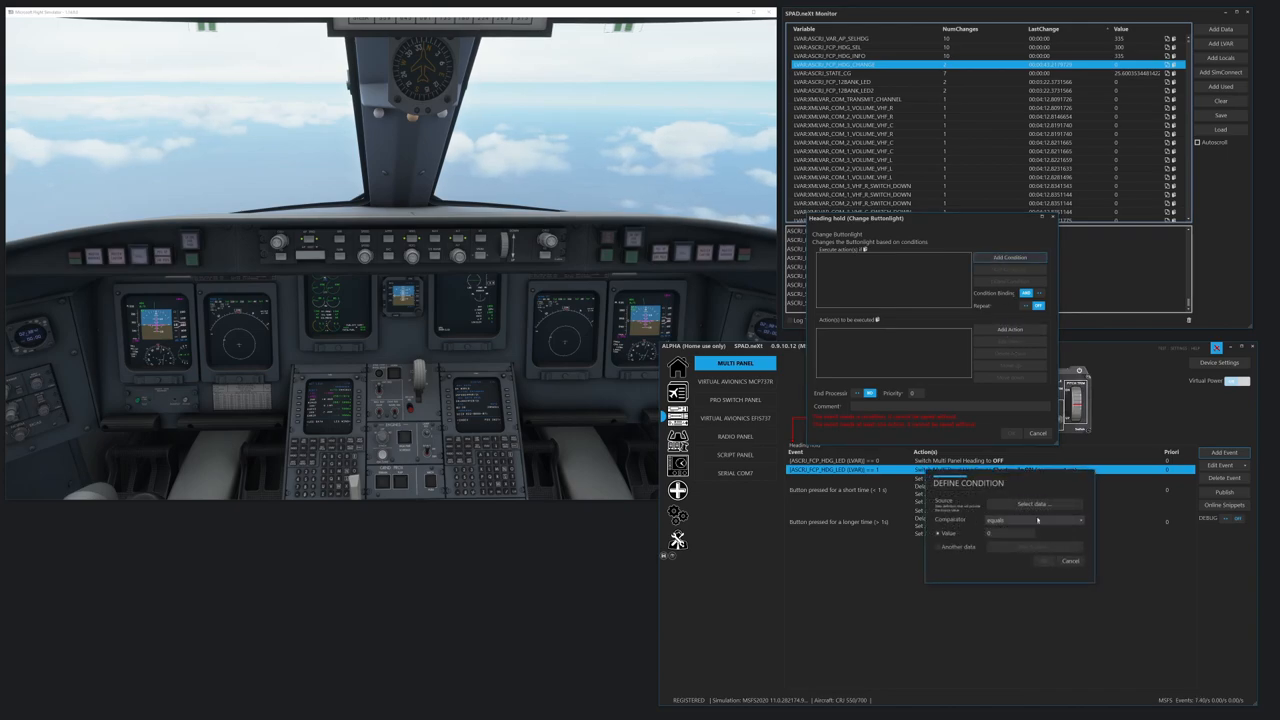
pyautogui.click(1035, 503)
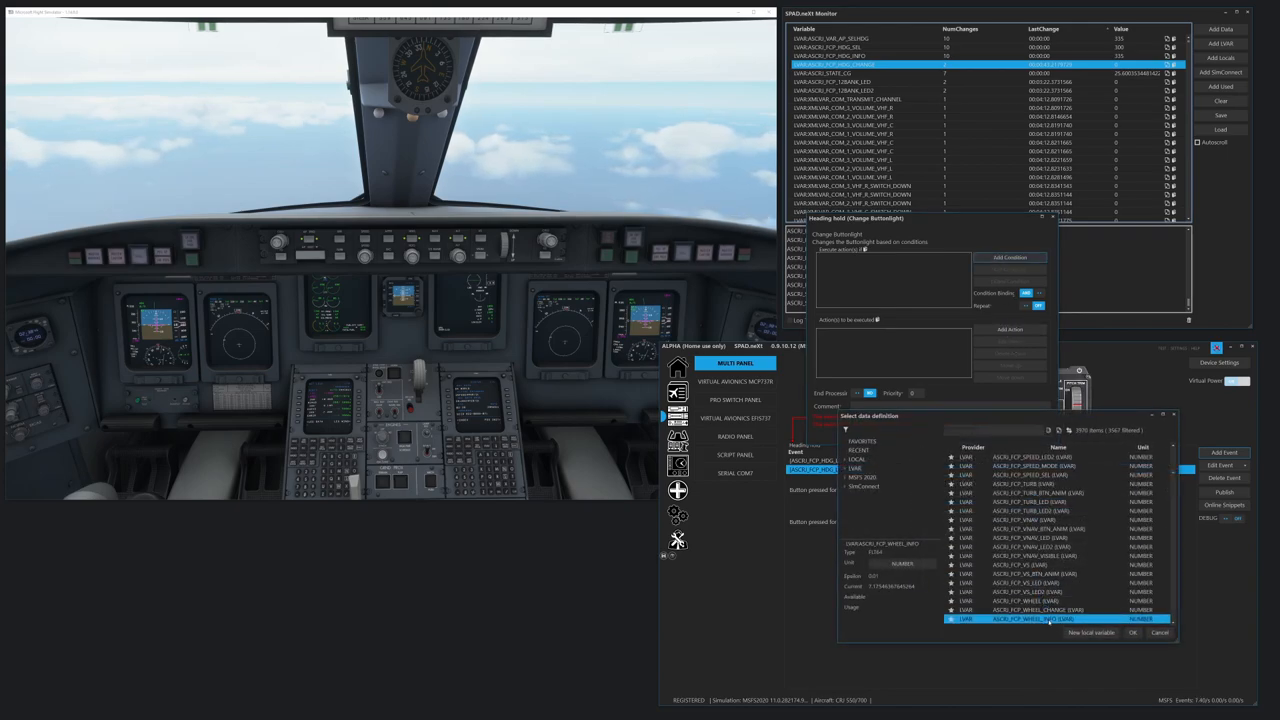
pyautogui.click(1133, 632)
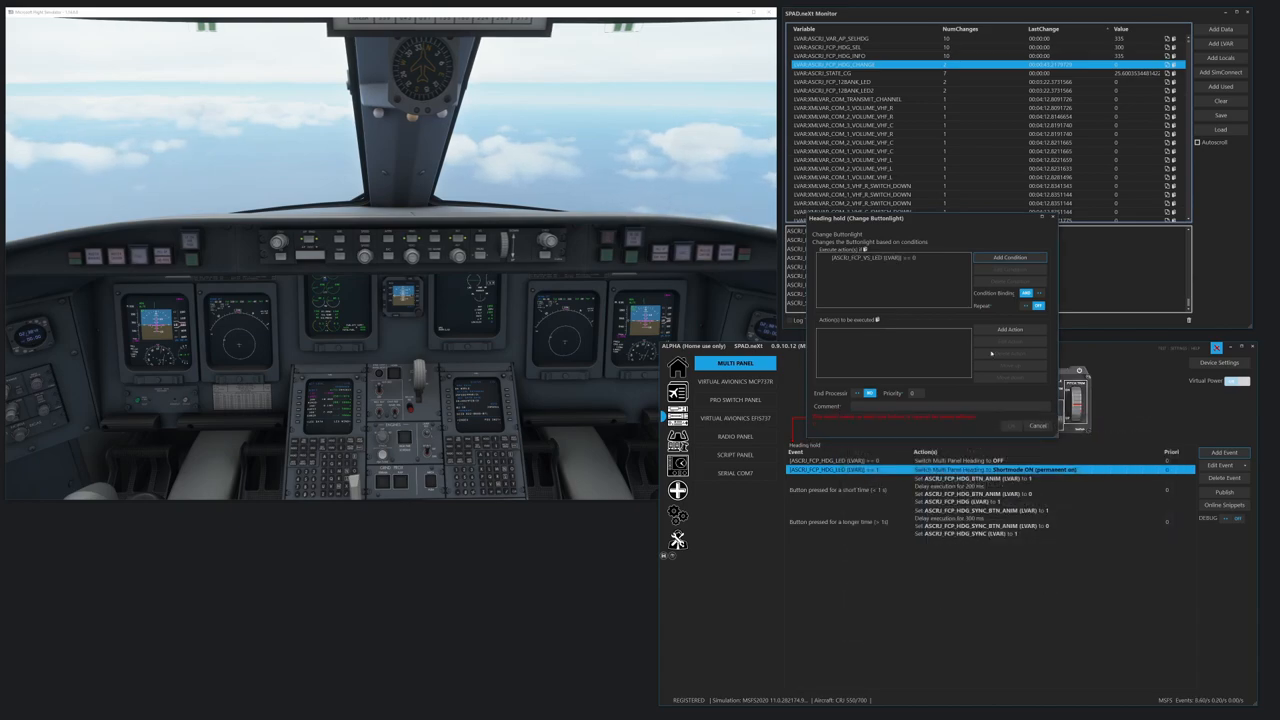
# - Give the draft rule a Button Light/Mode OFF action and confirm it
pyautogui.click(1010, 329)
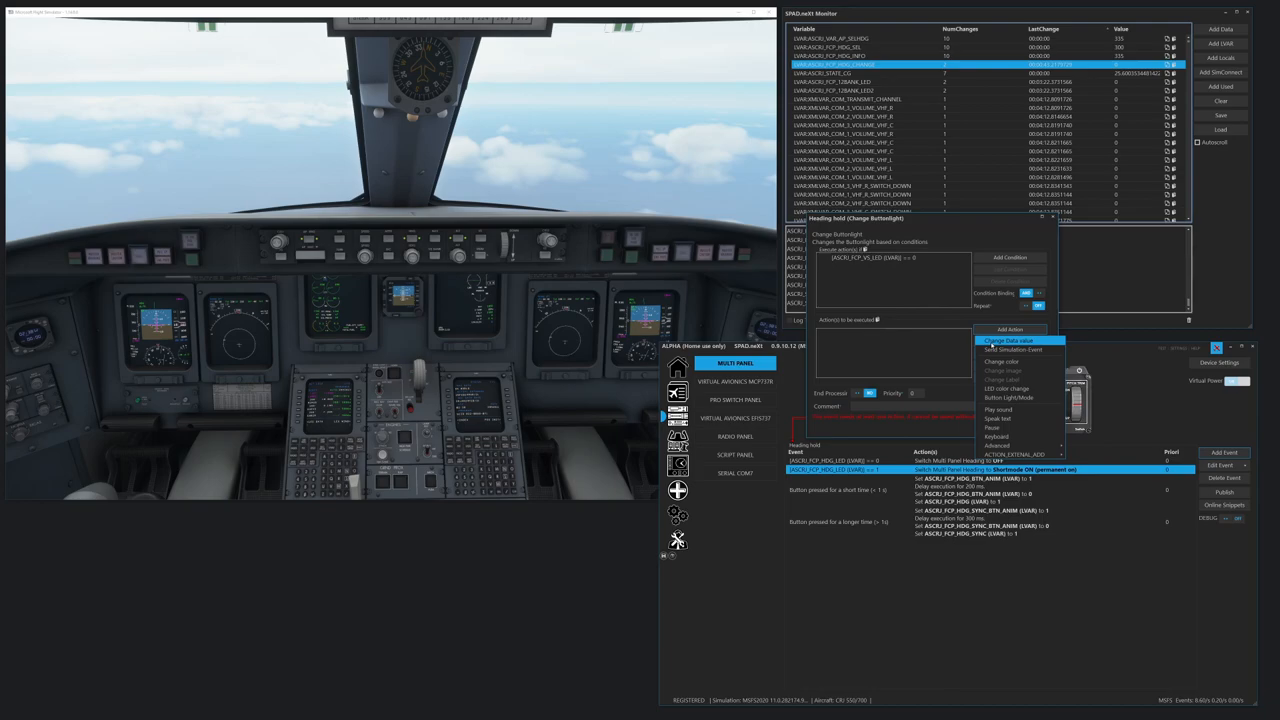
pyautogui.click(996, 444)
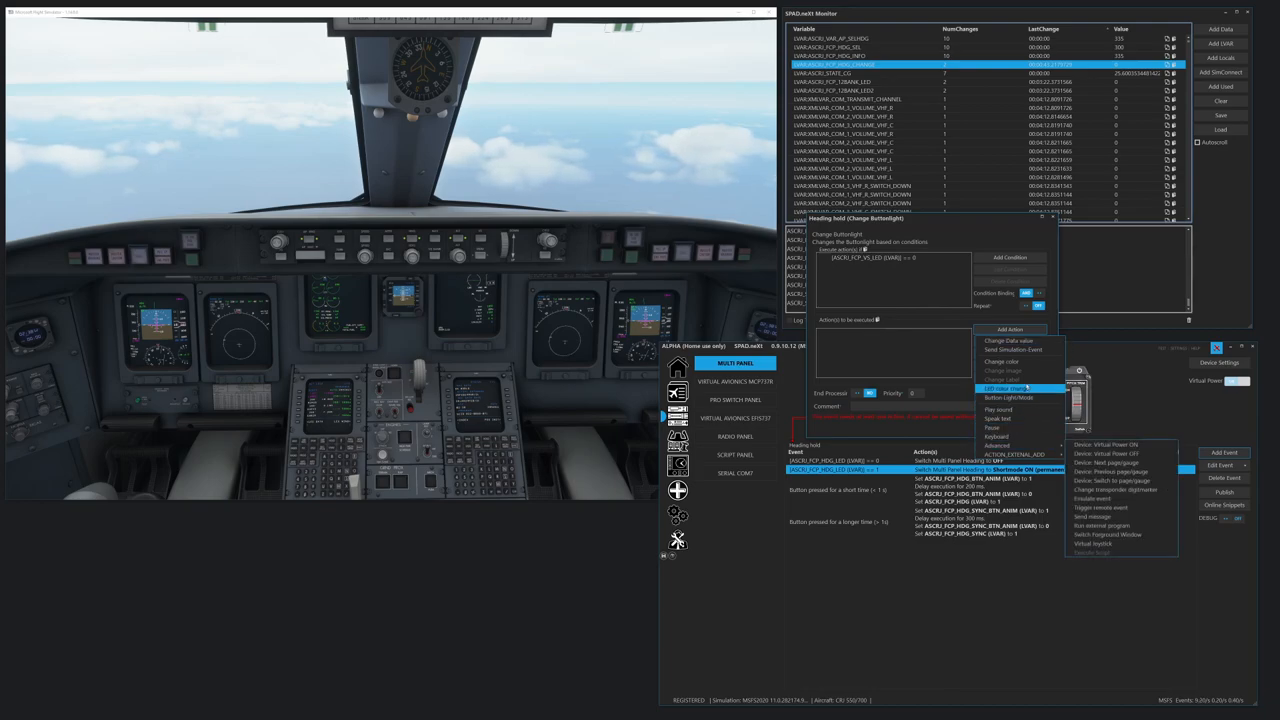
pyautogui.click(1005, 388)
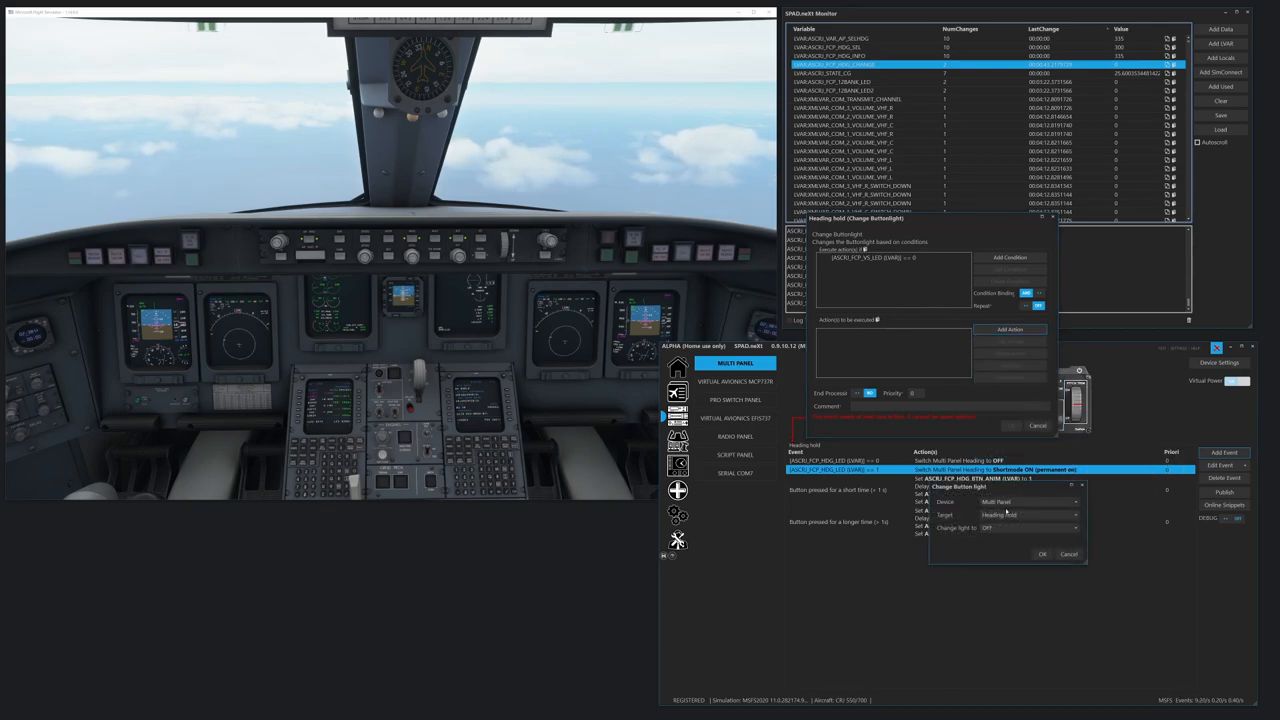
pyautogui.click(1030, 527)
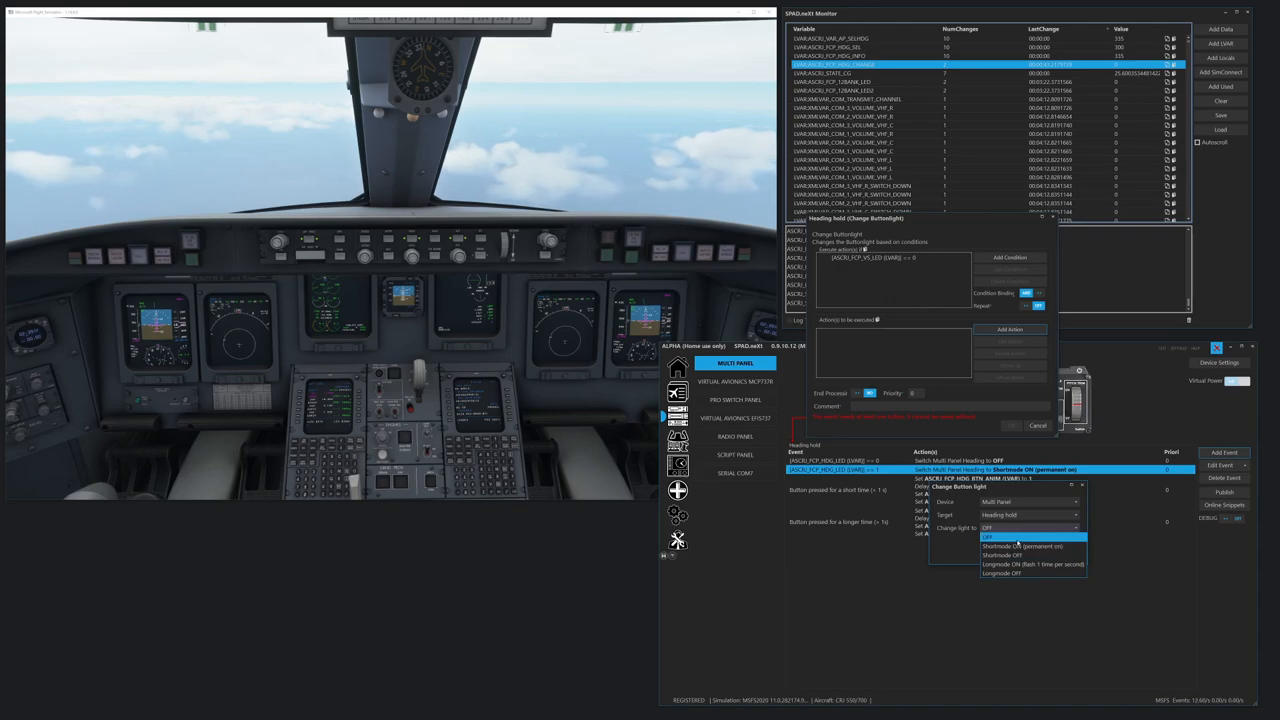
pyautogui.moveTo(1020, 555)
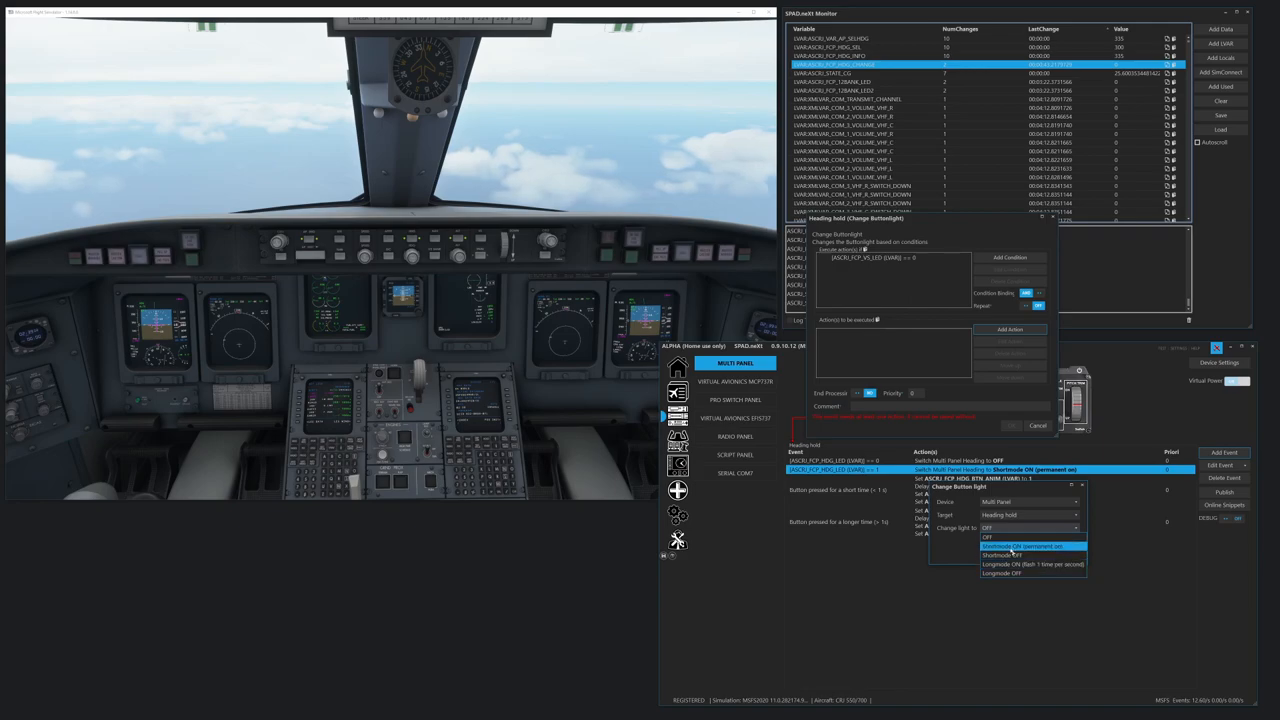
pyautogui.click(986, 537)
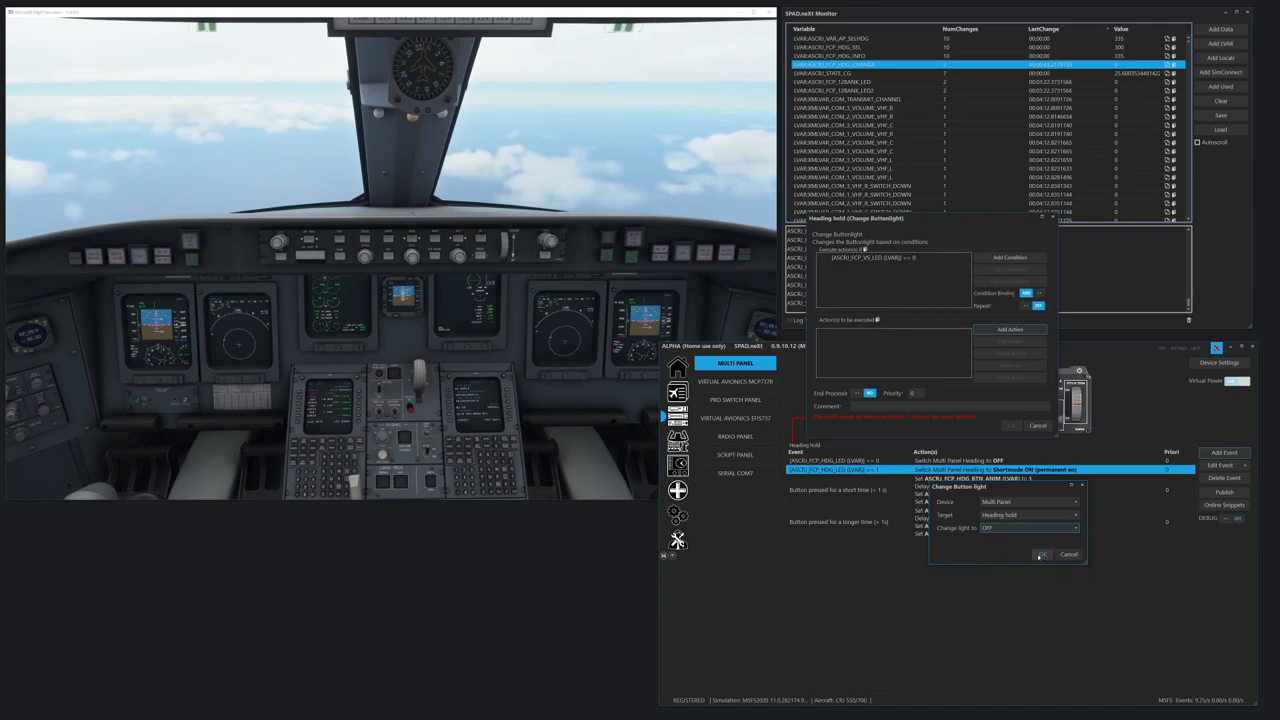
pyautogui.click(1043, 554)
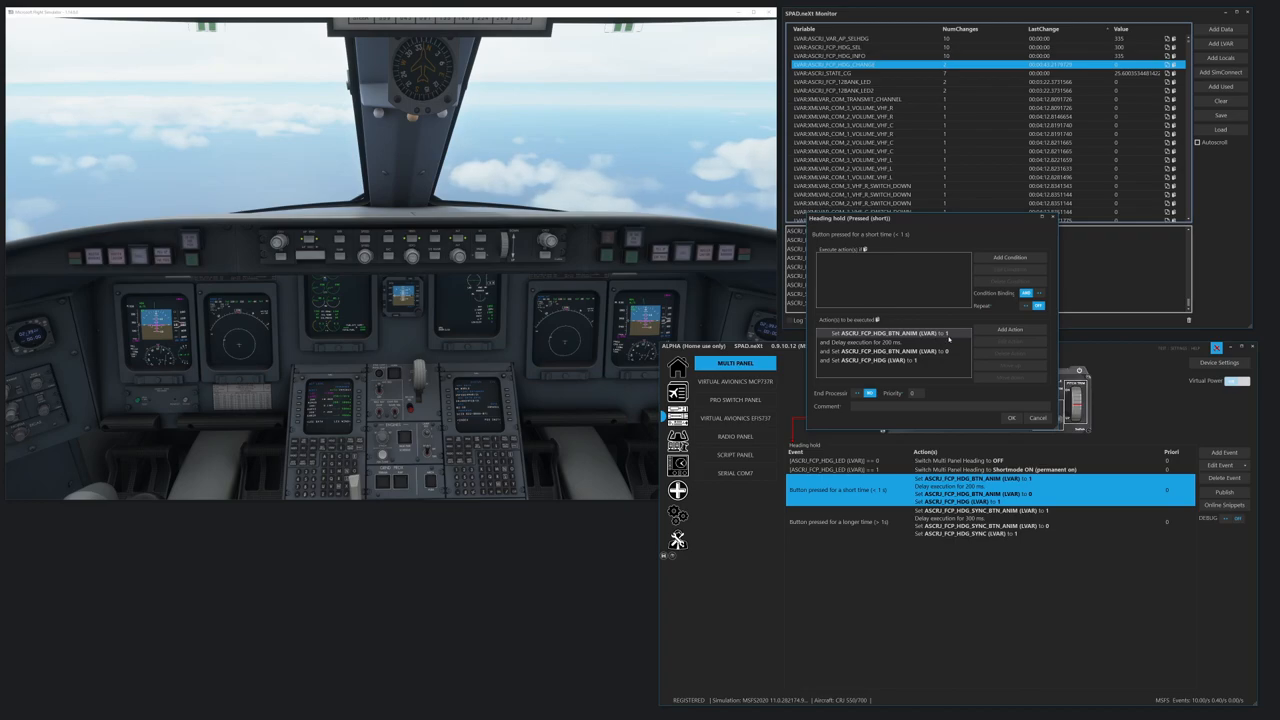
# - Try adding a data change on HDG_BTN_ANIM to the short press, then discard it
pyautogui.click(890, 342)
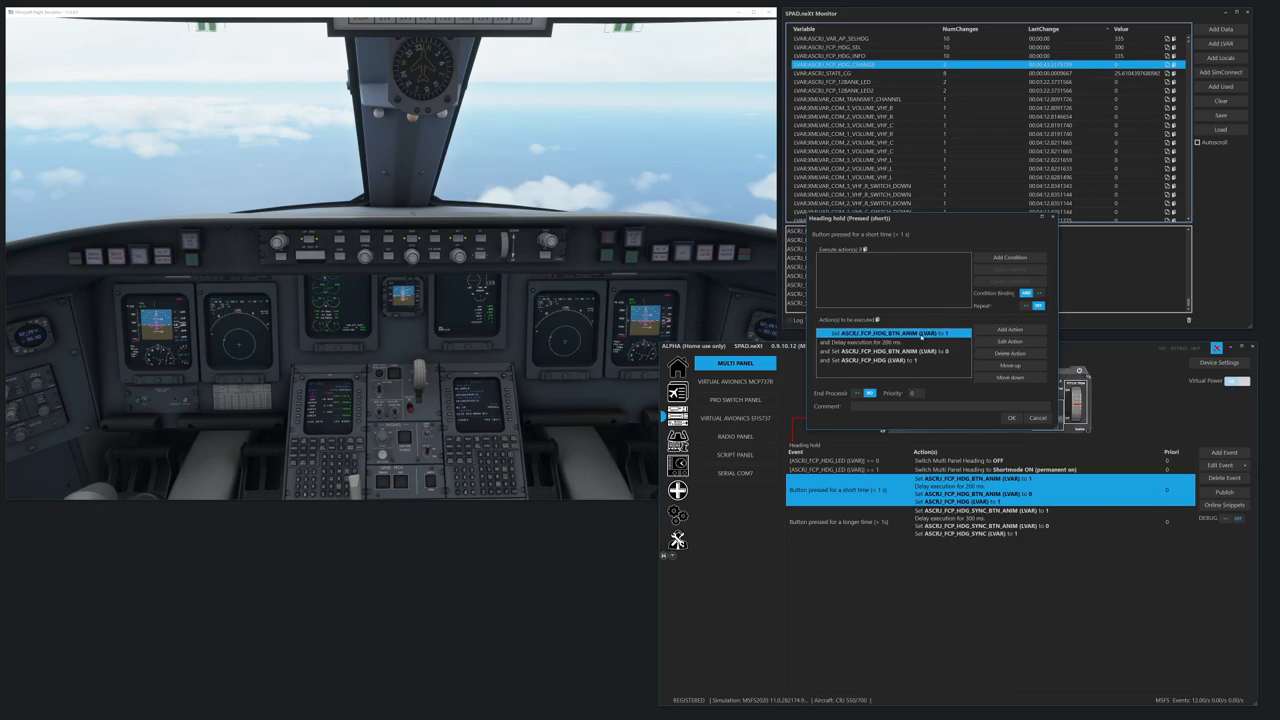
pyautogui.click(1009, 330)
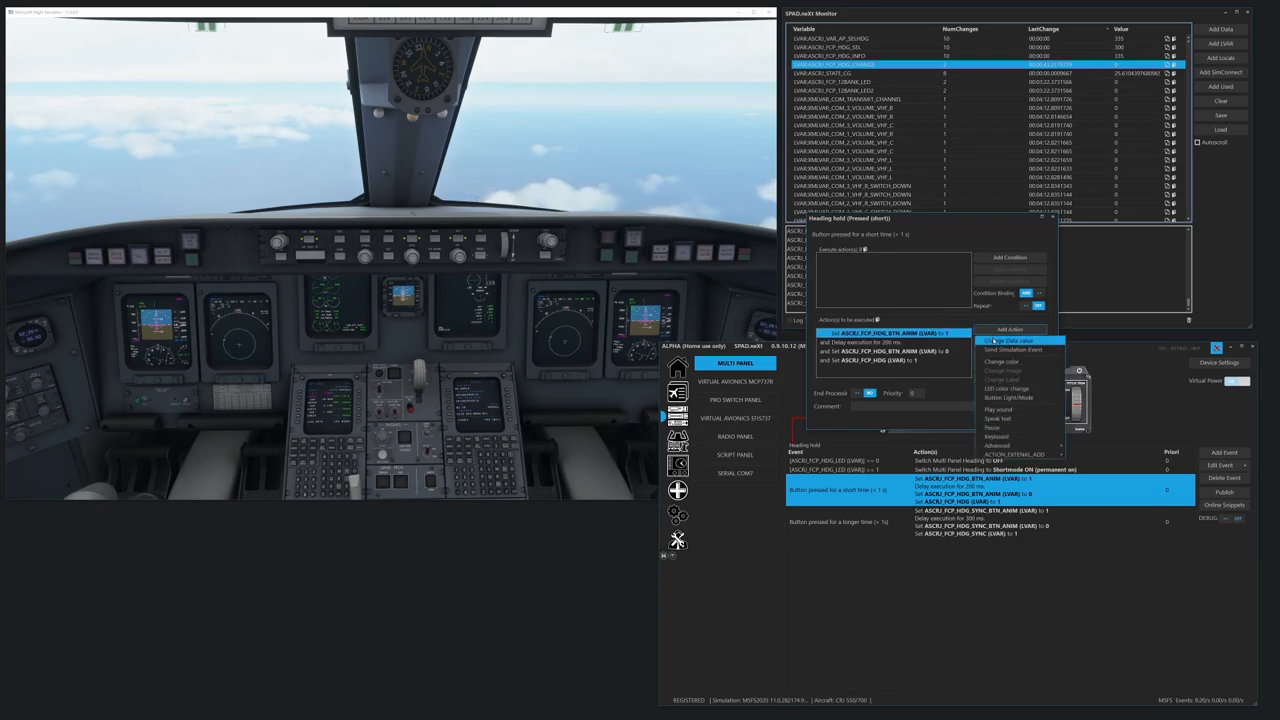
pyautogui.click(1010, 340)
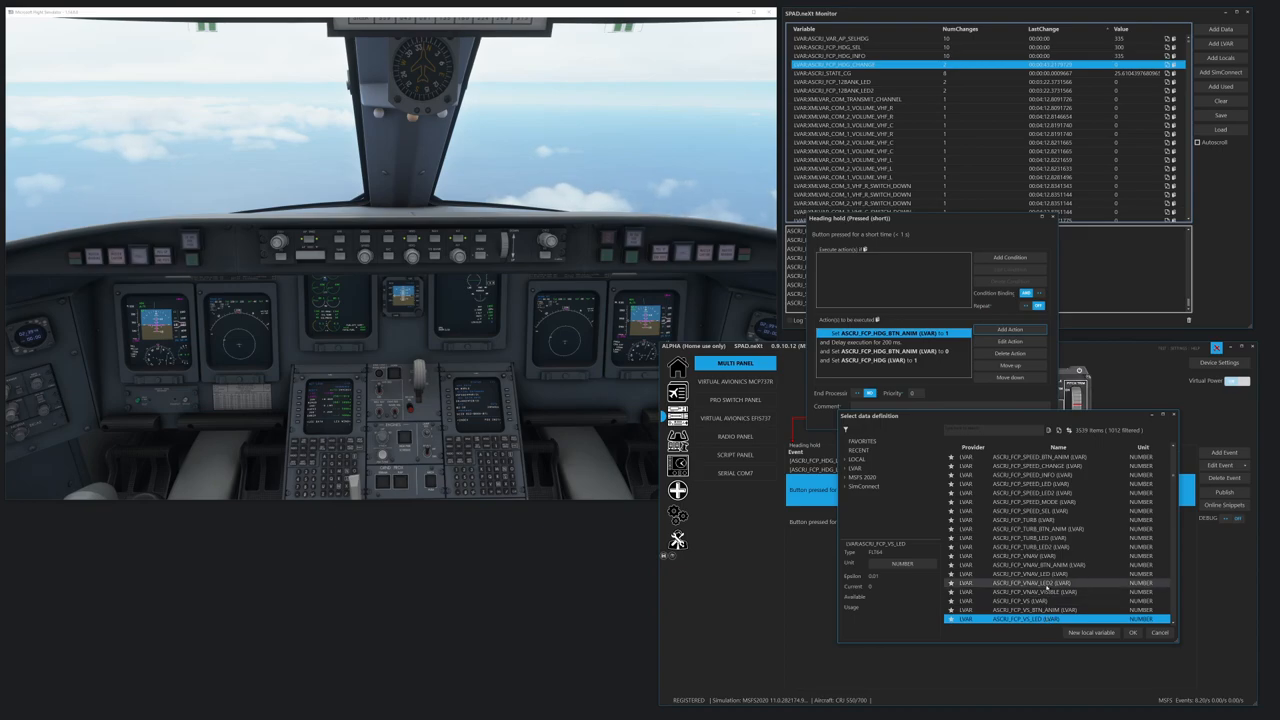
pyautogui.scroll(-3)
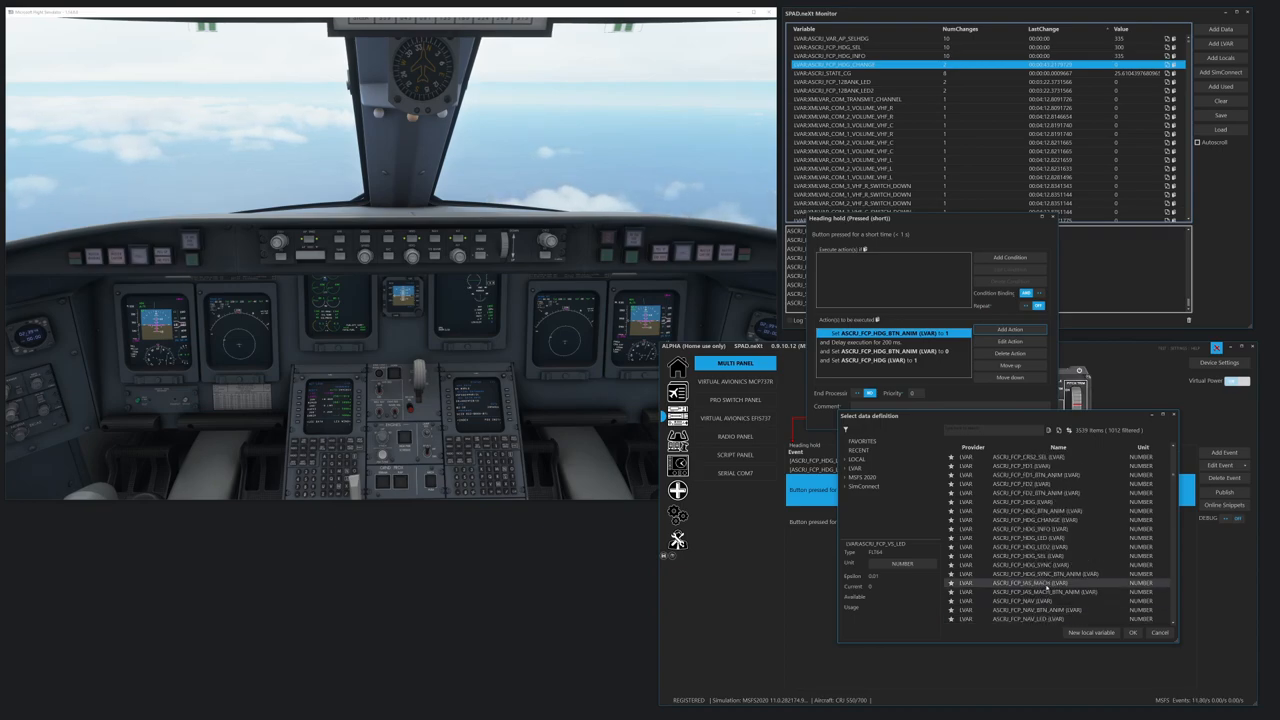
pyautogui.click(1133, 632)
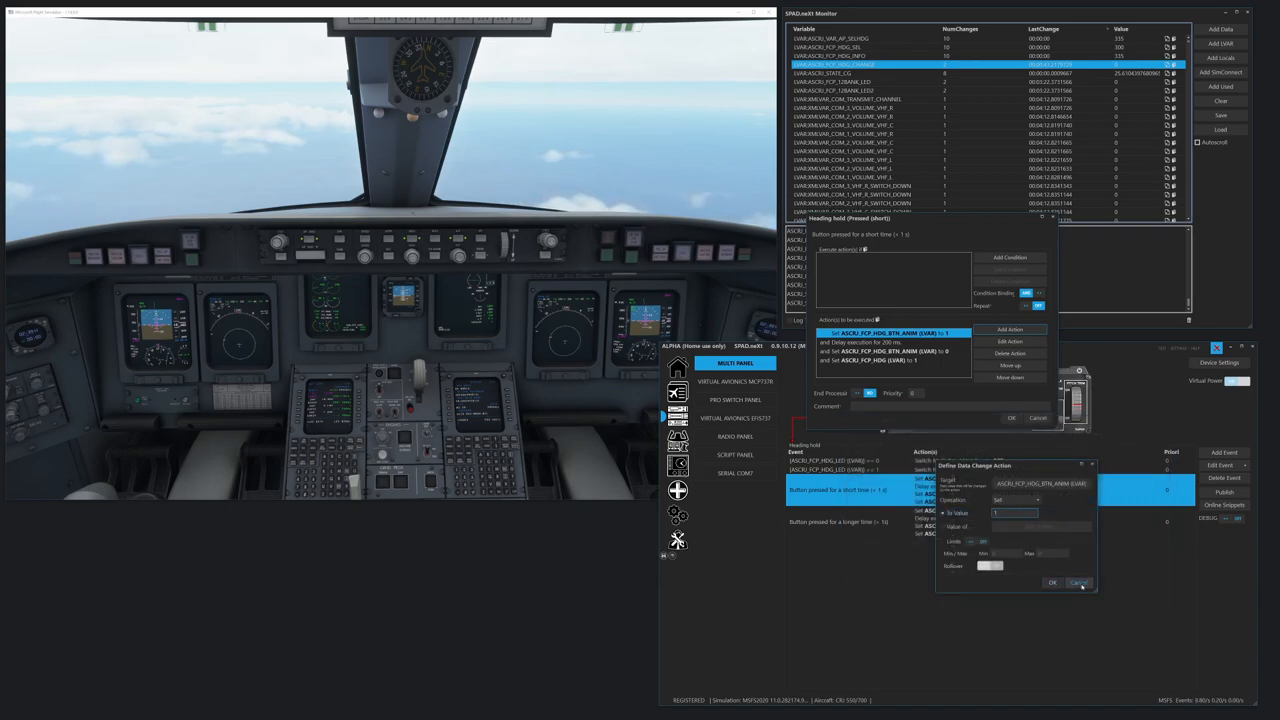
pyautogui.click(1078, 582)
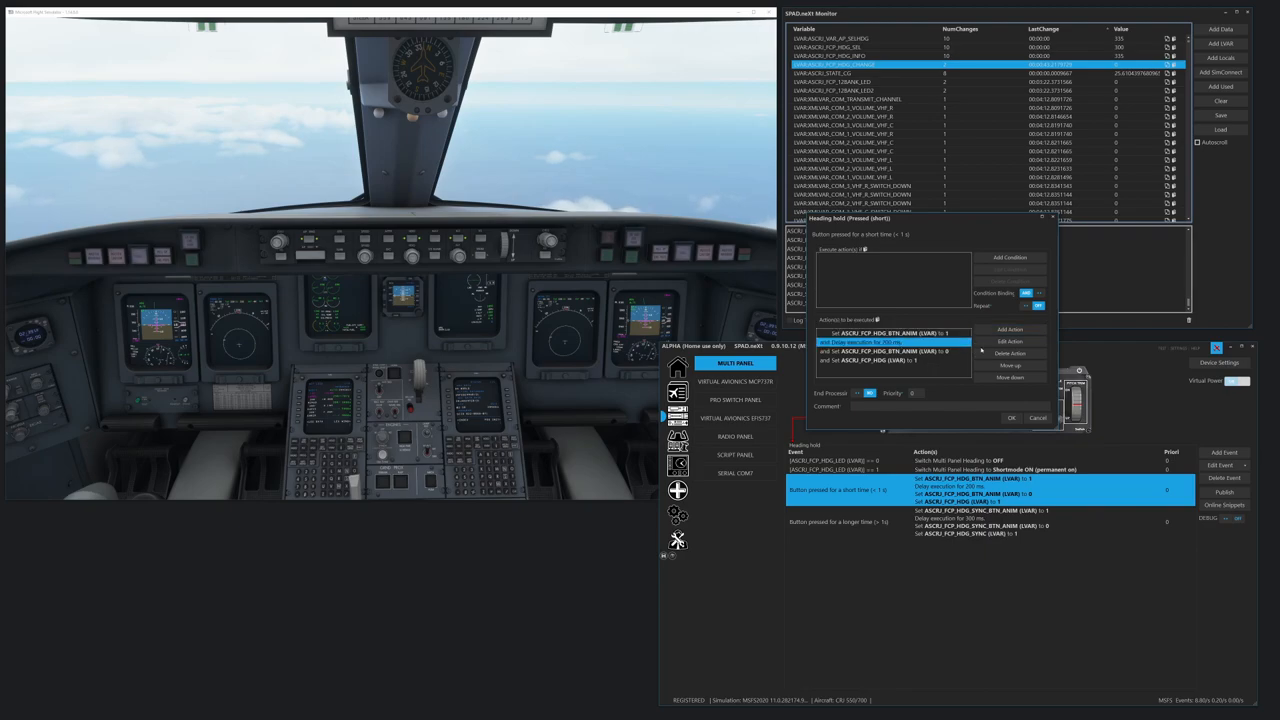
# - Set up a data change resetting HDG_BTN_ANIM to 0 and confirm it
pyautogui.click(1010, 329)
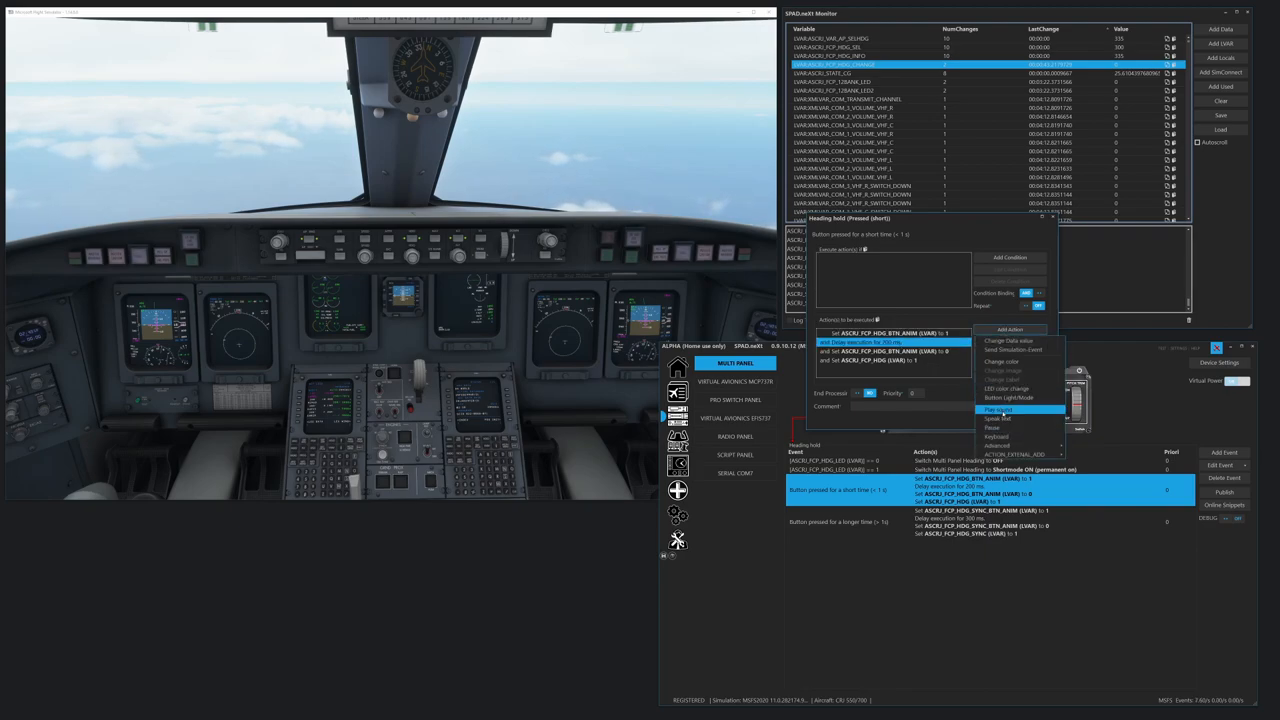
pyautogui.click(999, 409)
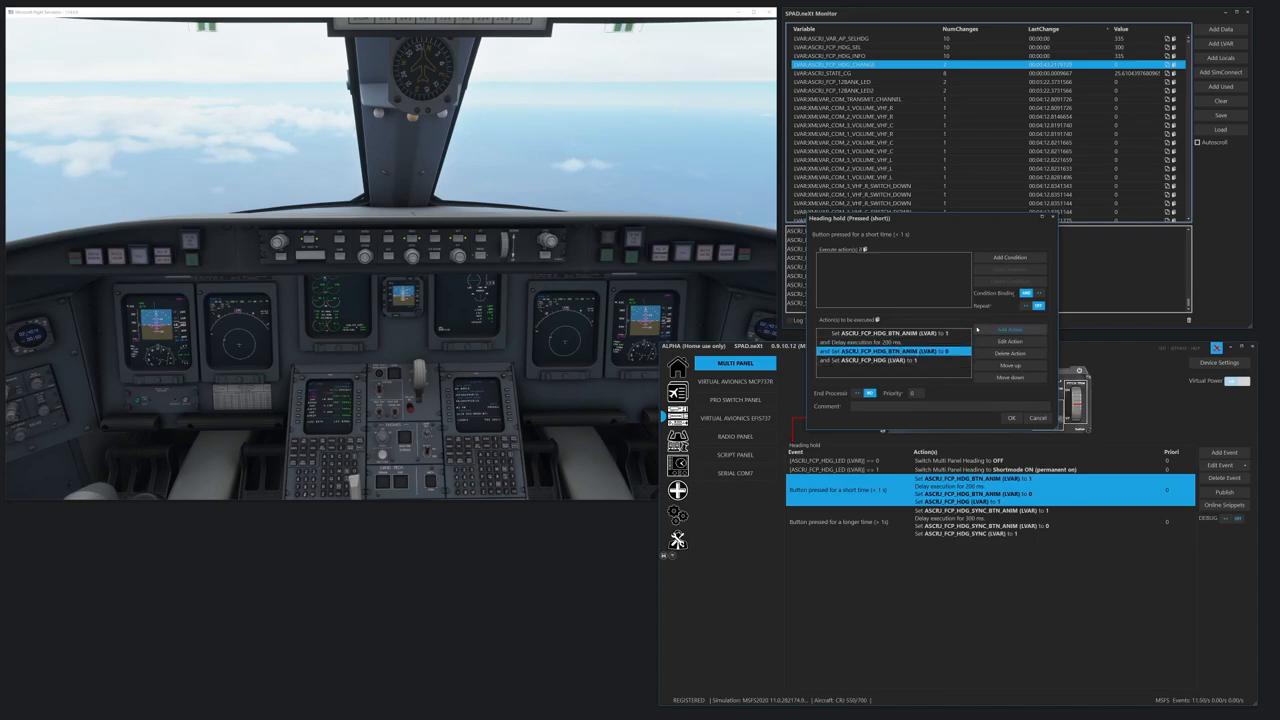
pyautogui.click(1010, 329)
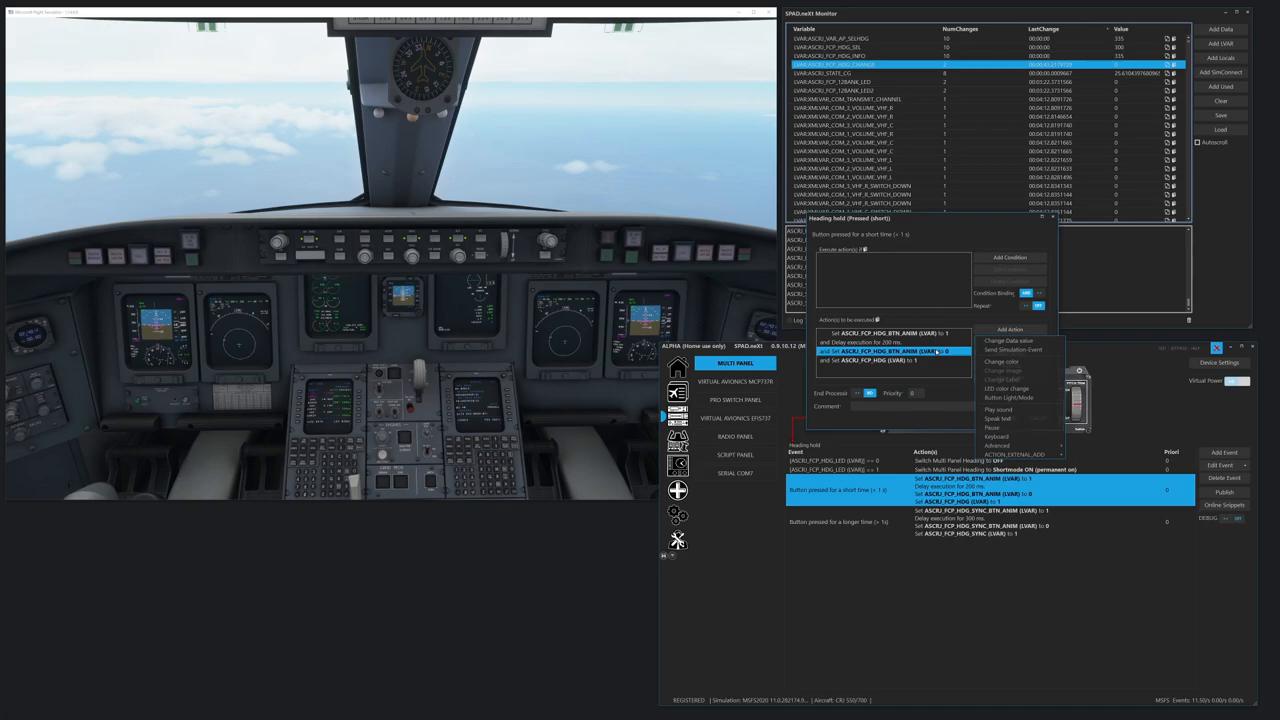
pyautogui.click(1009, 340)
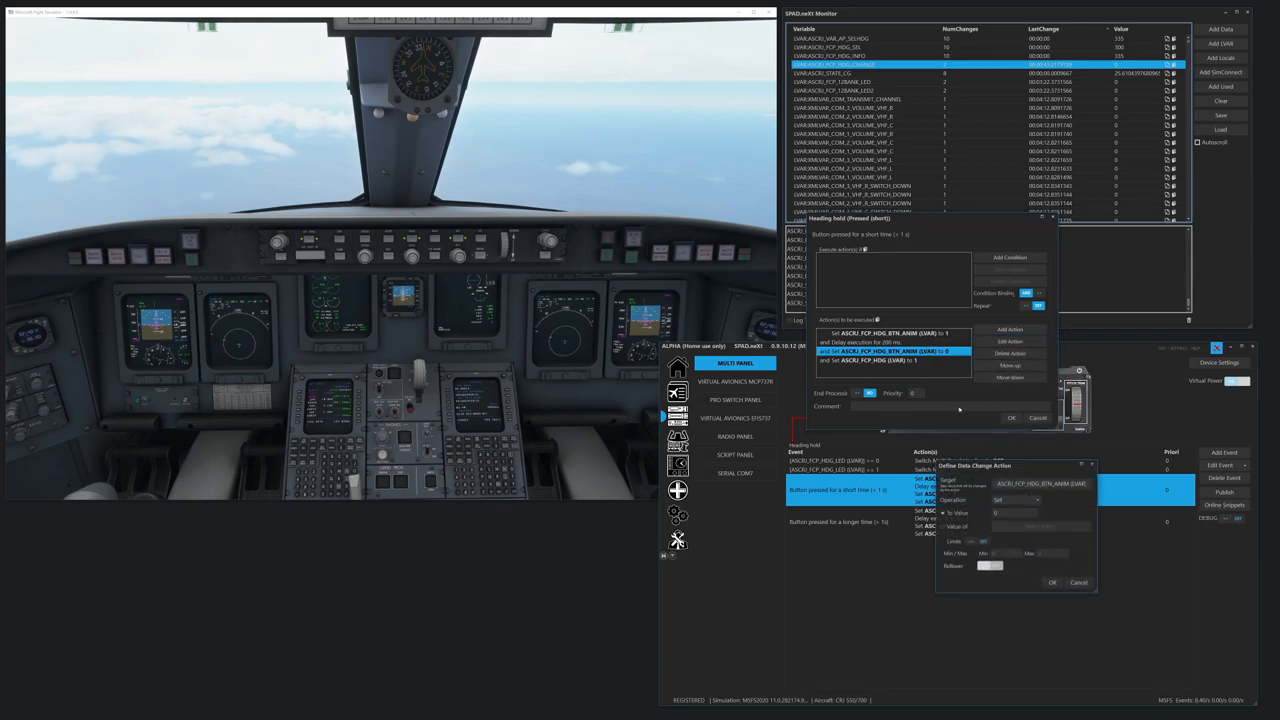
pyautogui.moveTo(1028, 554)
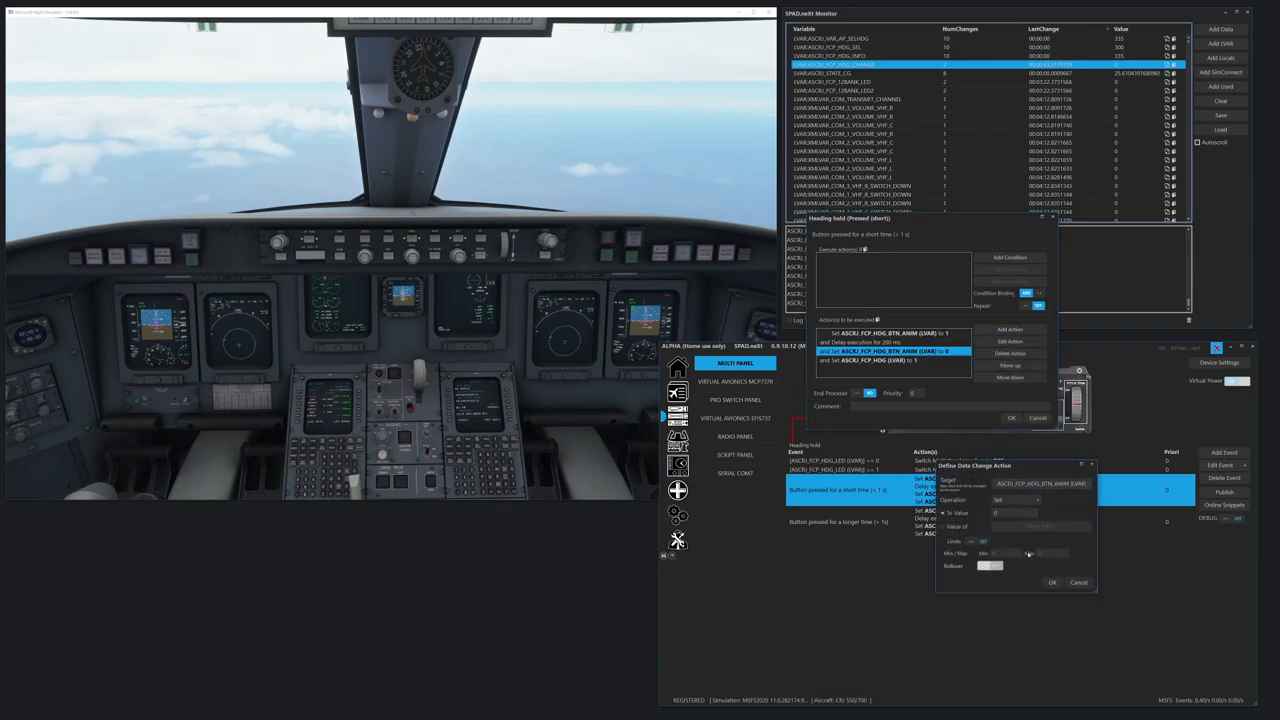
pyautogui.click(1052, 582)
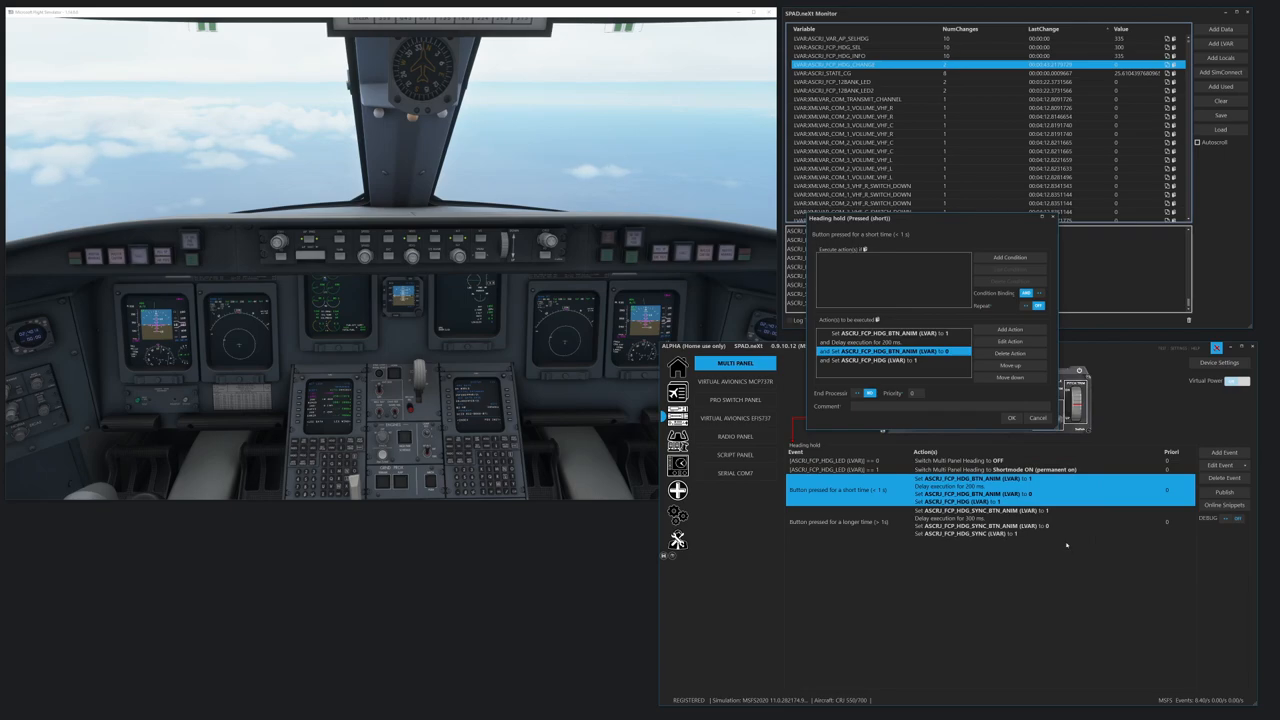
pyautogui.moveTo(903, 369)
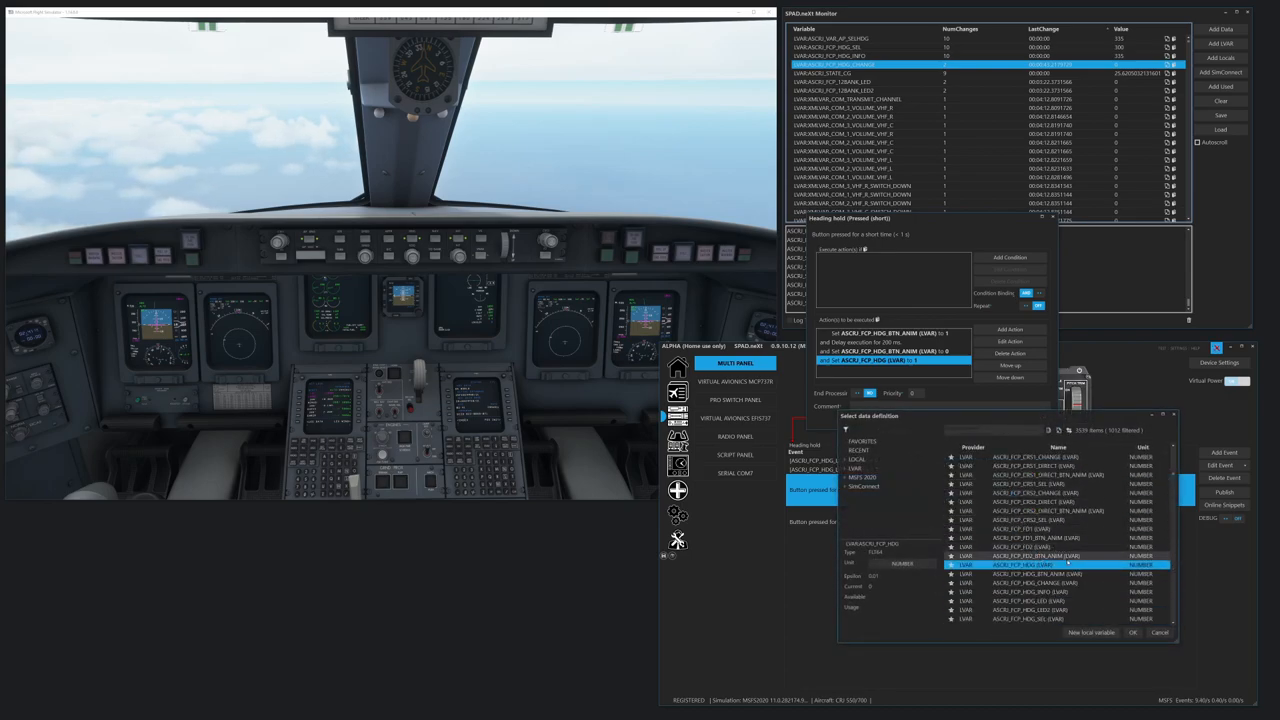
# - Verify the last action's variable is ASCRJ_FCP_HDG, cancel it, and confirm the short-press actions
pyautogui.click(1040, 564)
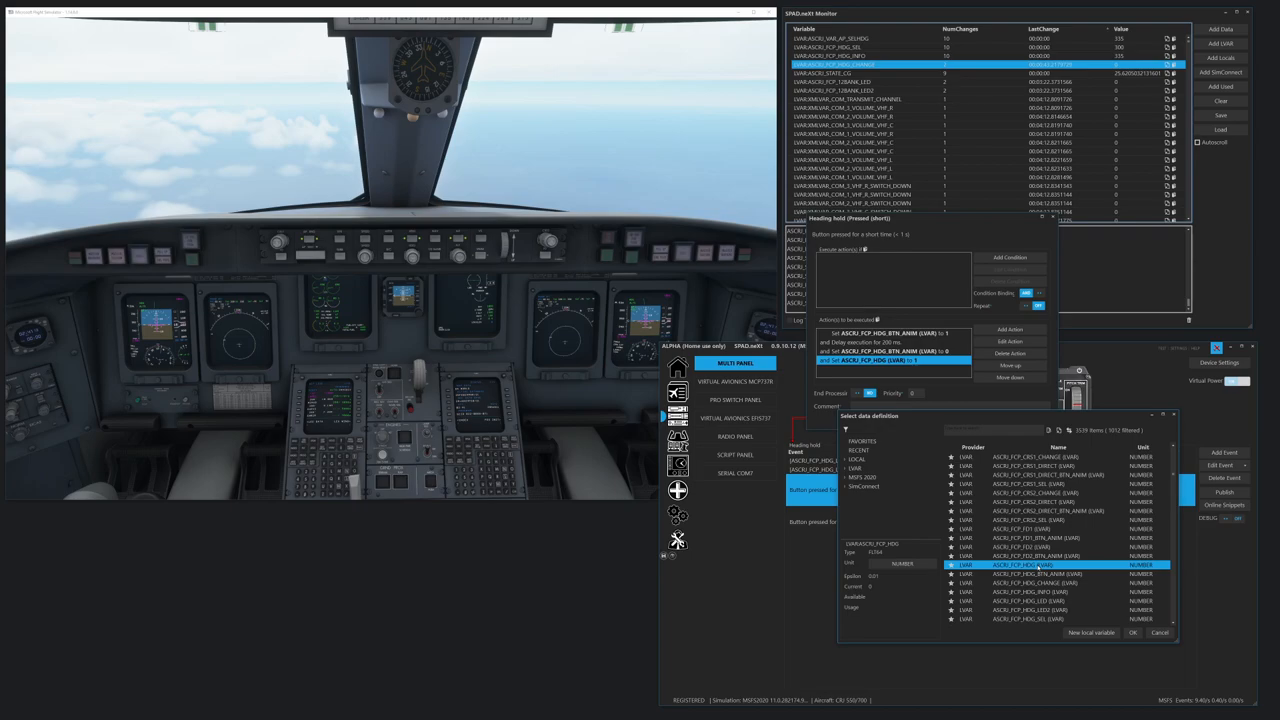
pyautogui.click(1133, 632)
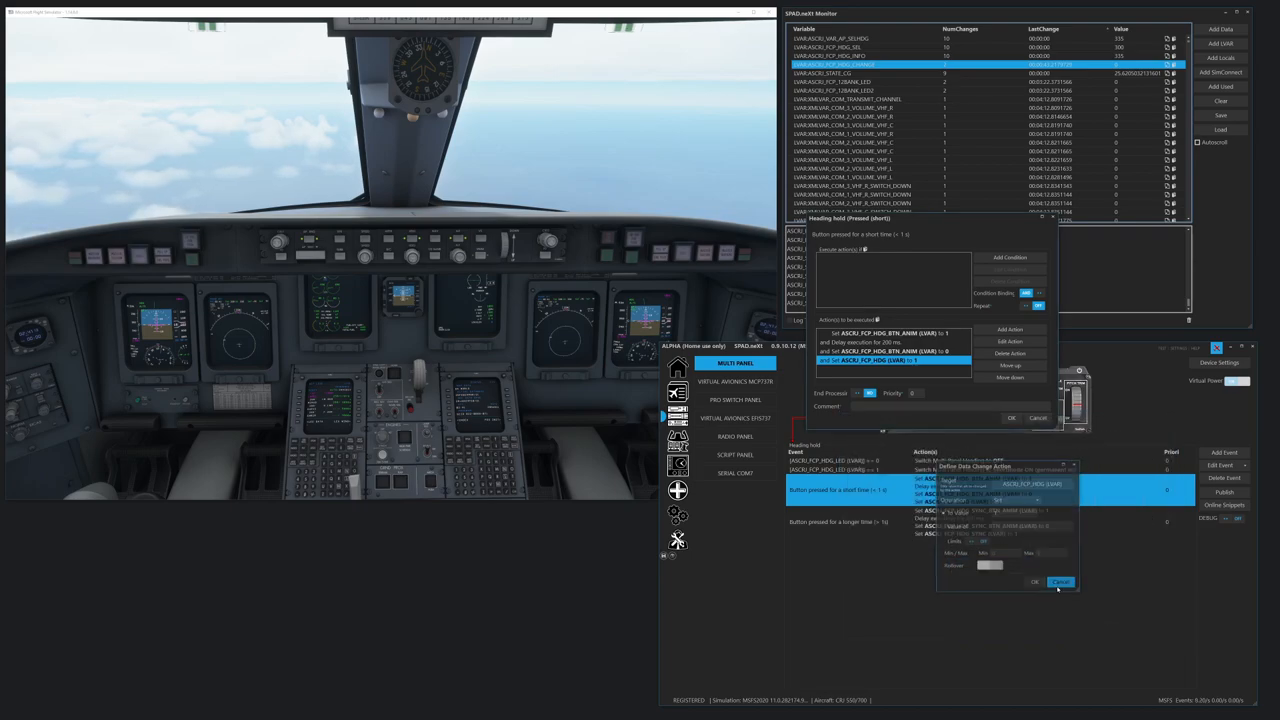
pyautogui.click(1060, 581)
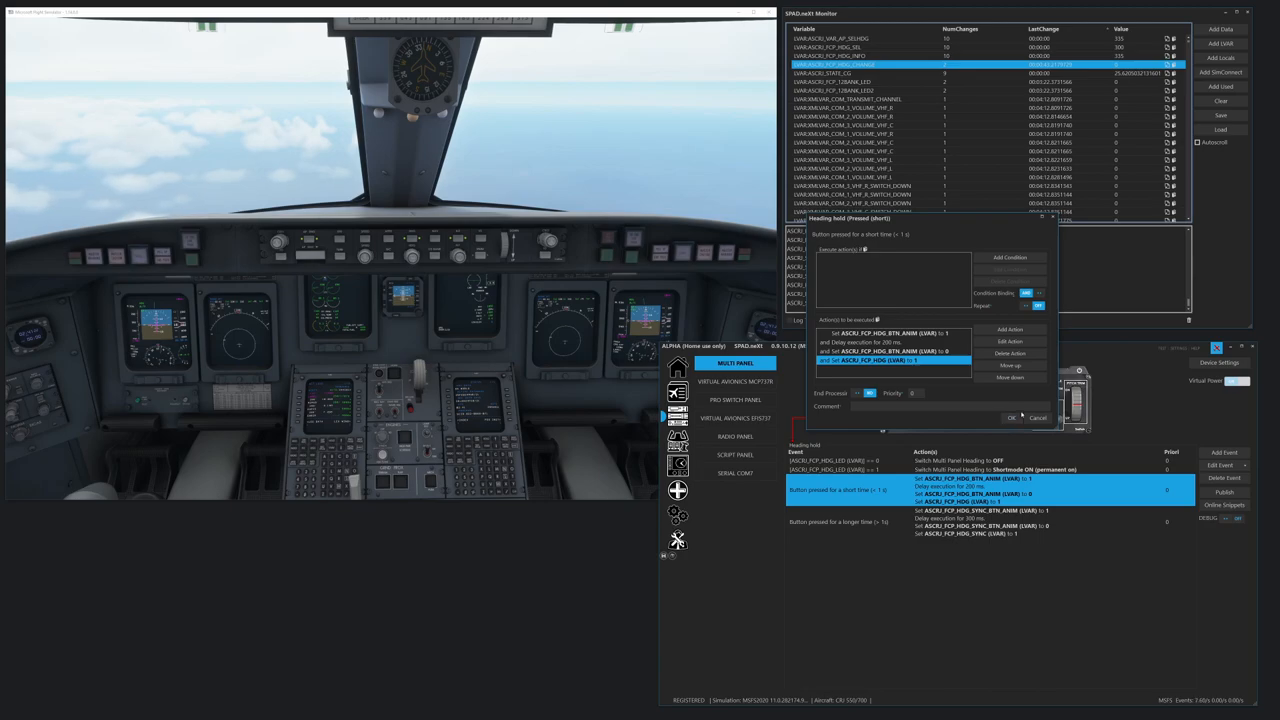
pyautogui.click(1011, 417)
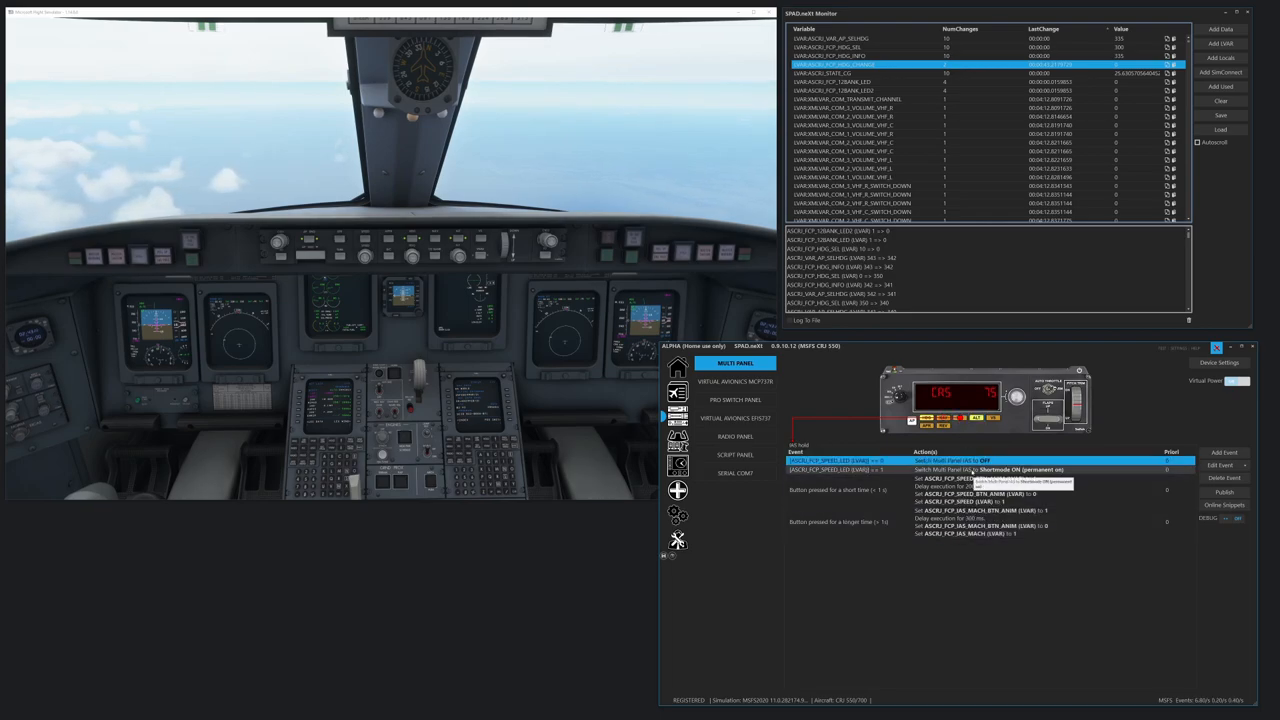
# - Select the IAS hold long-press event row
pyautogui.click(838, 490)
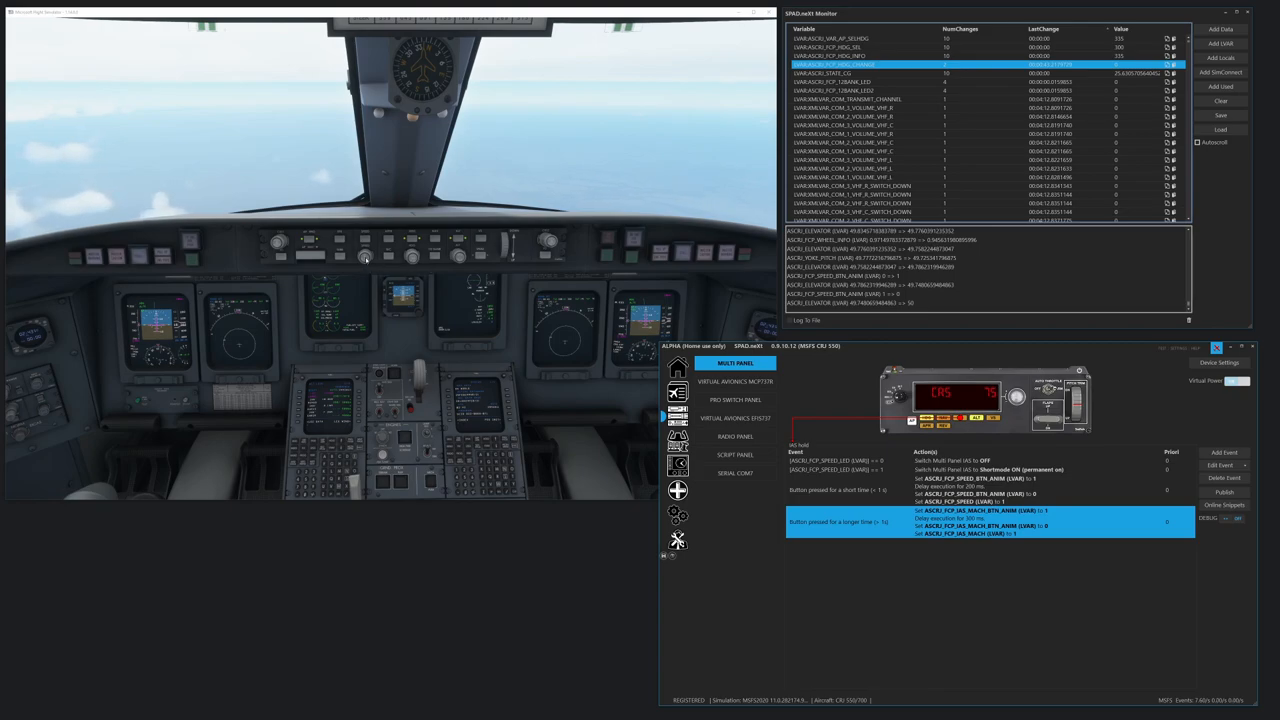
pyautogui.moveTo(744, 563)
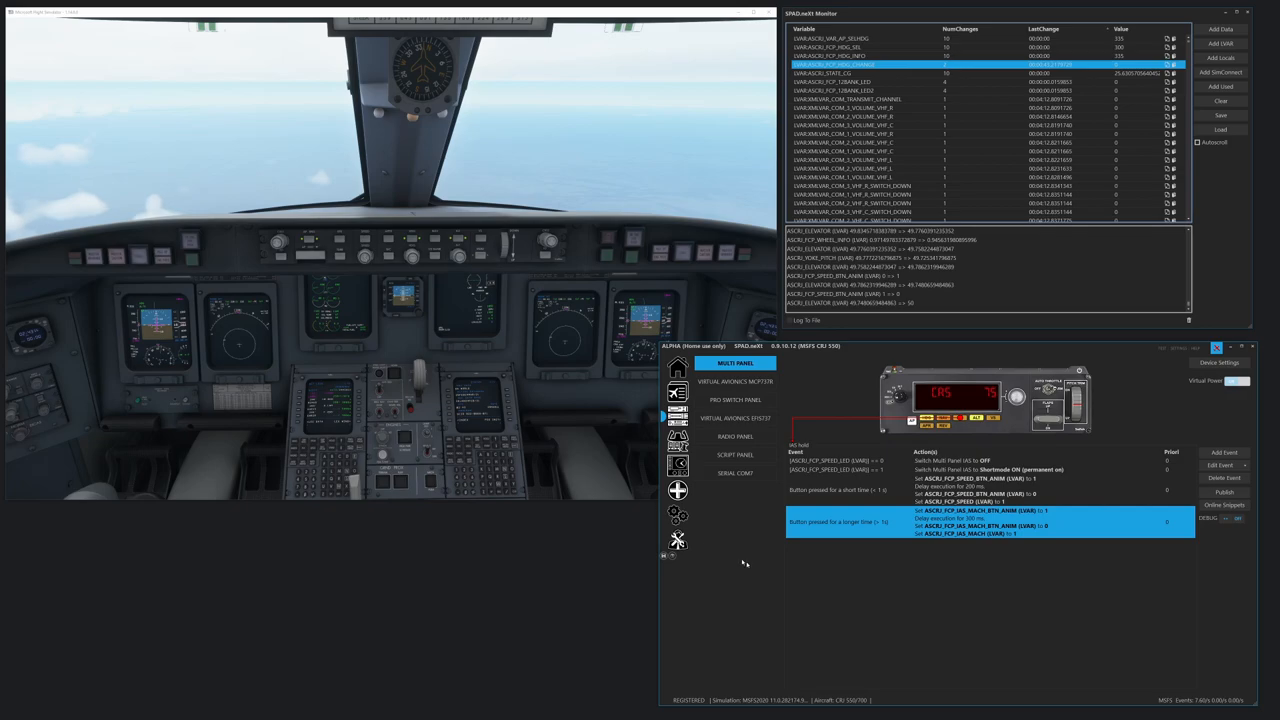
pyautogui.moveTo(887, 585)
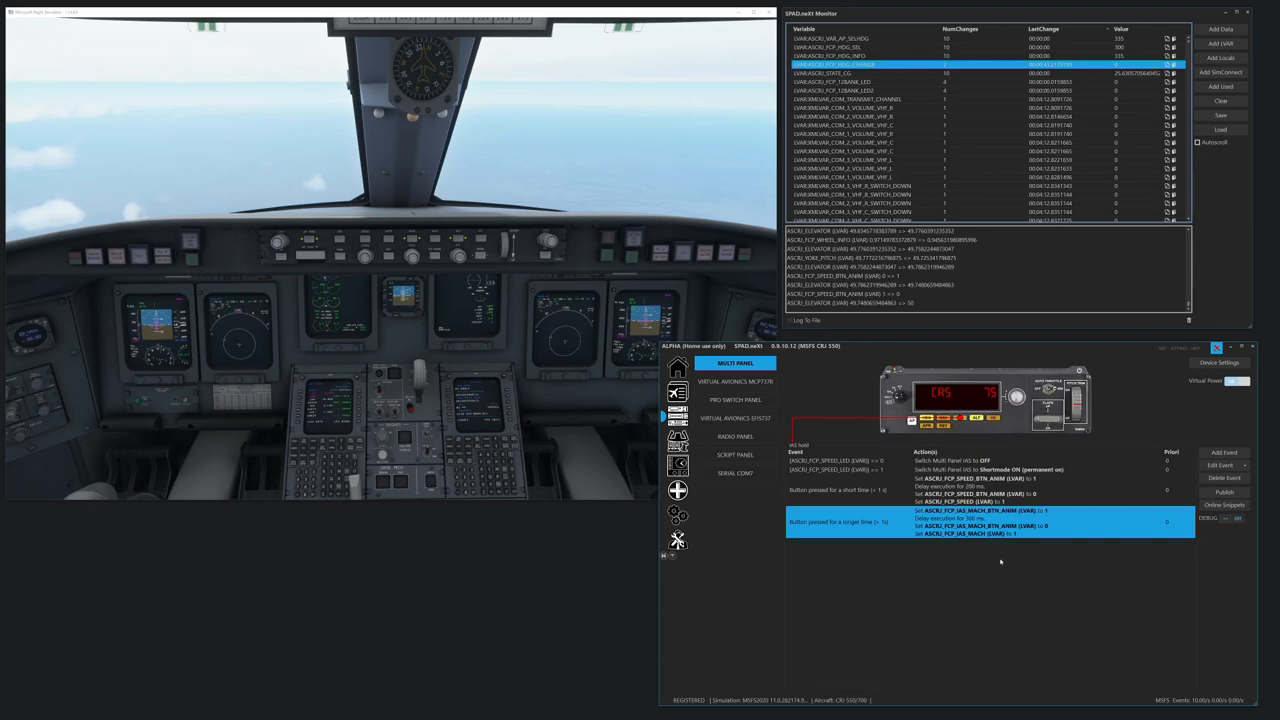
pyautogui.moveTo(997, 546)
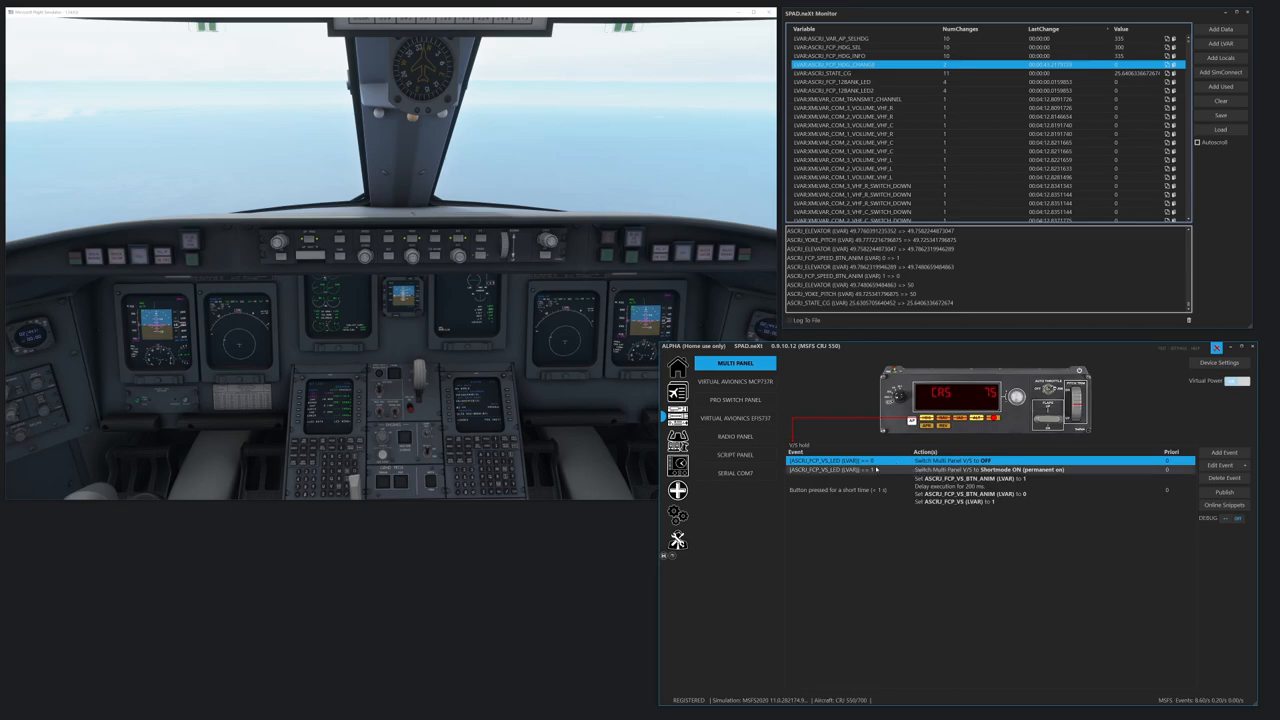
# - Select the V/S hold short-press event row
pyautogui.click(840, 490)
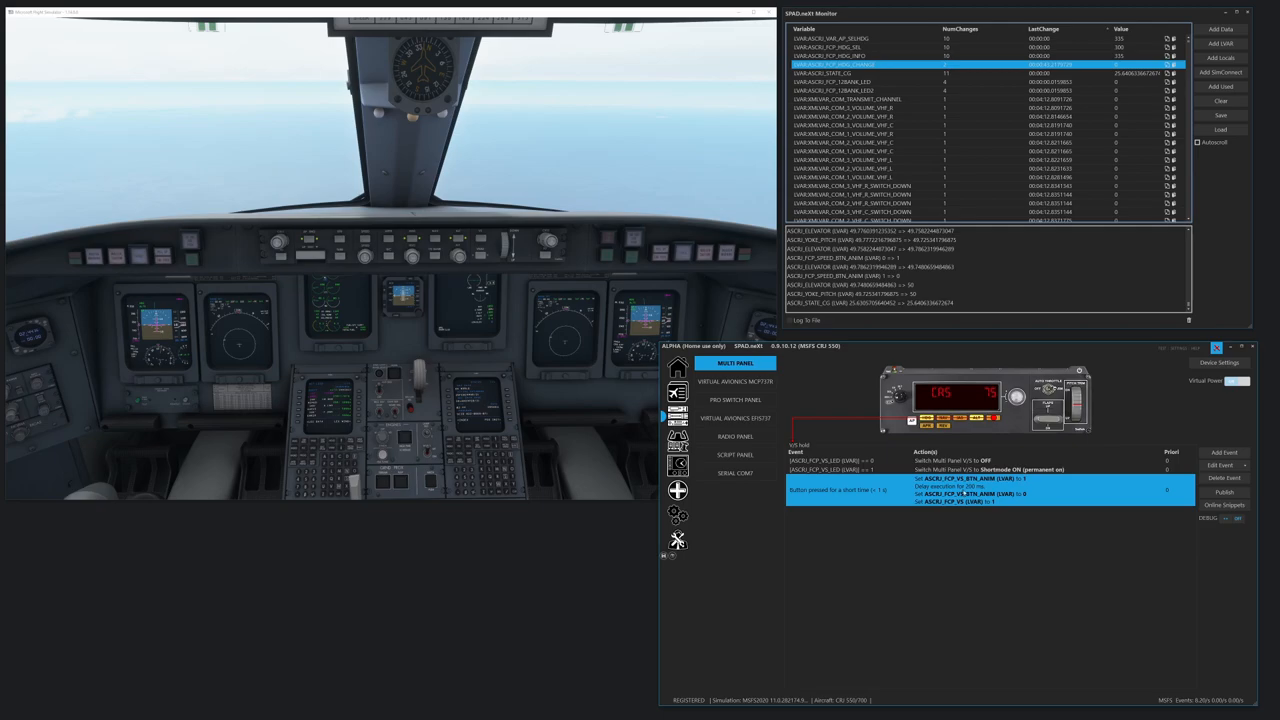
pyautogui.moveTo(965, 502)
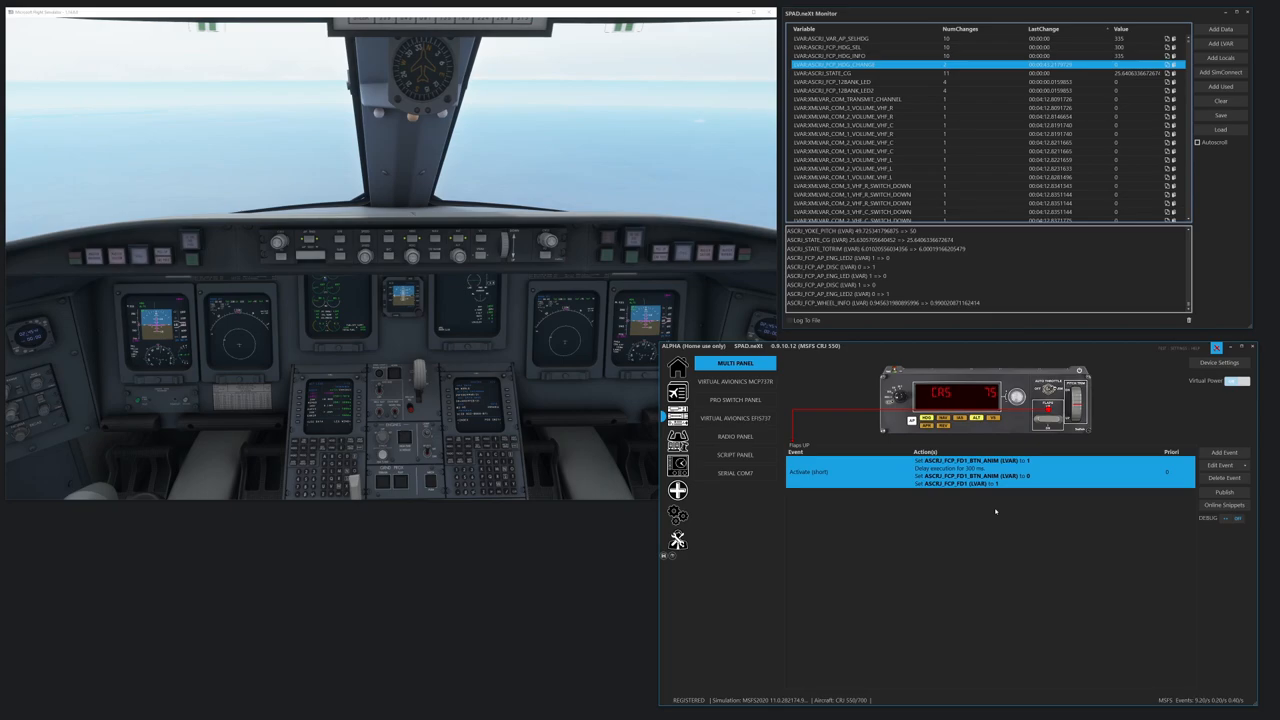
pyautogui.click(1047, 421)
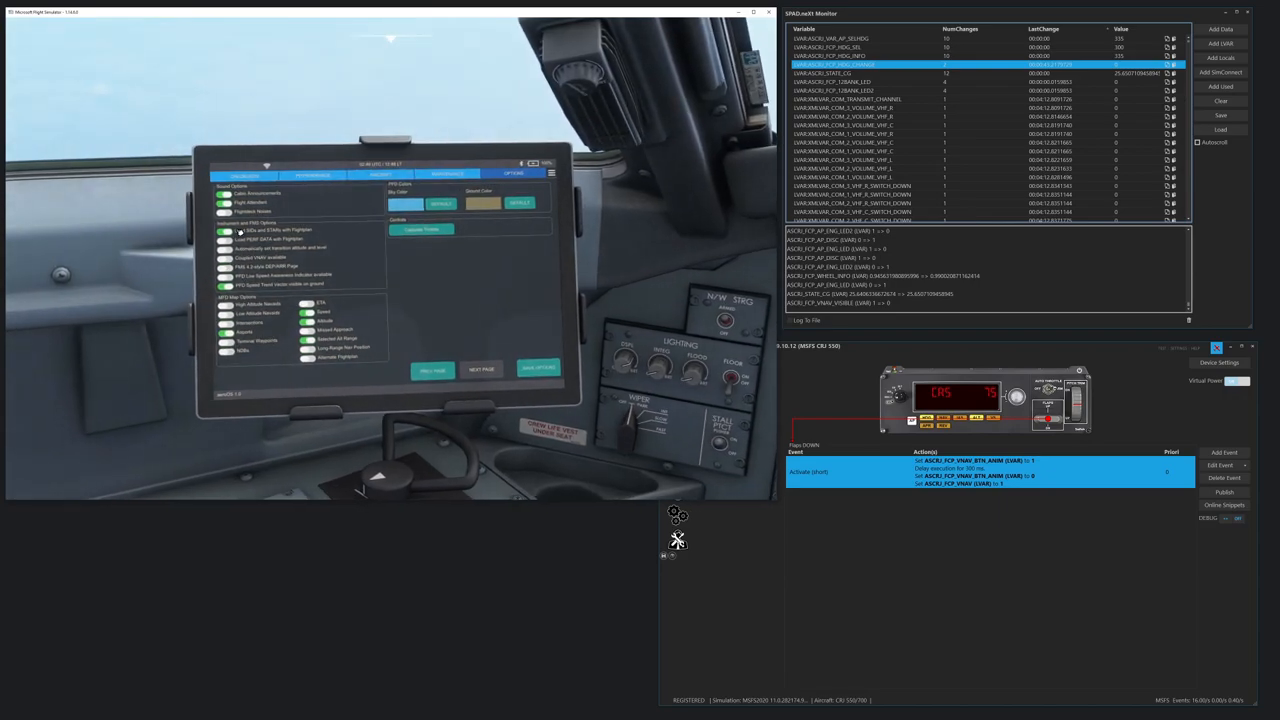
# - Toggle a setting on the EFB tablet's Options page
pyautogui.click(227, 257)
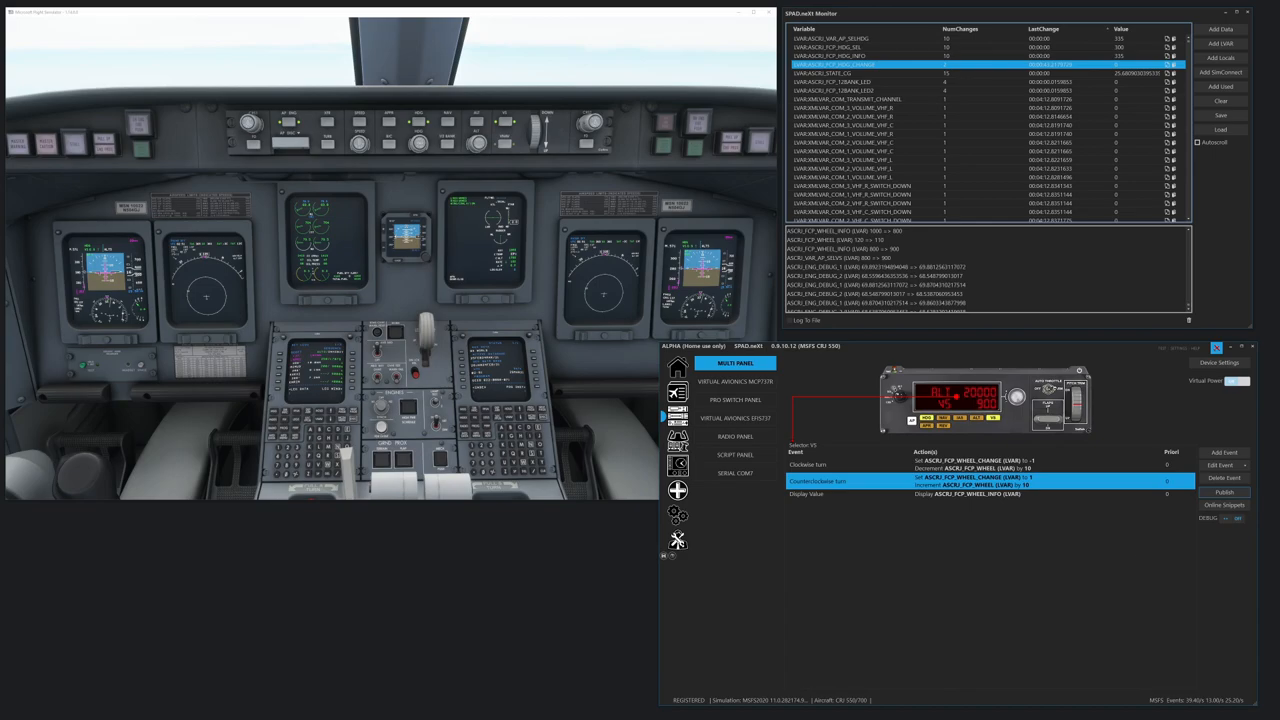
# - Fill the publish form for 'MSFS ASCRJ FCP Saitek MP' with complete-device scope, selected aircraft only
pyautogui.click(1224, 492)
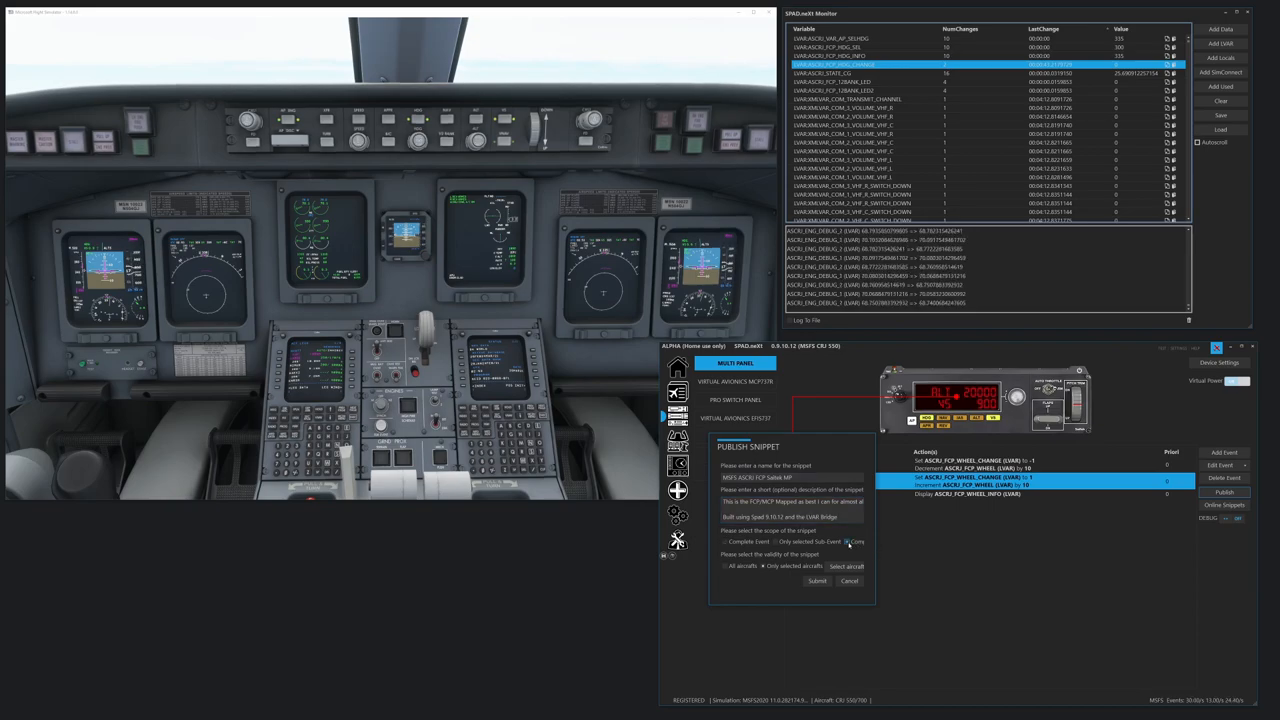
pyautogui.click(848, 541)
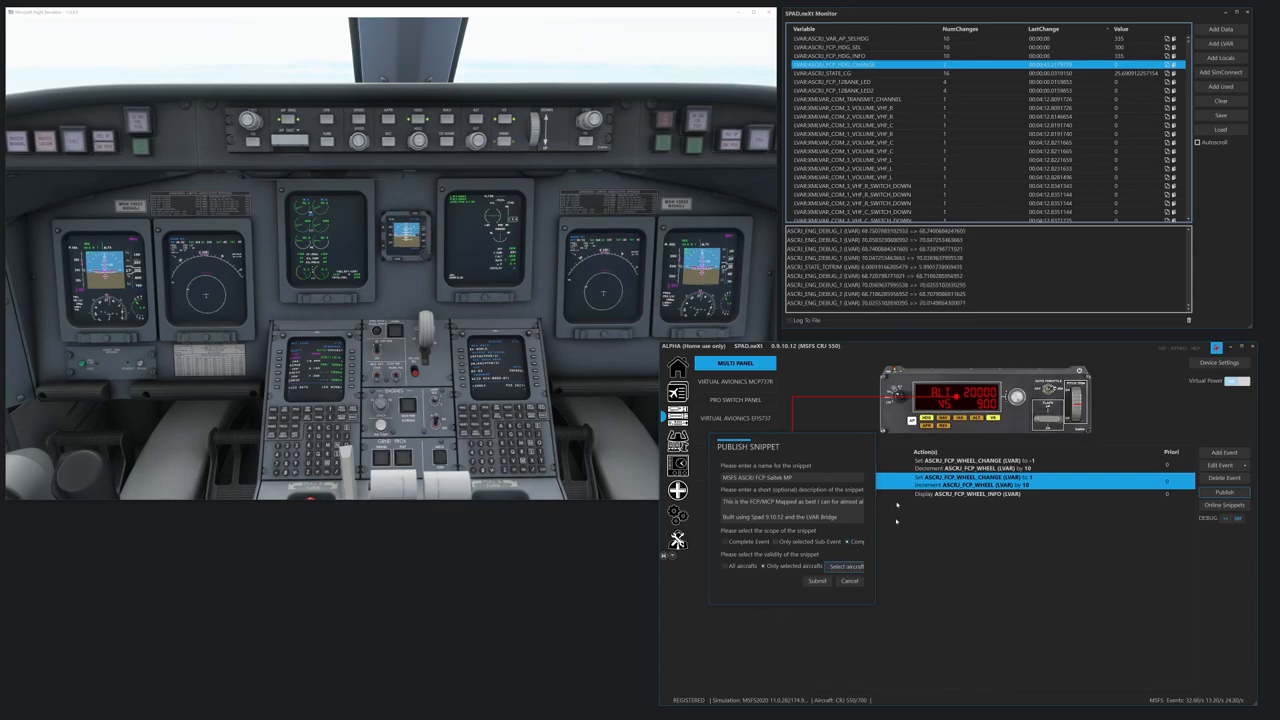
pyautogui.click(846, 566)
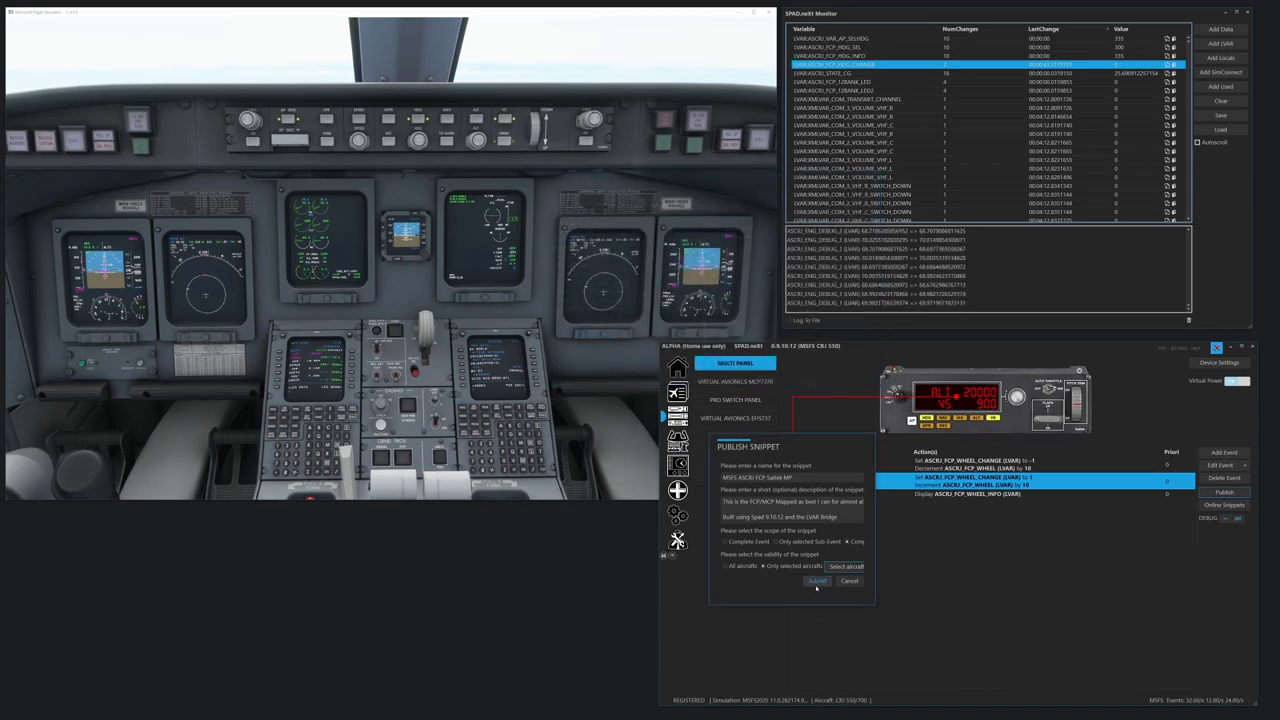
# - Submit the snippet and browse the Online Snippets library
pyautogui.click(817, 581)
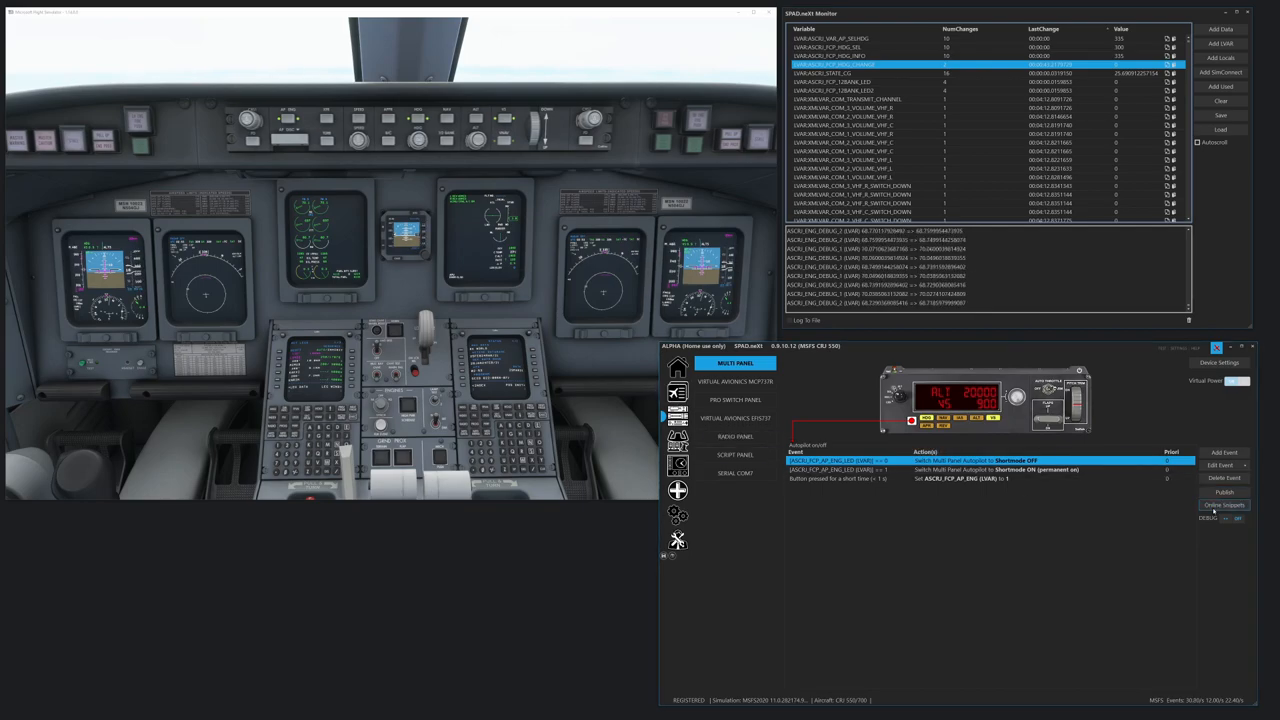
pyautogui.click(1223, 504)
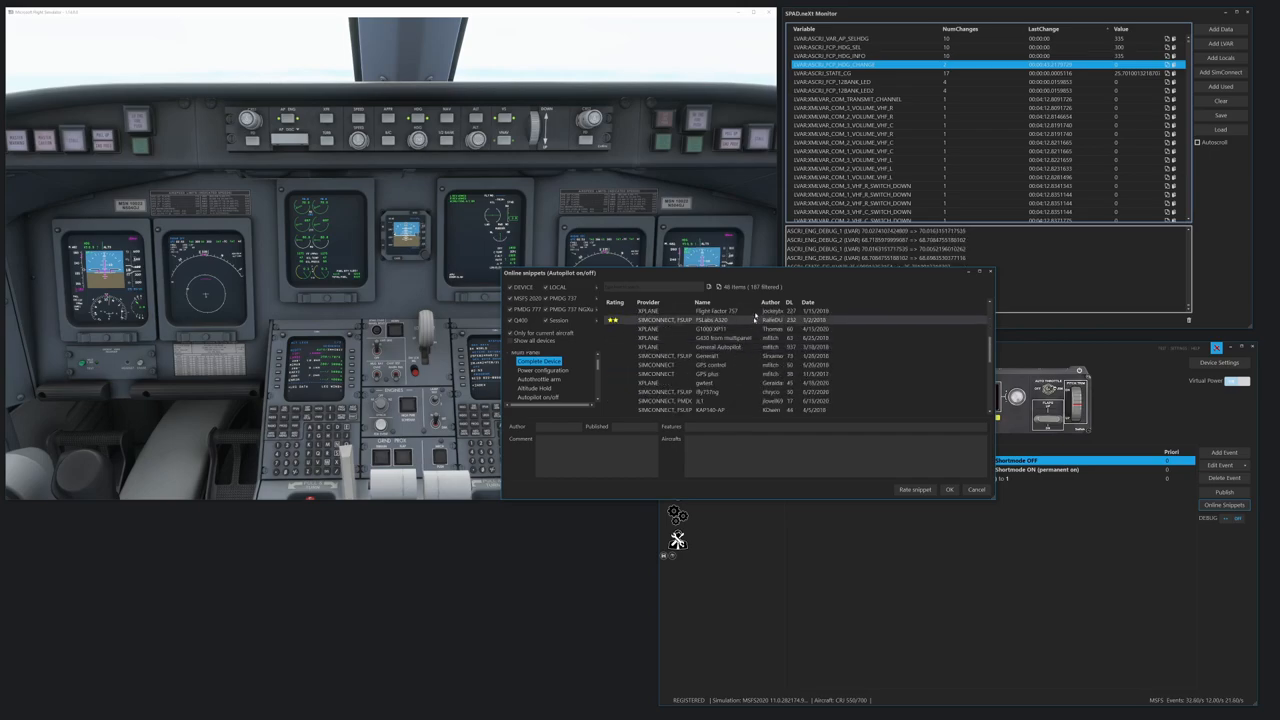
# - Apply the 'MSFS ASCRJ FCP Saitek MP' online snippet to the Multi Panel, replacing all its events
pyautogui.click(703, 302)
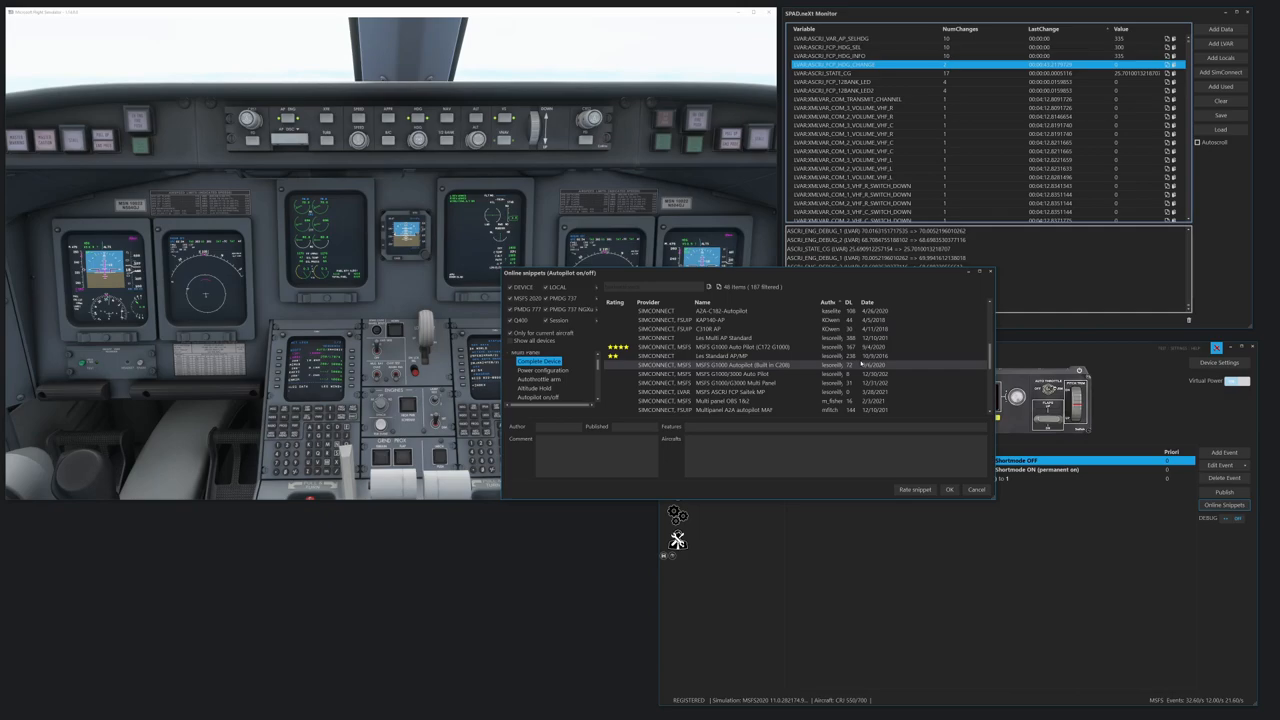
pyautogui.click(720, 391)
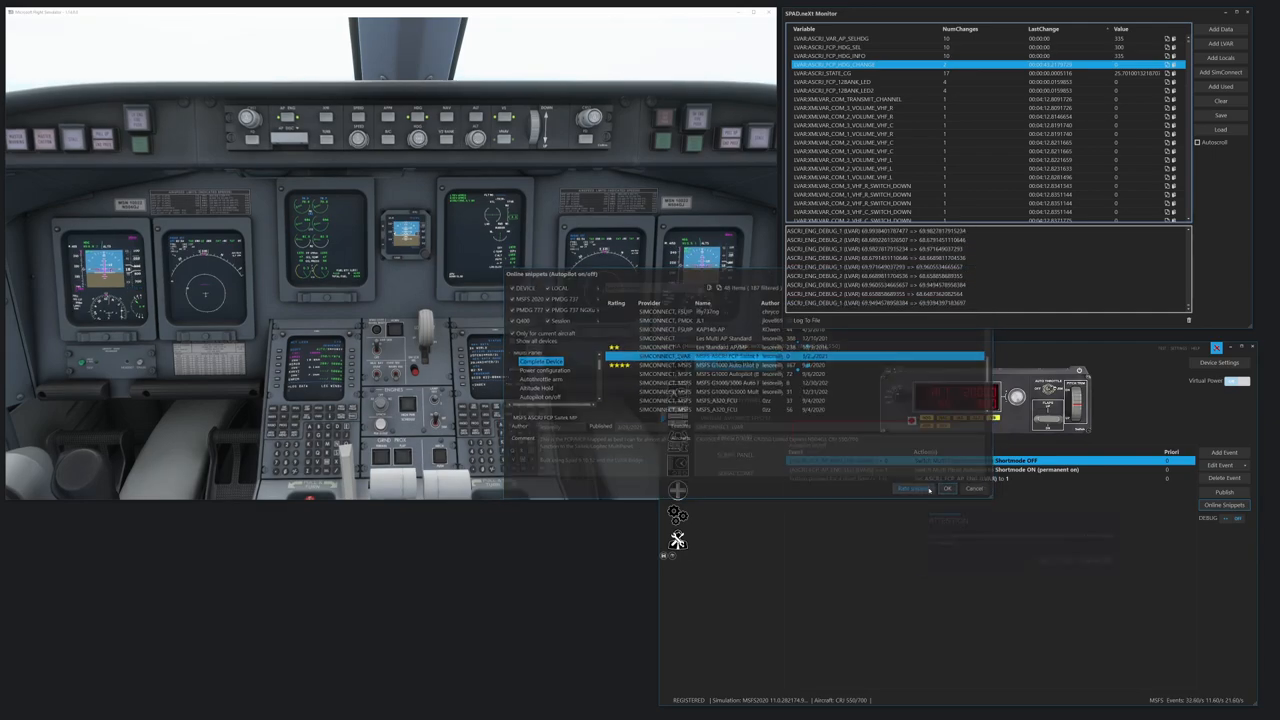
pyautogui.click(947, 488)
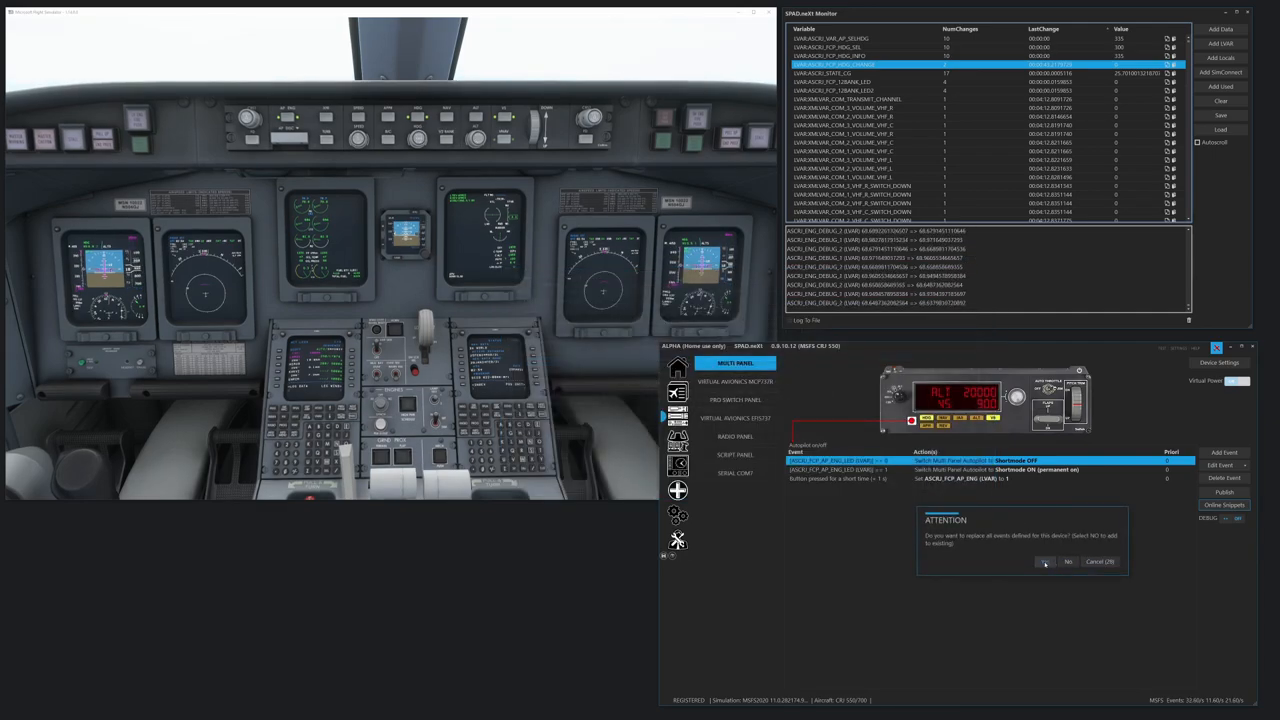
pyautogui.click(1044, 561)
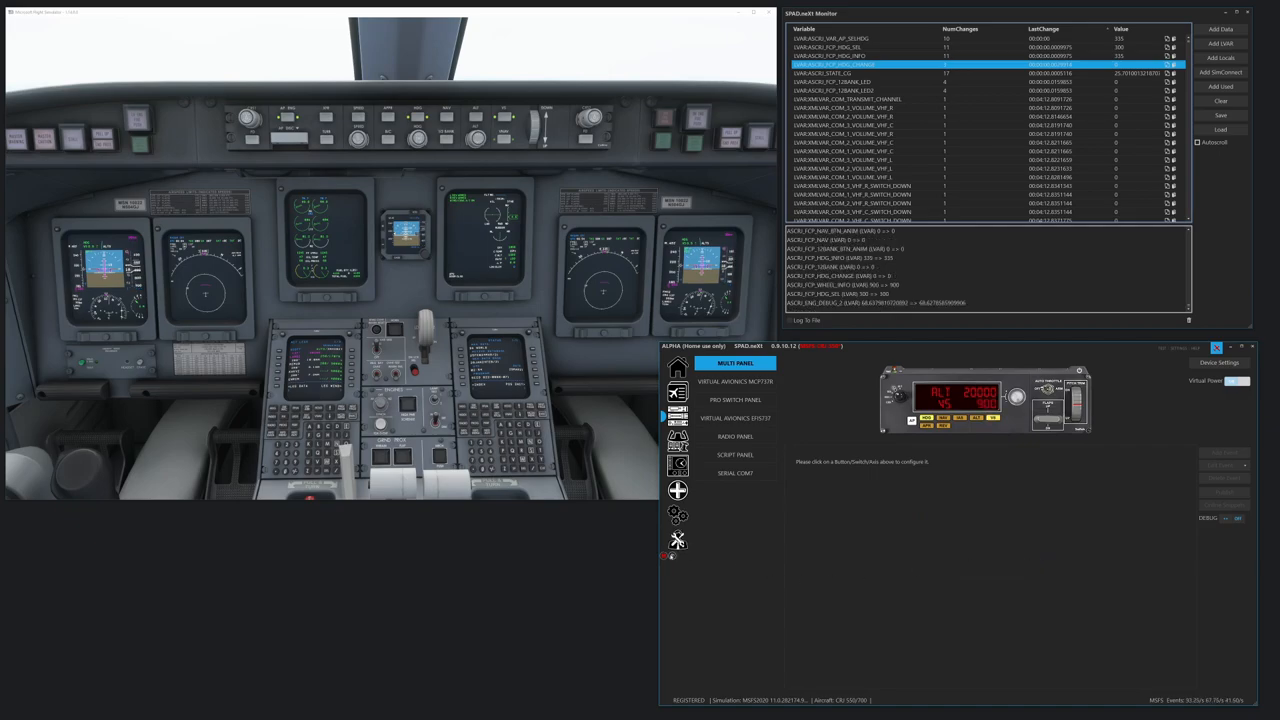